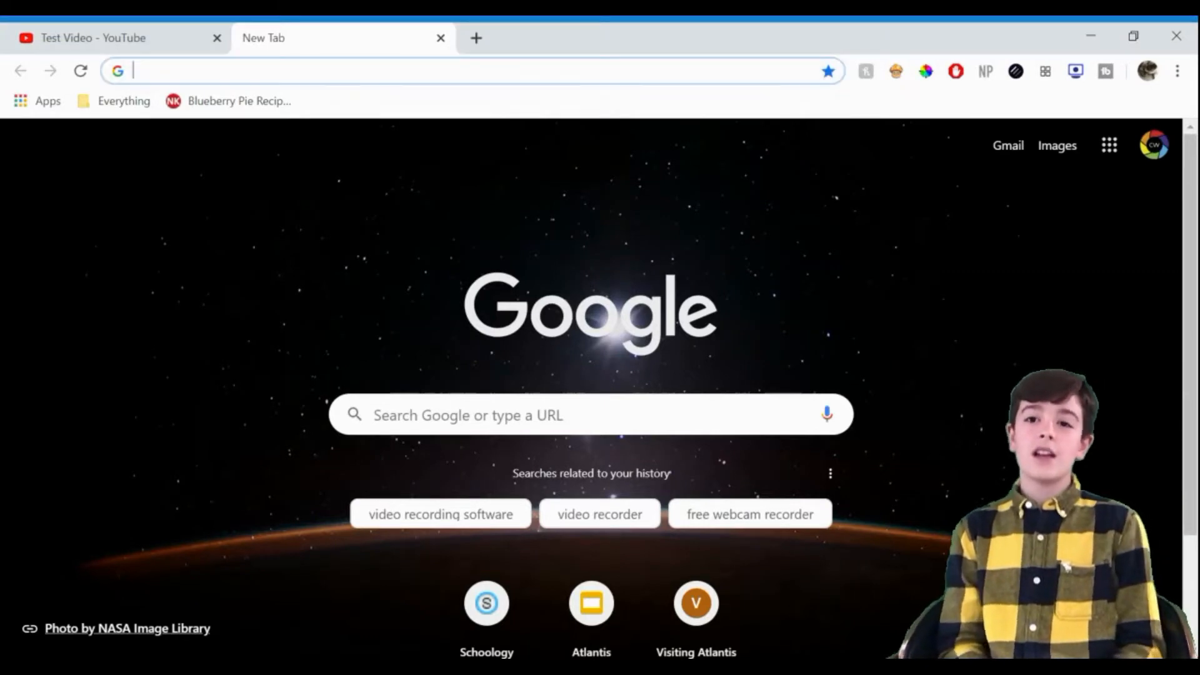
# - Navigate to wix.com and land on the account's My Sites page
pyautogui.write('wix.com')
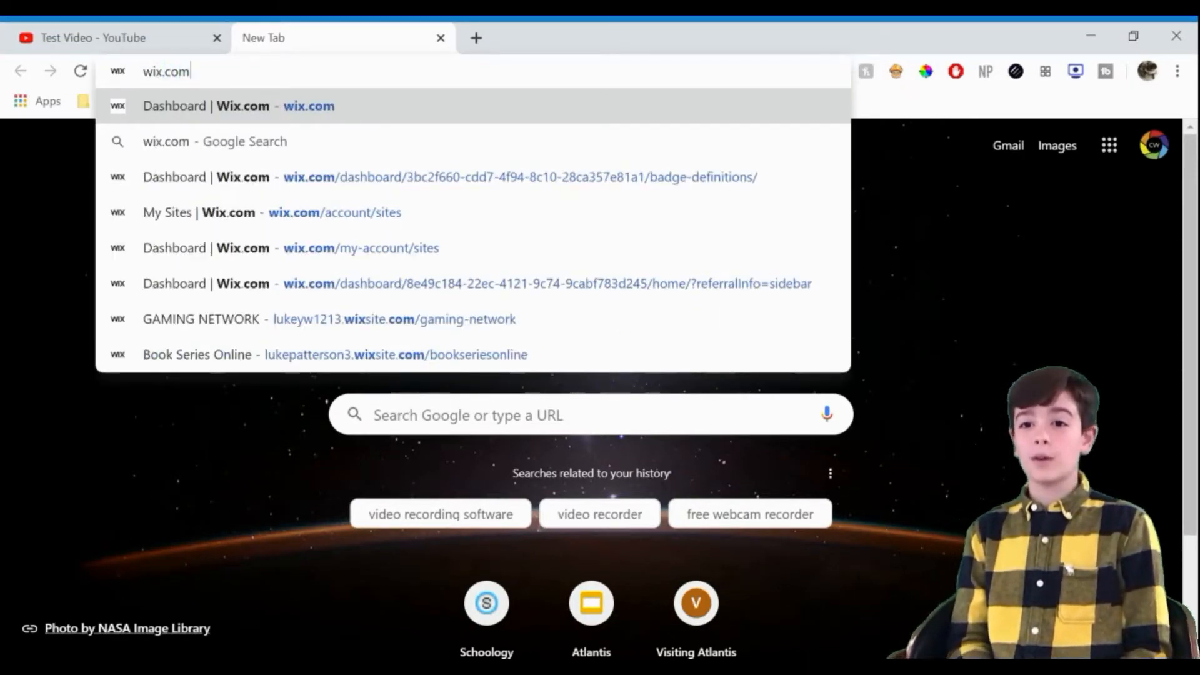
pyautogui.click(274, 213)
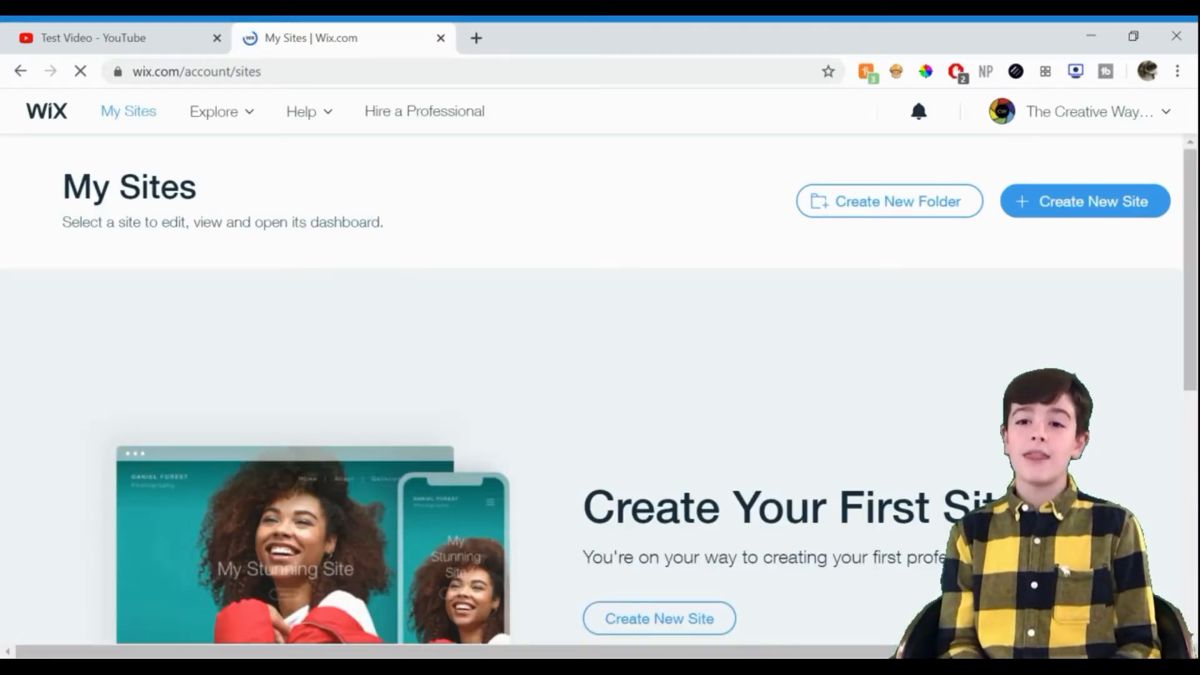
# - Begin creating a new site from My Sites, reaching the website-type question
pyautogui.click(1078, 111)
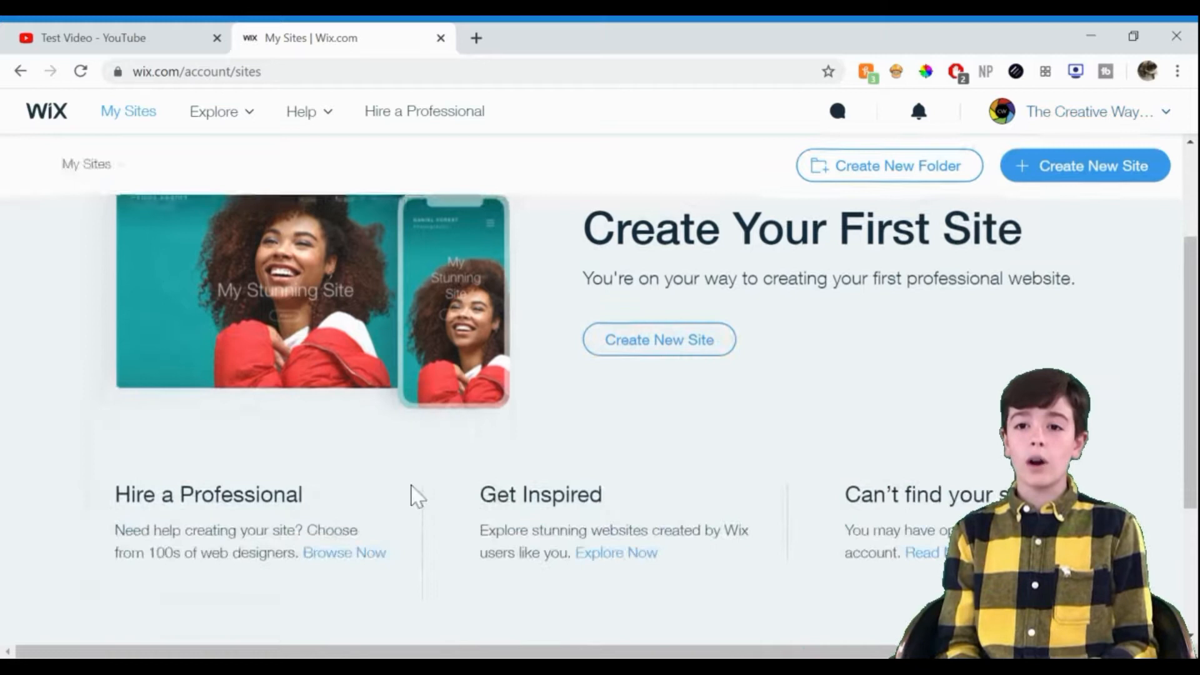
pyautogui.moveTo(1083, 165)
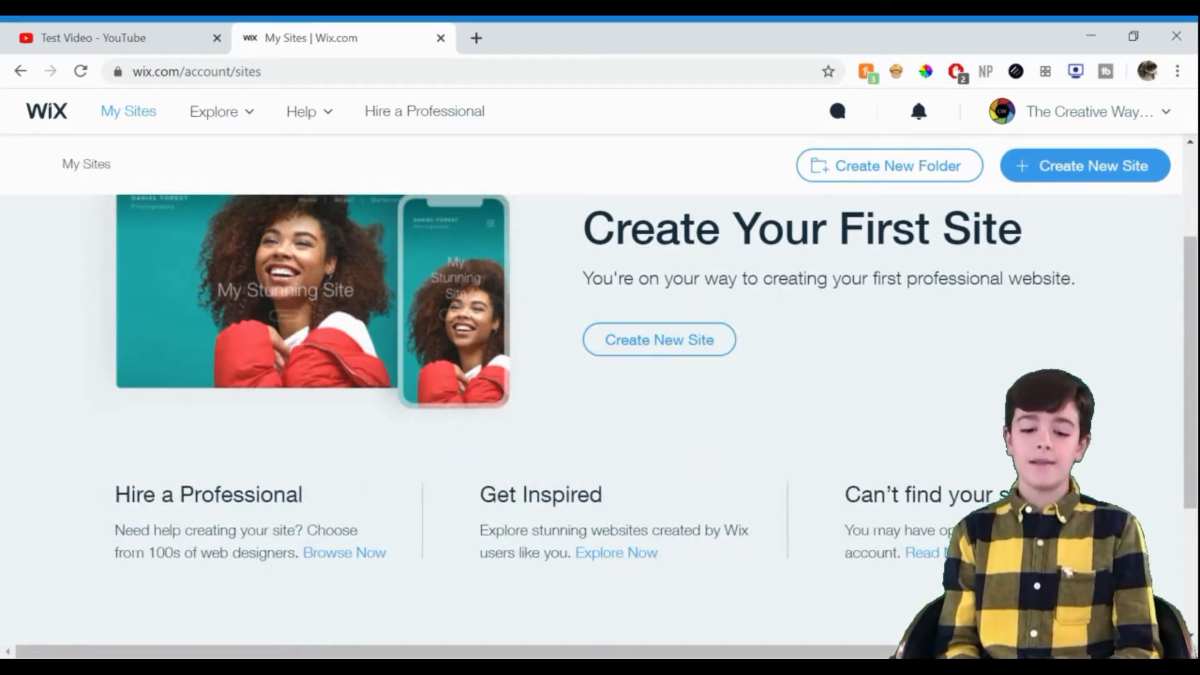
pyautogui.click(659, 340)
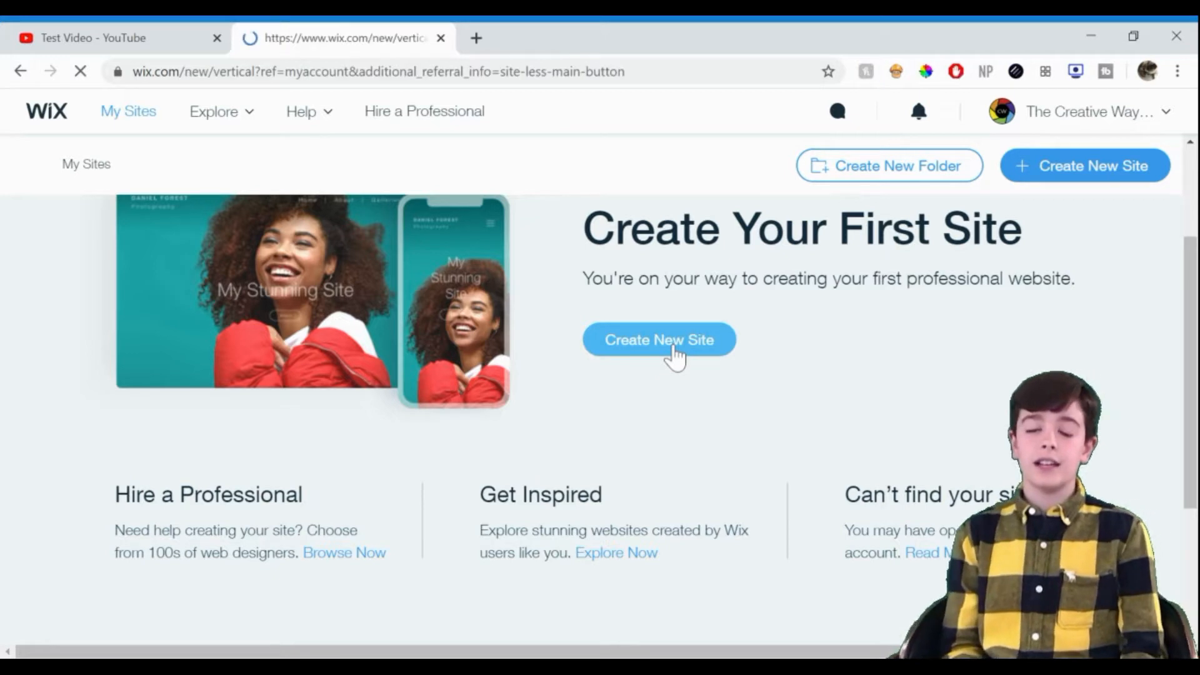
pyautogui.click(658, 340)
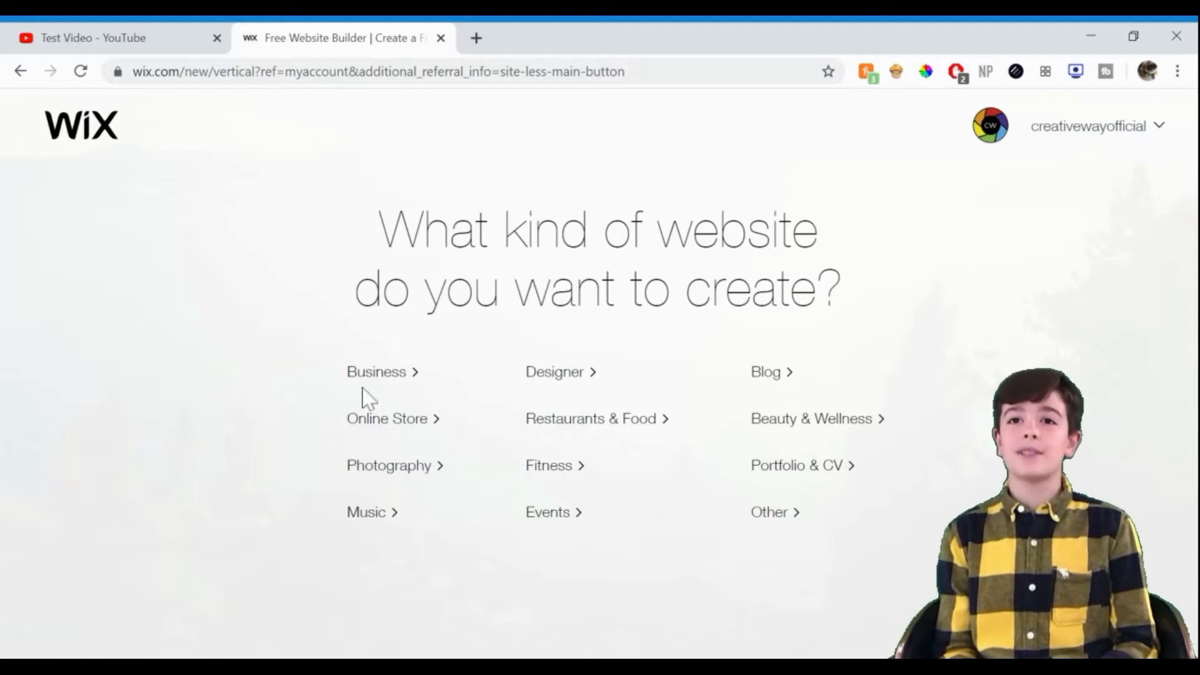
pyautogui.moveTo(559, 441)
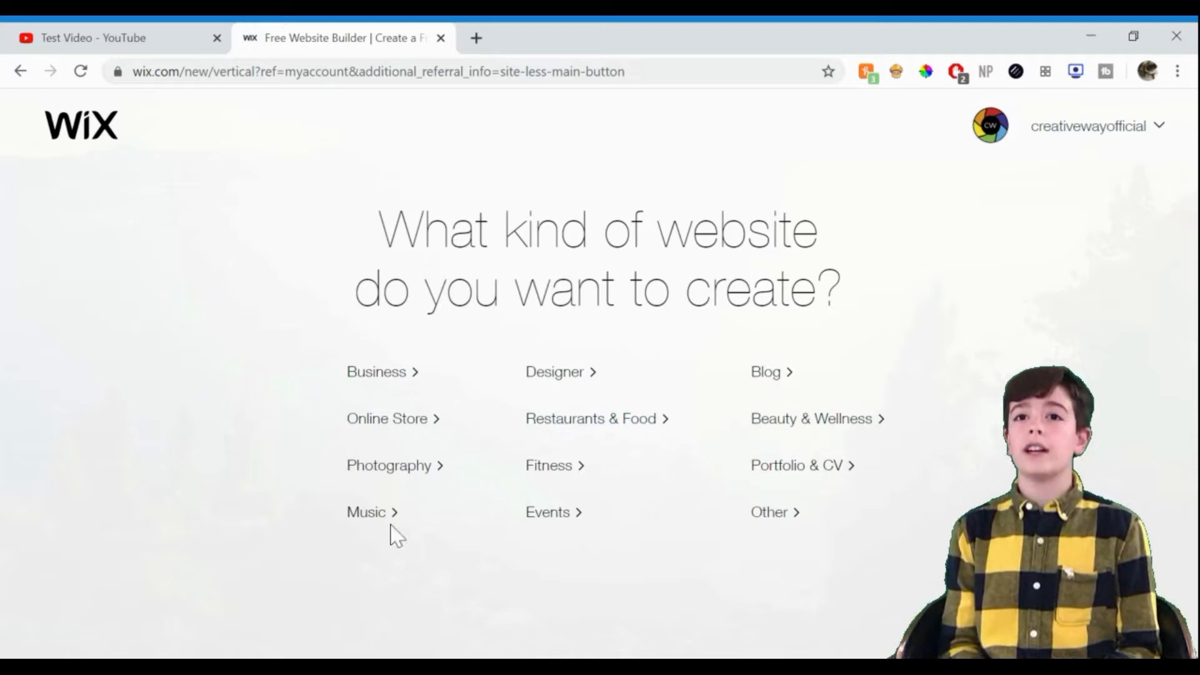
pyautogui.moveTo(765, 536)
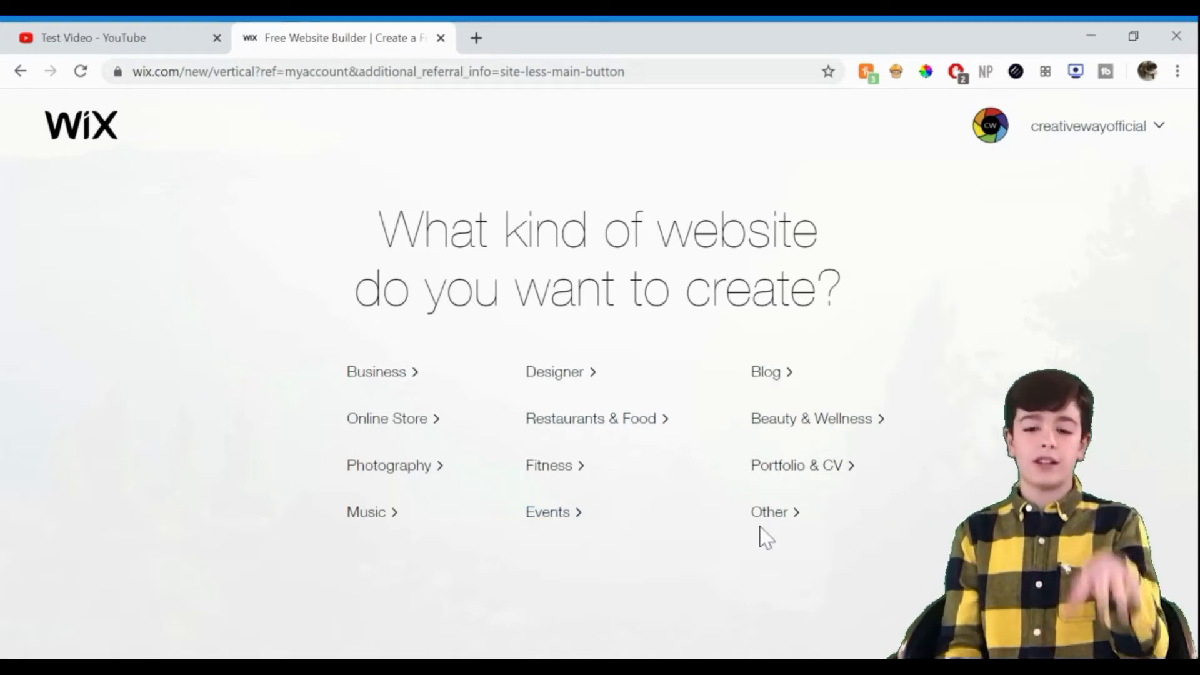
# - Choose Blog as the website type and let Wix ADI create it automatically
pyautogui.click(765, 373)
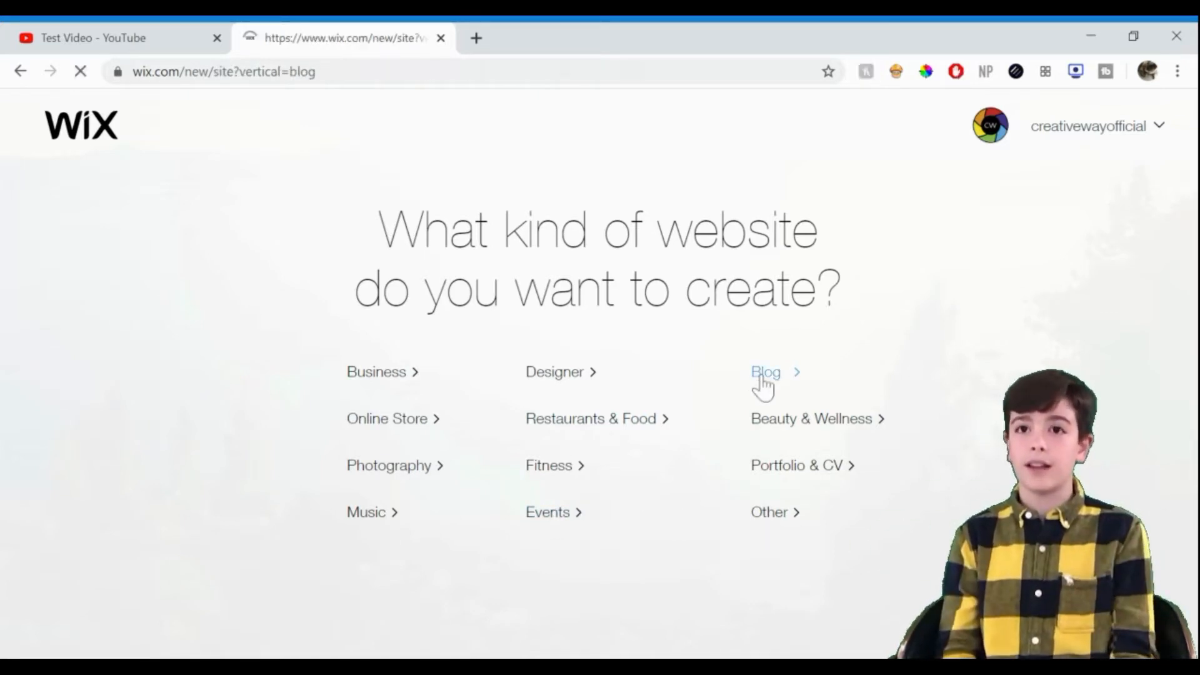
pyautogui.click(764, 372)
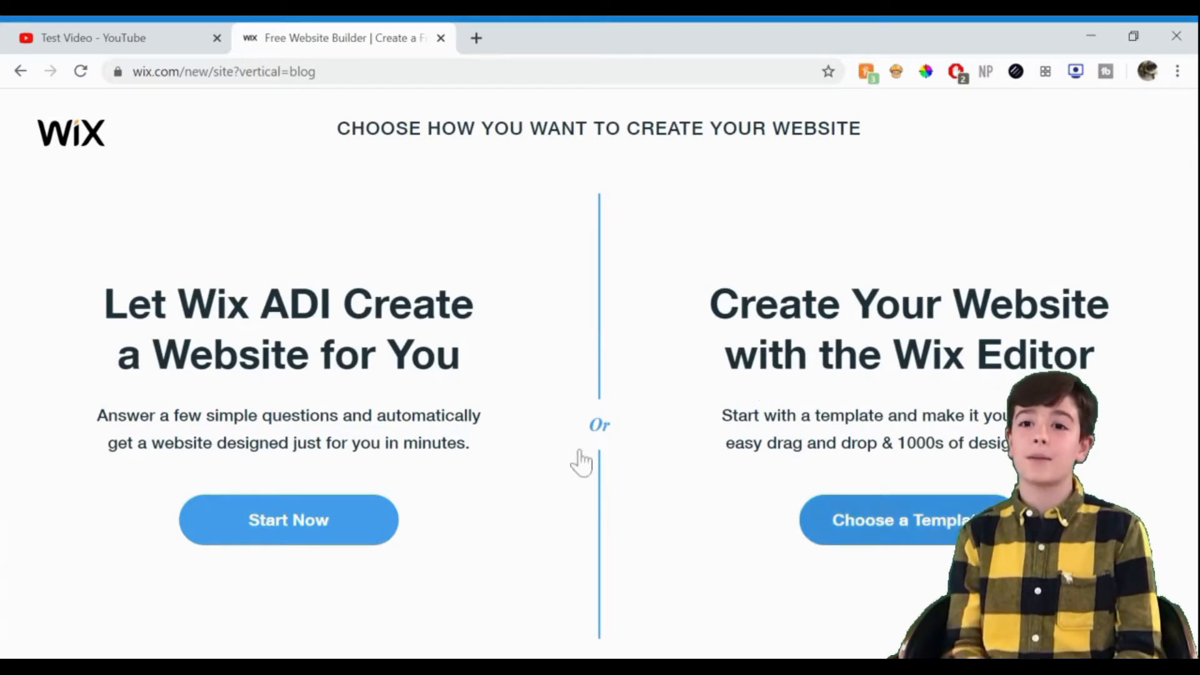
pyautogui.moveTo(776, 325)
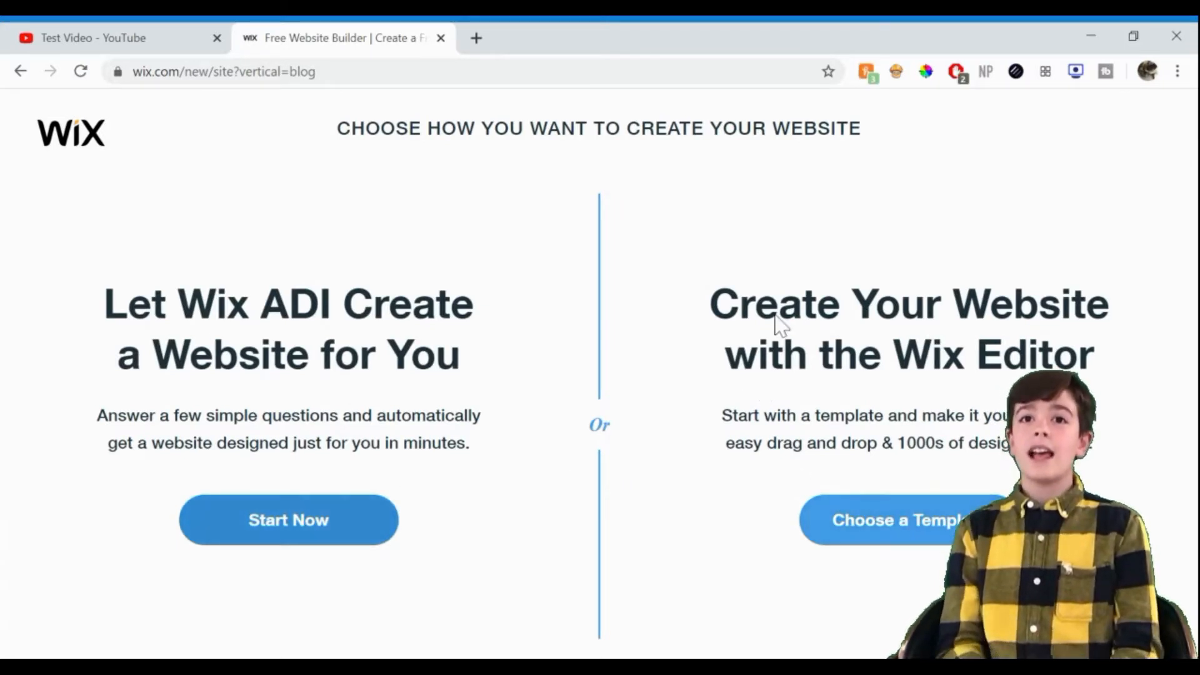
pyautogui.moveTo(670, 434)
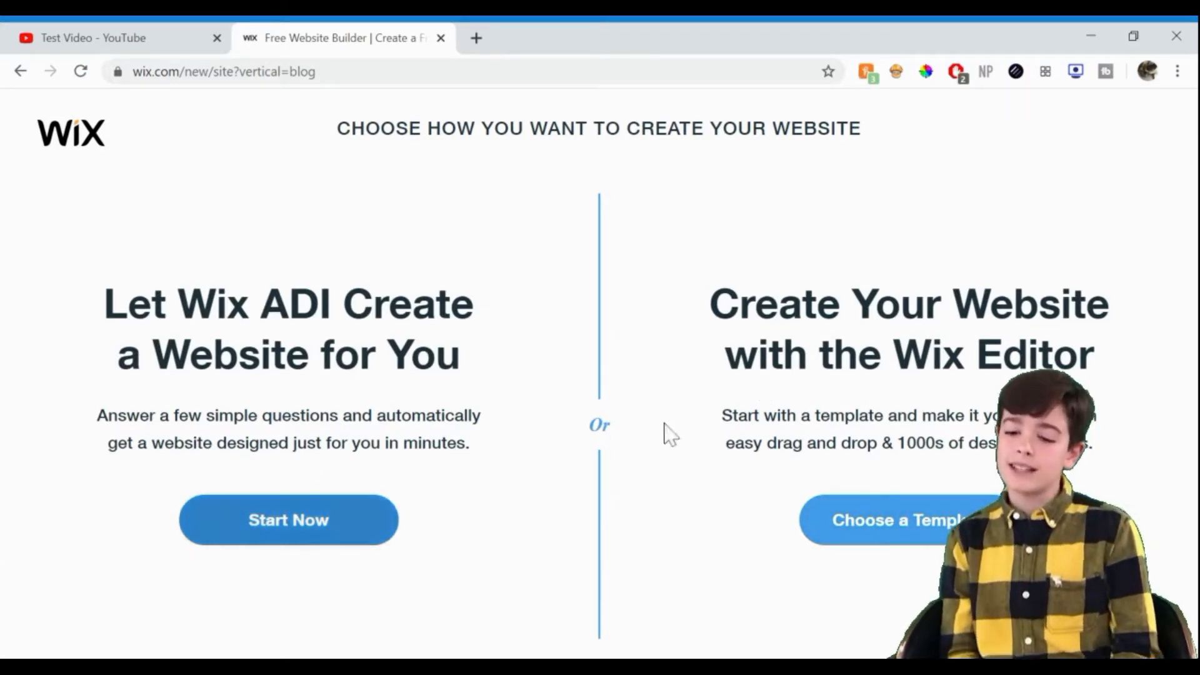
pyautogui.moveTo(288, 520)
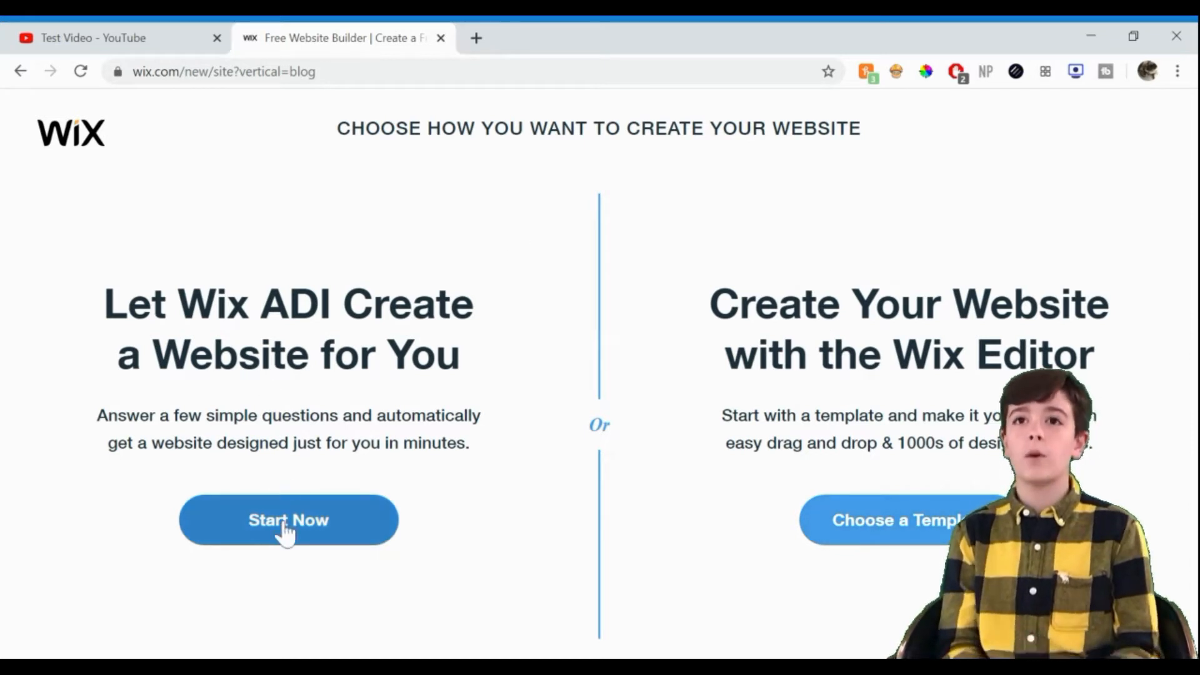
pyautogui.click(288, 520)
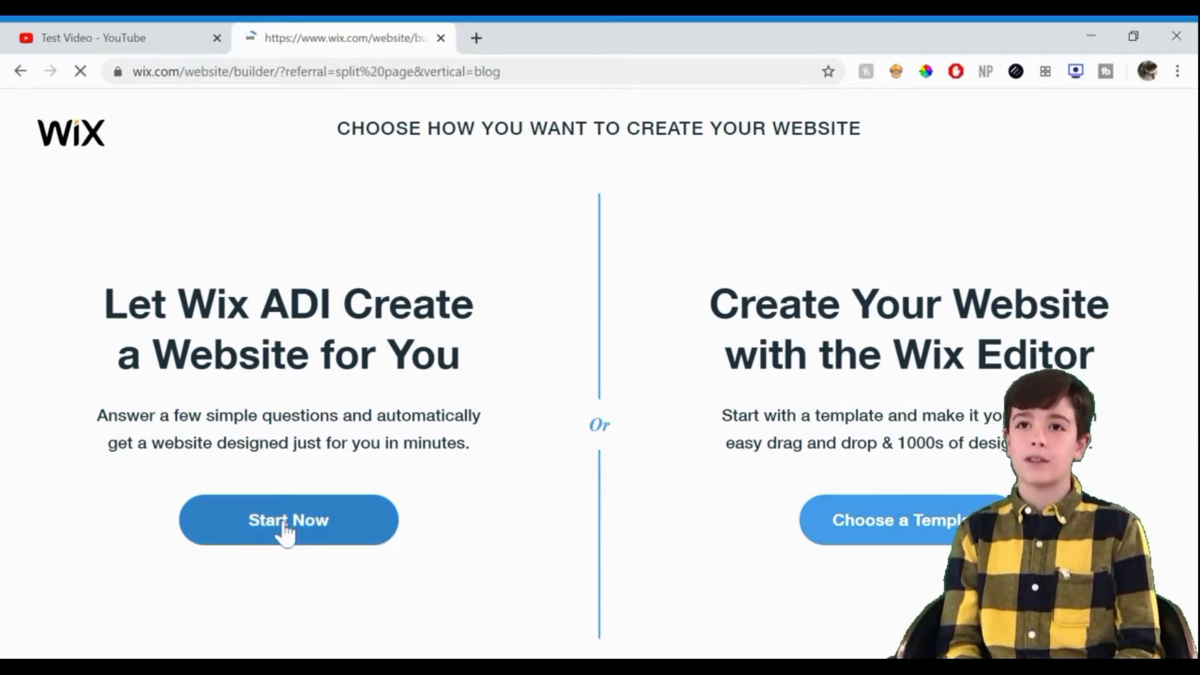
# - Set the site type to YouTube Channel, untick Paid Plans, and continue to content import
pyautogui.click(289, 520)
pyautogui.write('YouTube Channel')
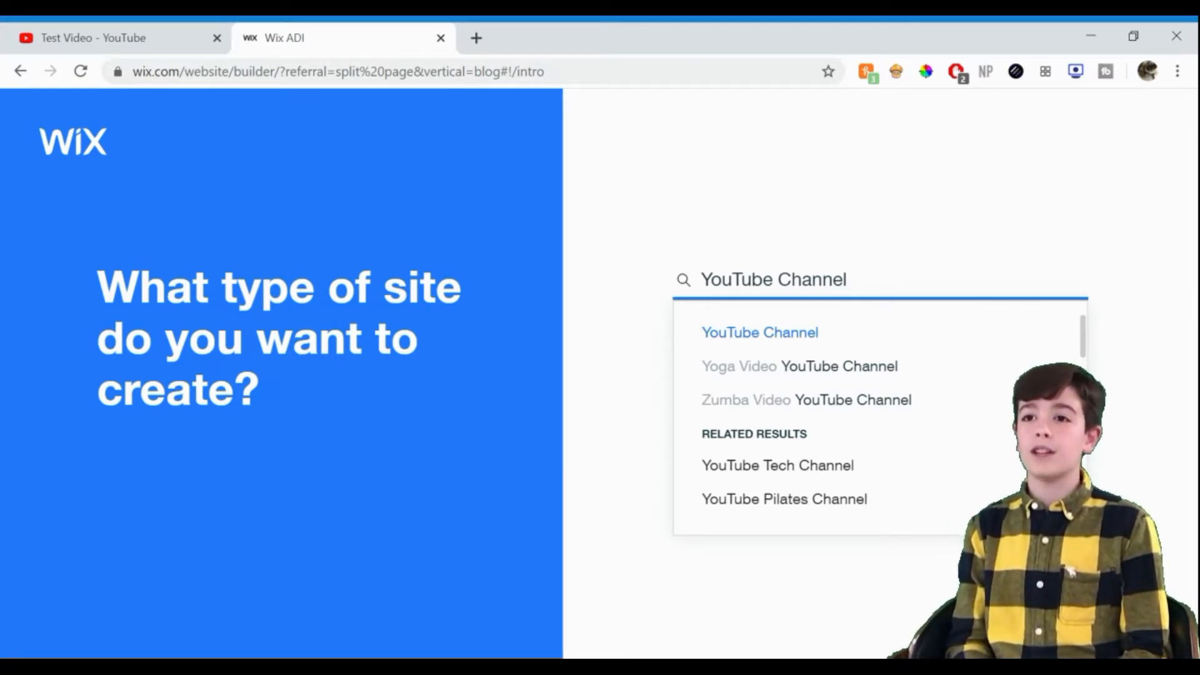
pyautogui.click(758, 333)
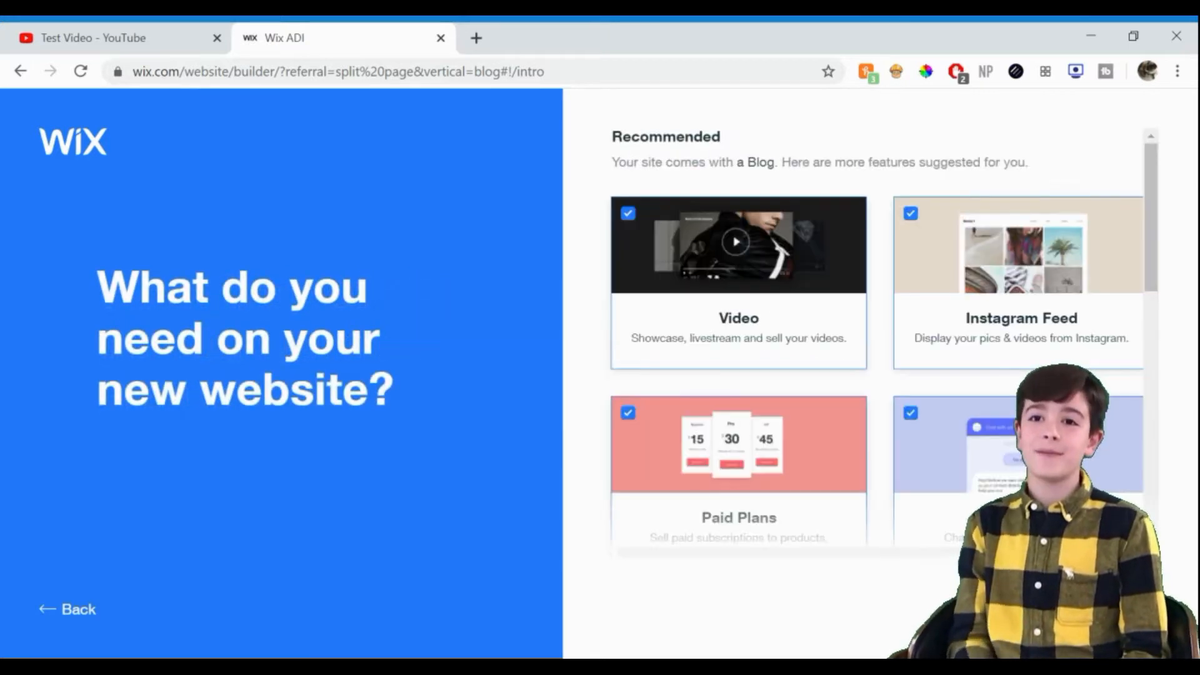
pyautogui.scroll(-3)
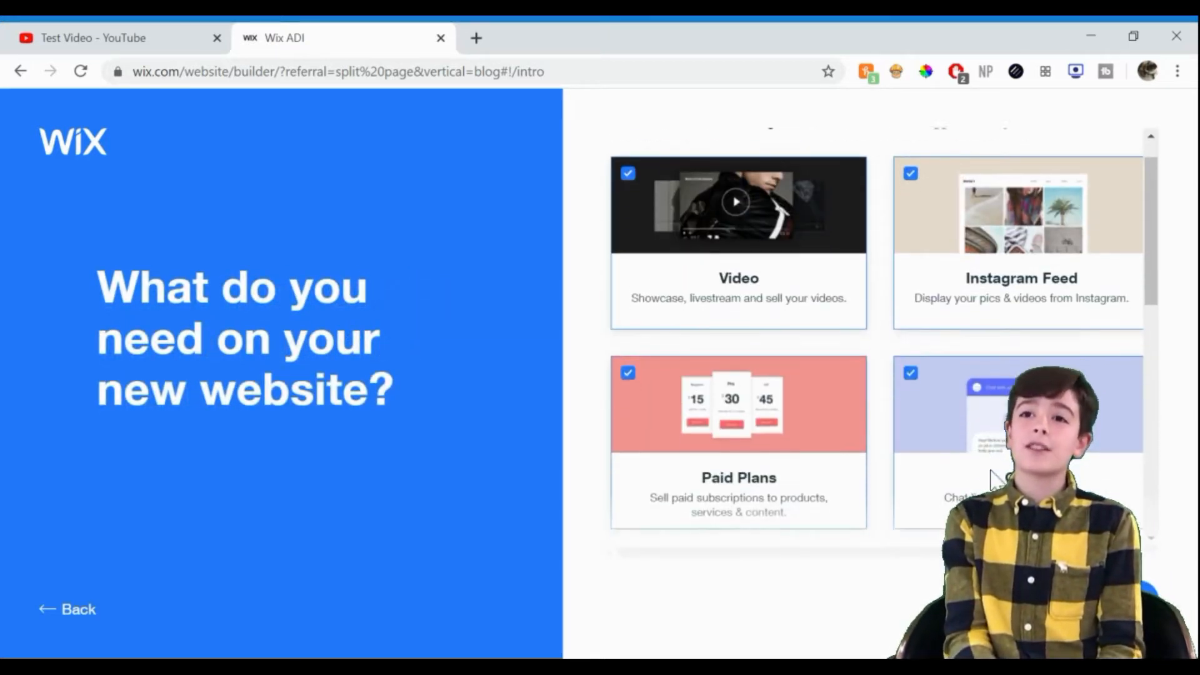
pyautogui.scroll(-3)
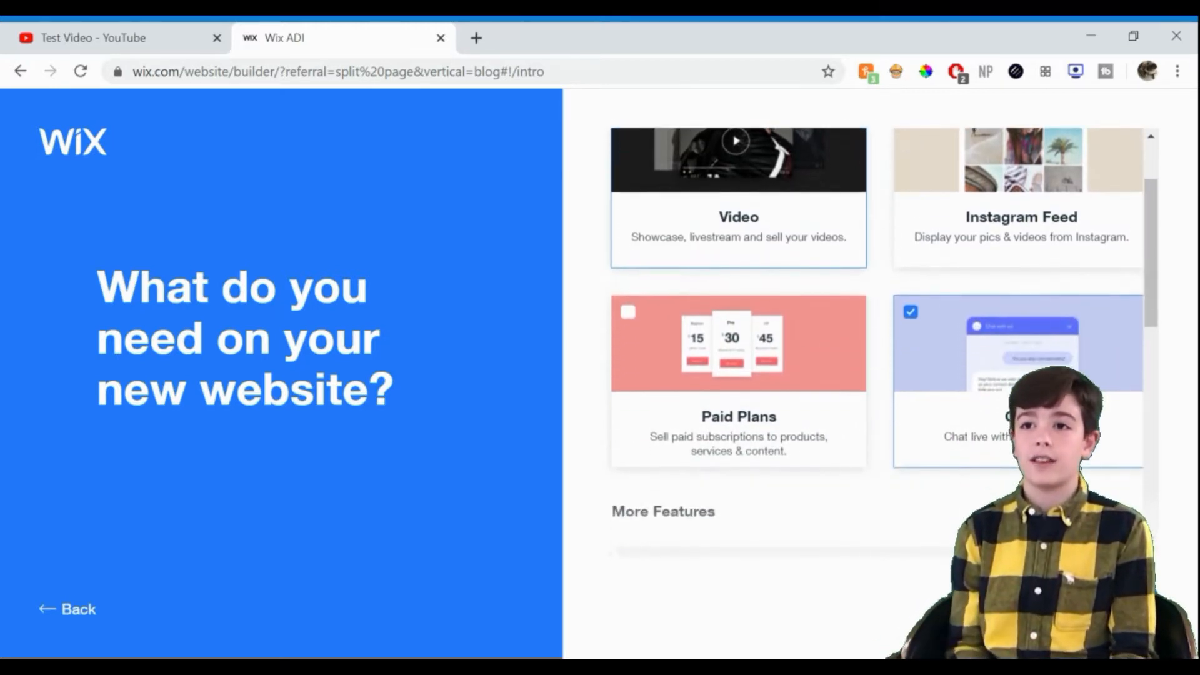
pyautogui.scroll(-3)
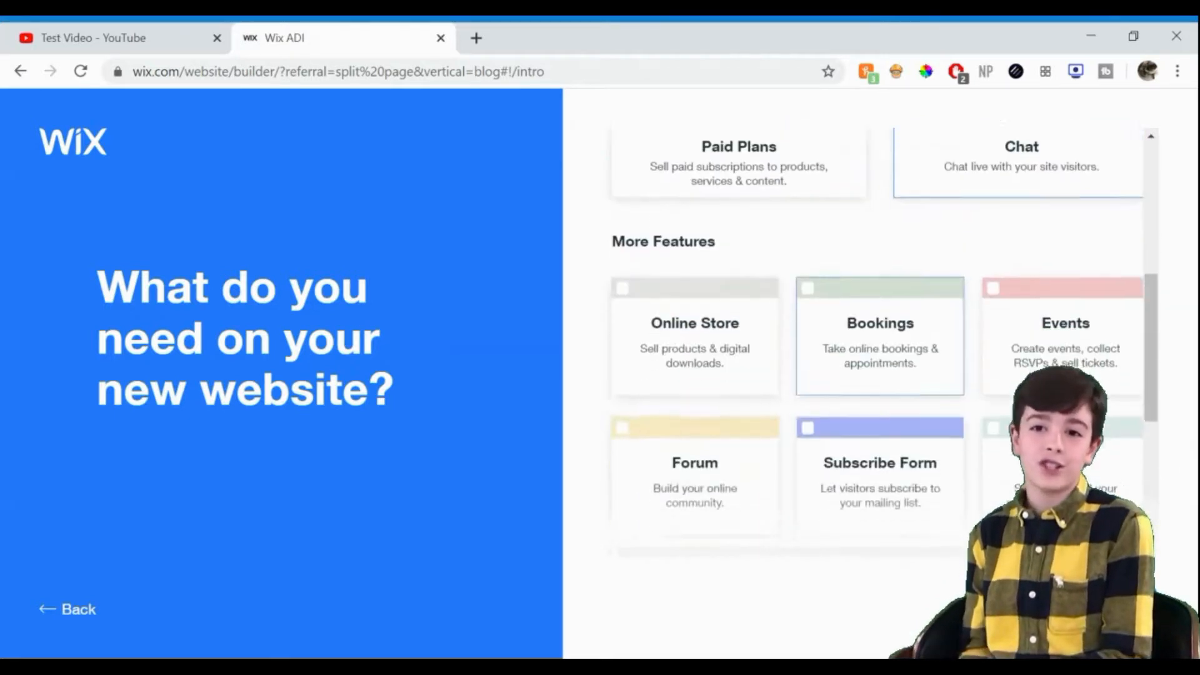
pyautogui.scroll(-3)
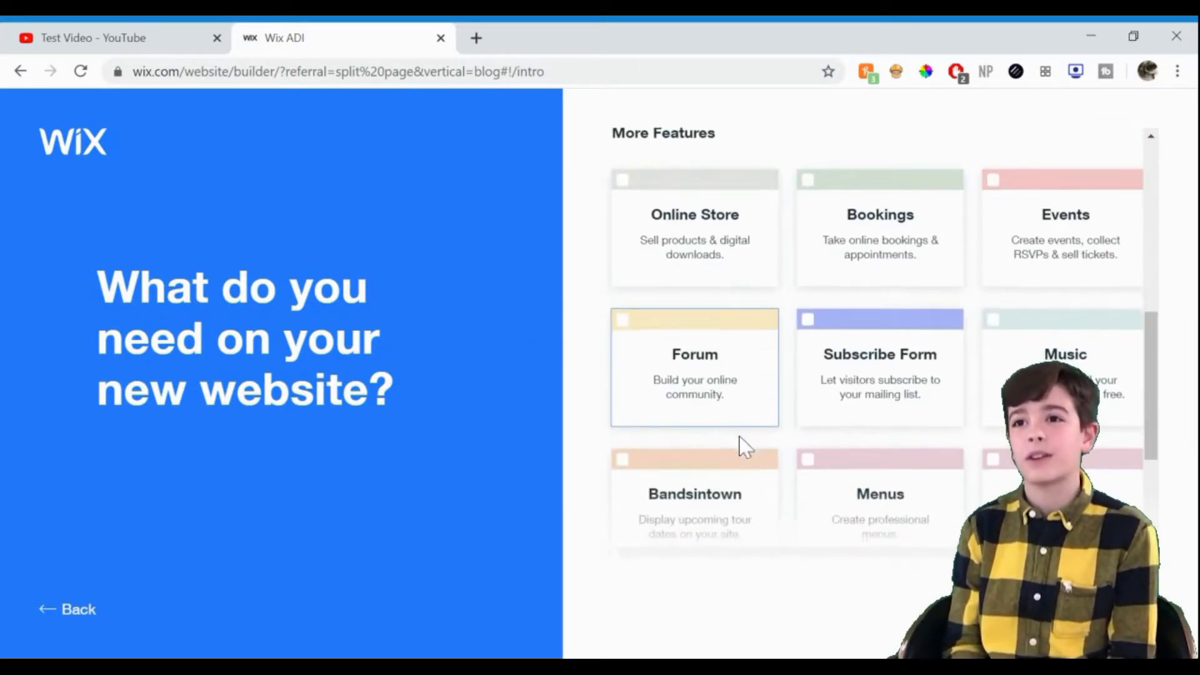
pyautogui.scroll(-3)
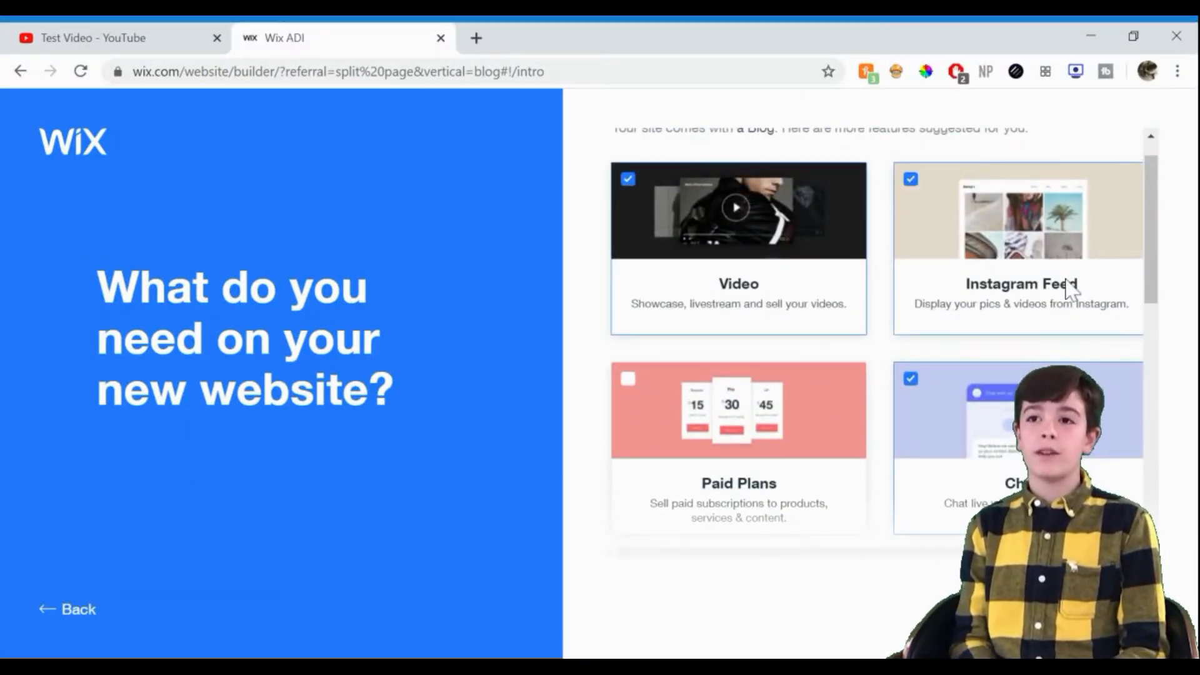
pyautogui.click(910, 179)
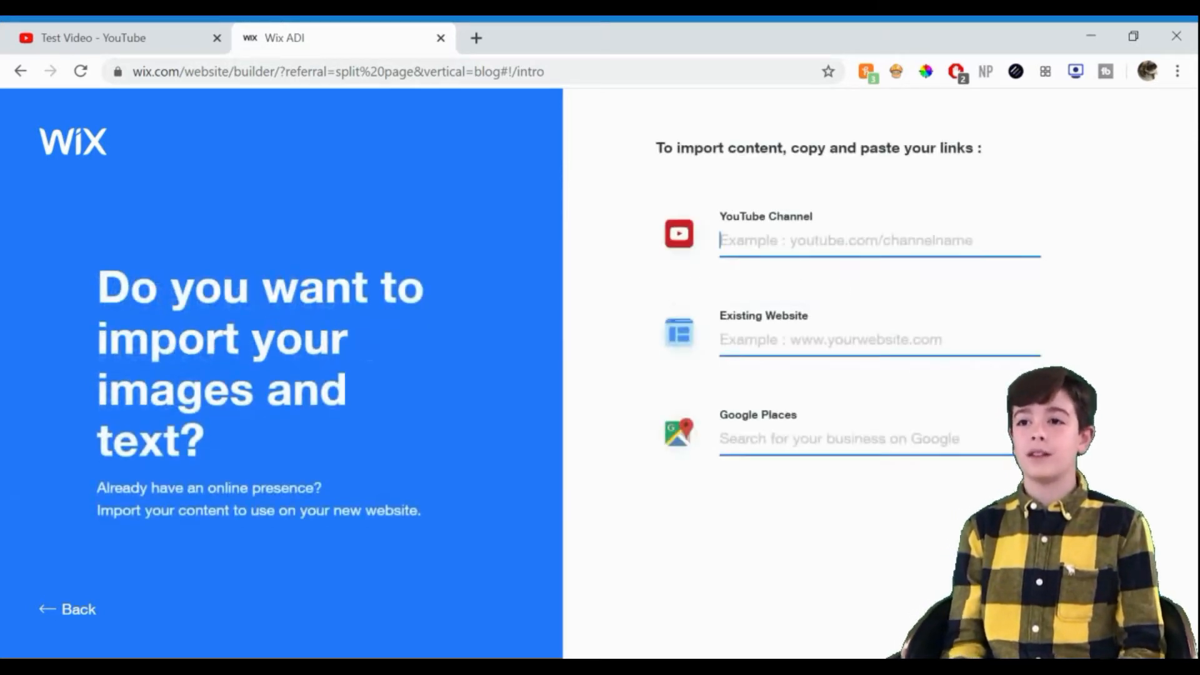
# - Enter The Creative Way YouTube channel URL for import with Review available images ticked
pyautogui.write('youtube.com/')
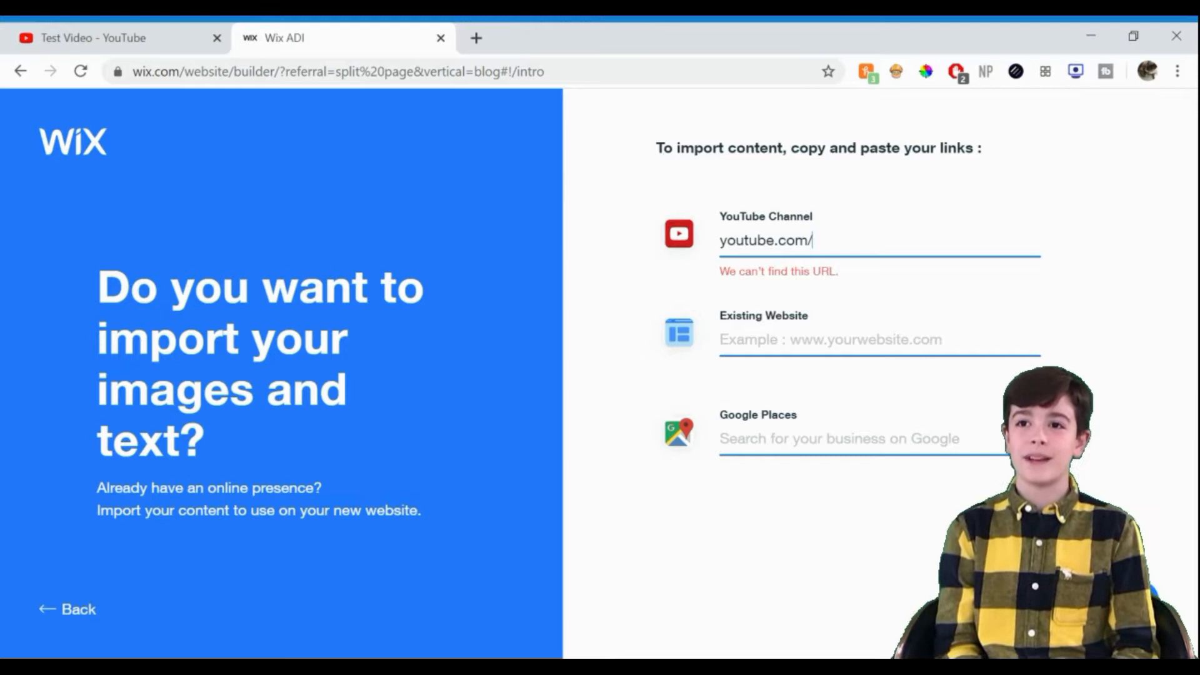
pyautogui.write('youtube.com/channel/UCPRdi9BvILiSZ0sJvy...')
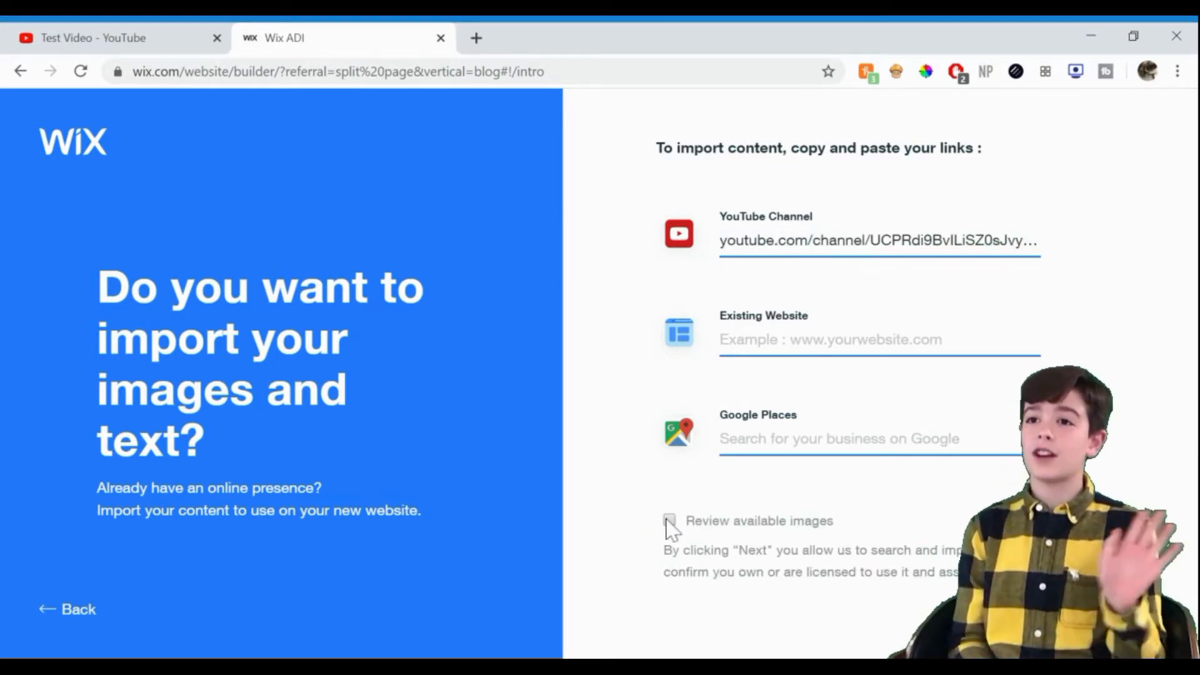
pyautogui.click(668, 520)
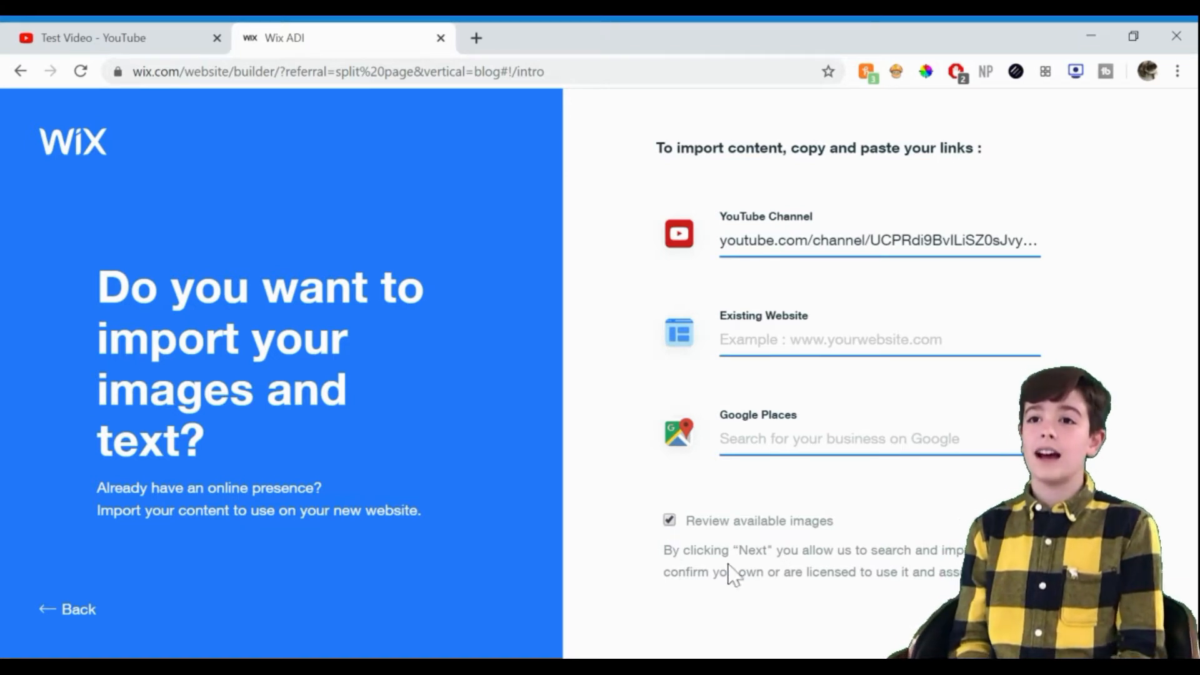
pyautogui.moveTo(945, 375)
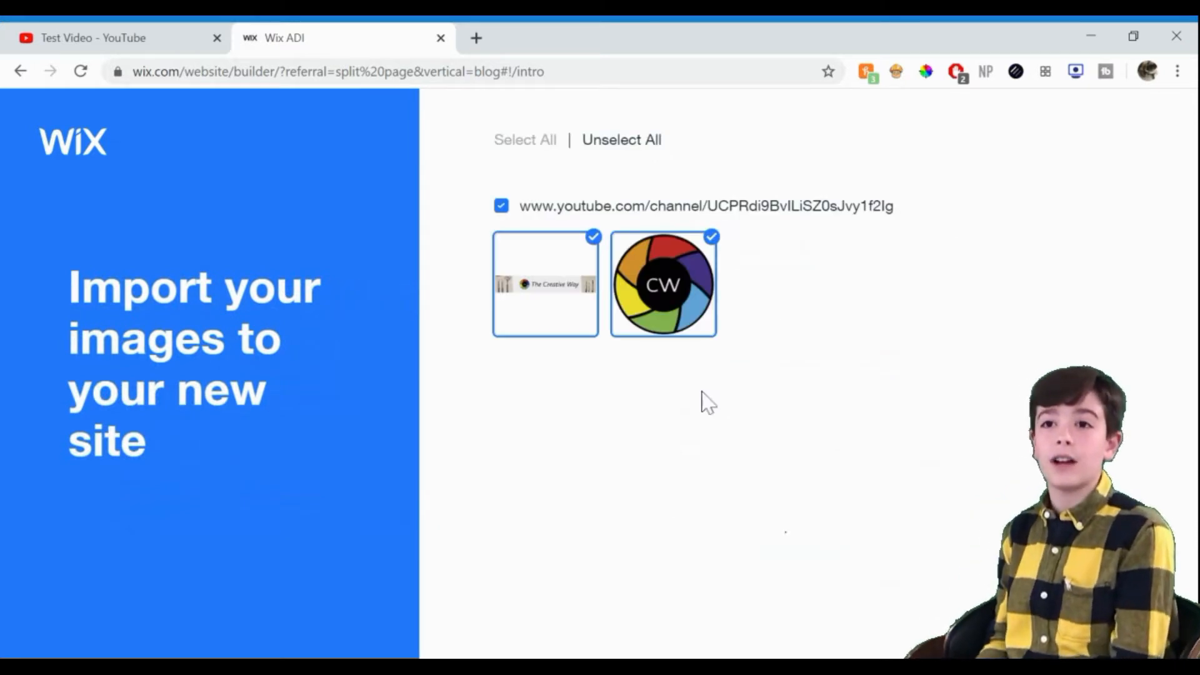
pyautogui.moveTo(850, 443)
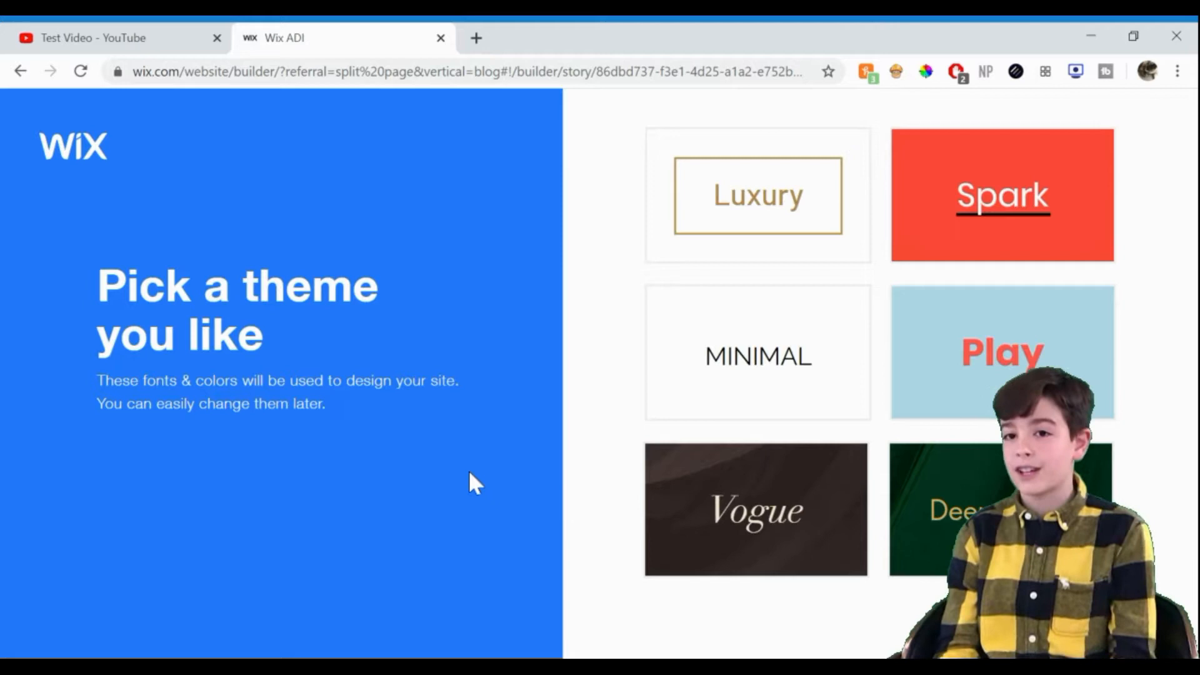
pyautogui.moveTo(970, 410)
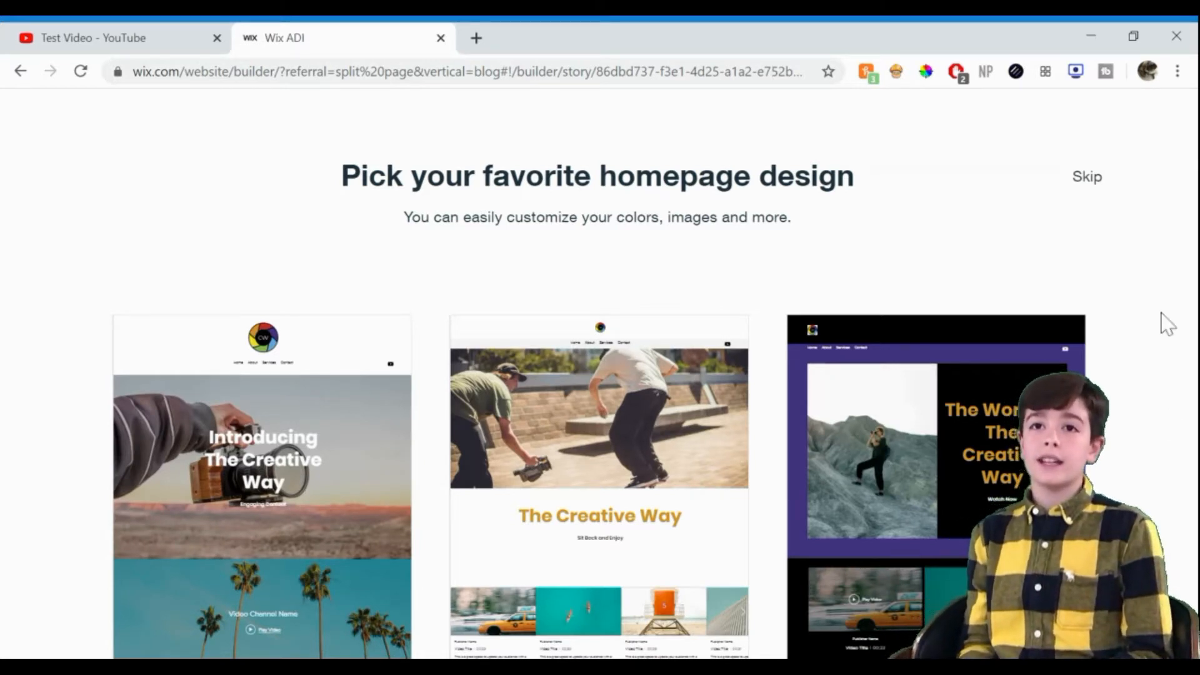
pyautogui.moveTo(754, 425)
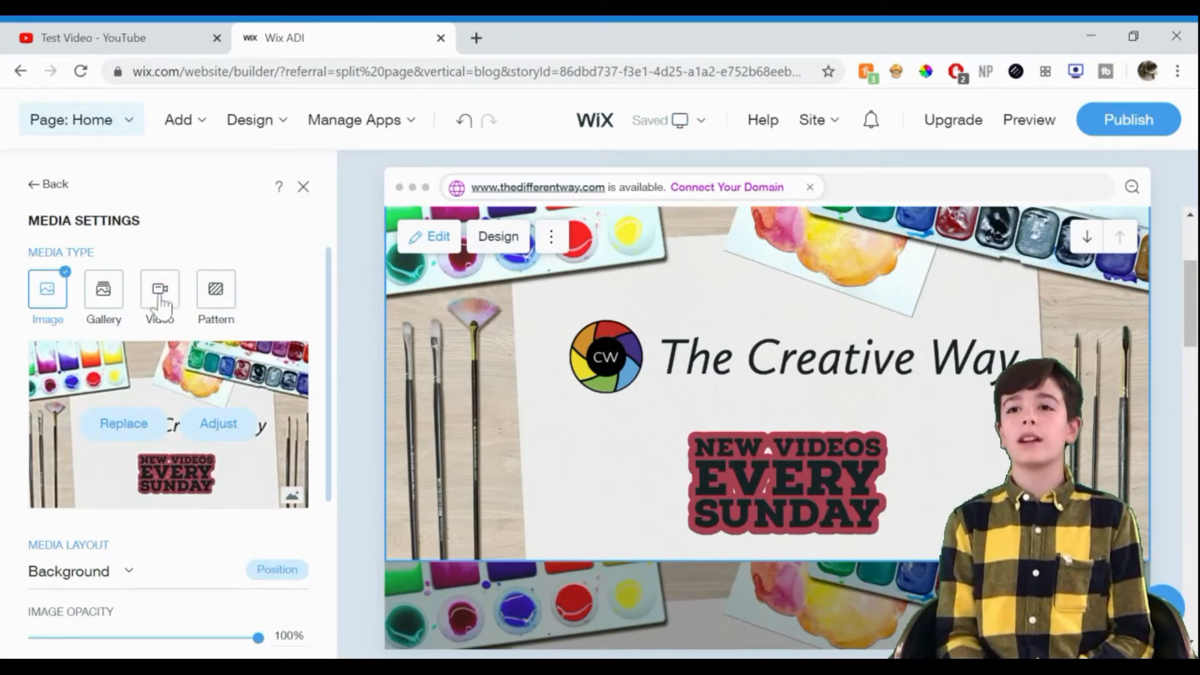
# - Switch the header background to video and upload the YouTube/Creative Way branding clip from the computer
pyautogui.click(159, 295)
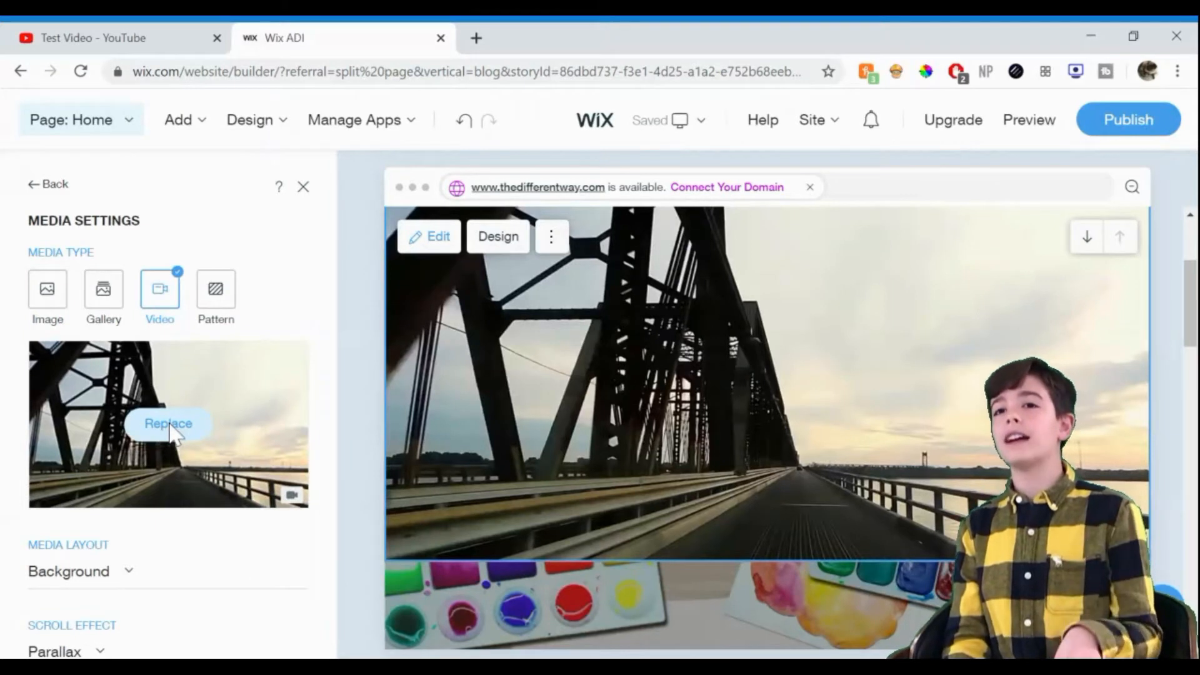
pyautogui.click(167, 424)
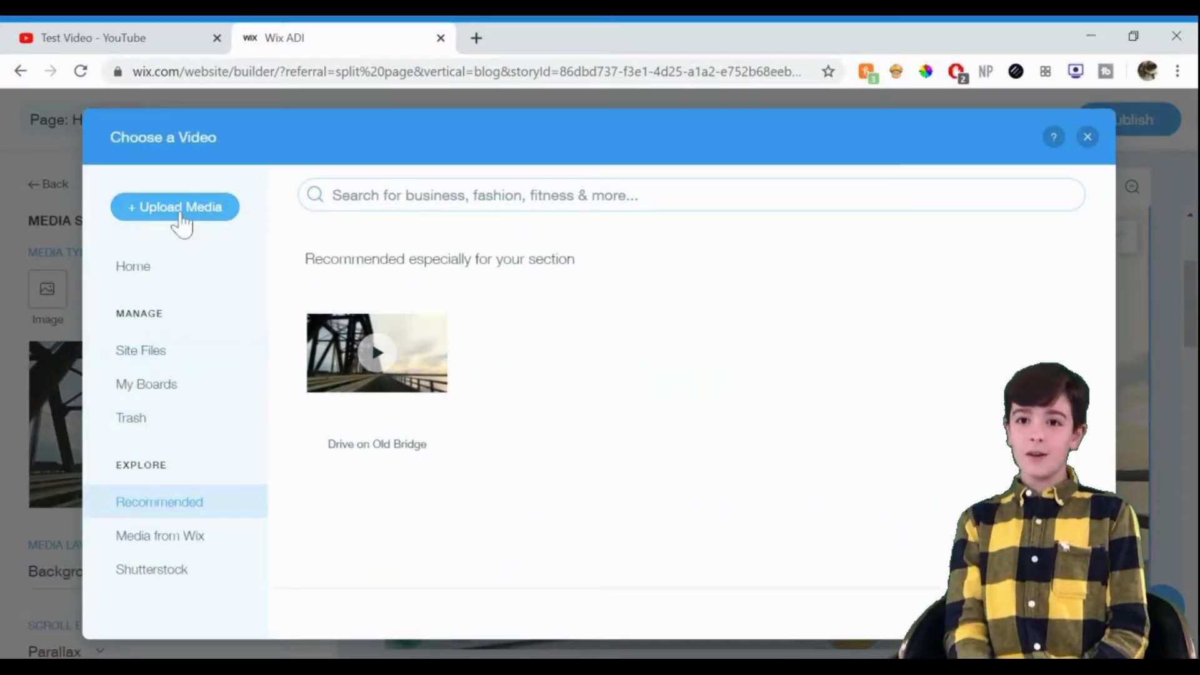
pyautogui.click(175, 207)
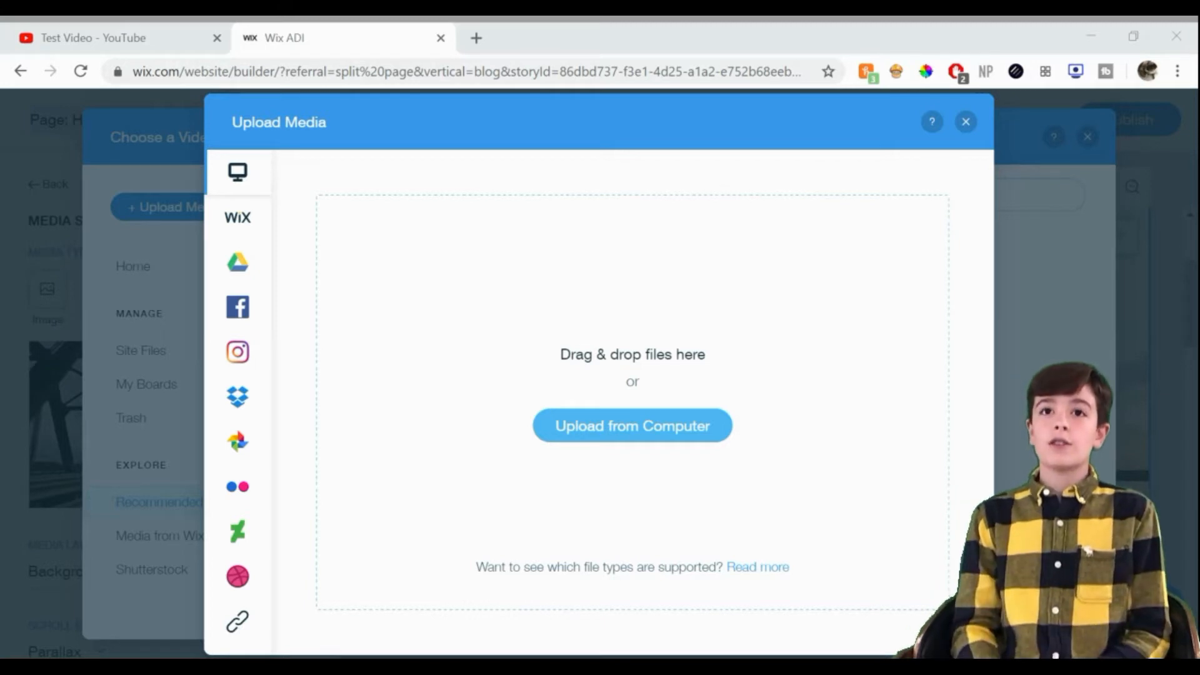
pyautogui.click(632, 425)
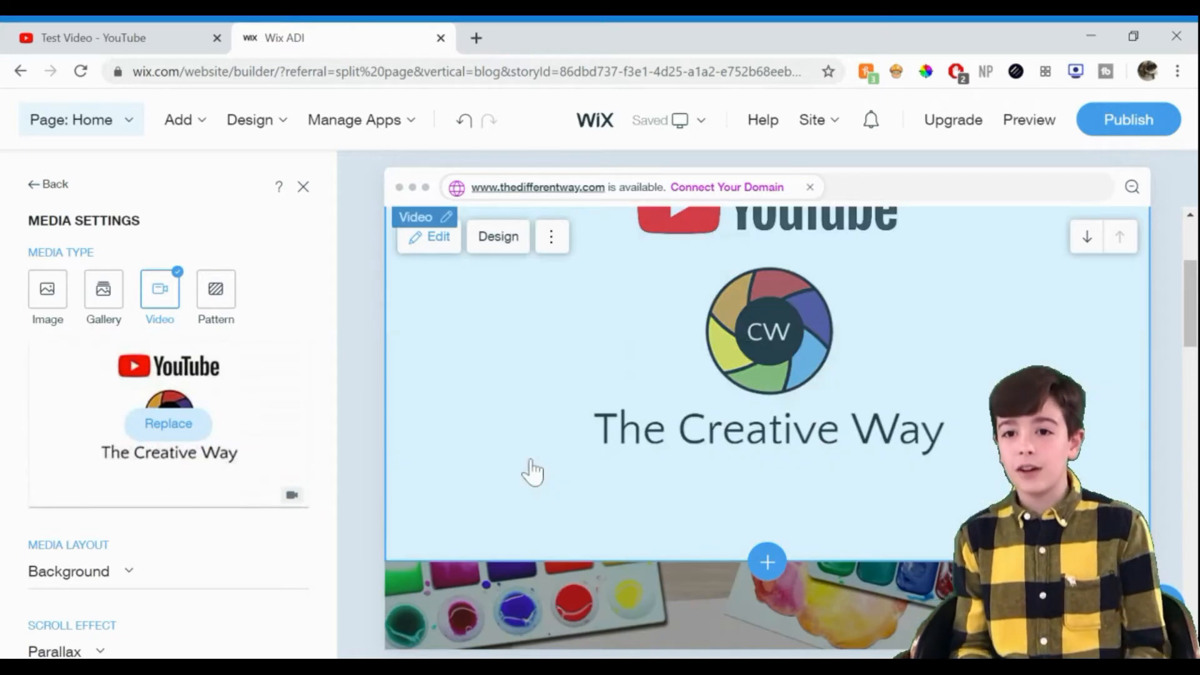
# - Look over the updated home page and bring up the Add menu
pyautogui.scroll(-3)
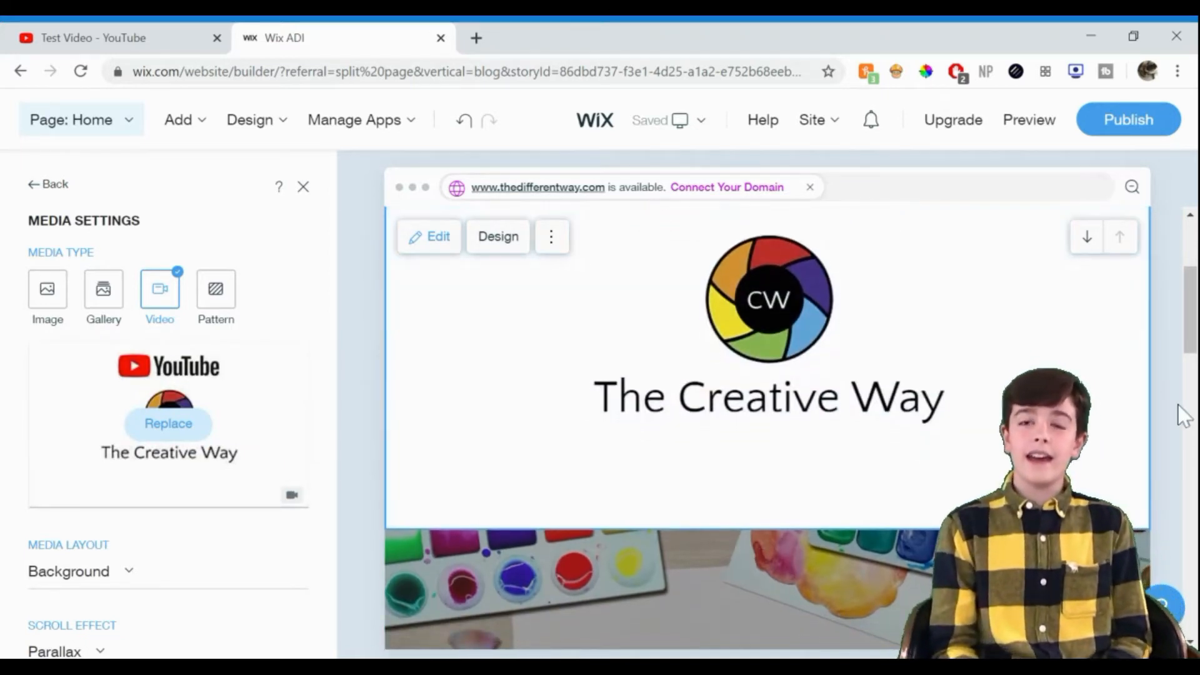
pyautogui.scroll(3)
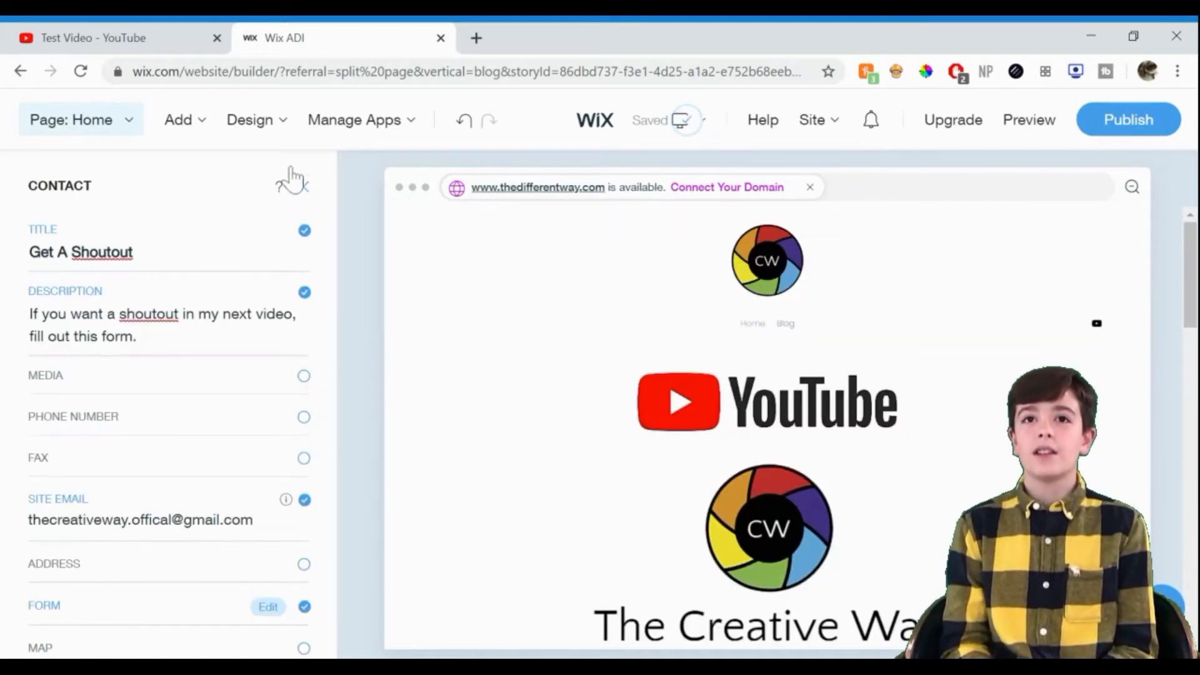
pyautogui.click(179, 120)
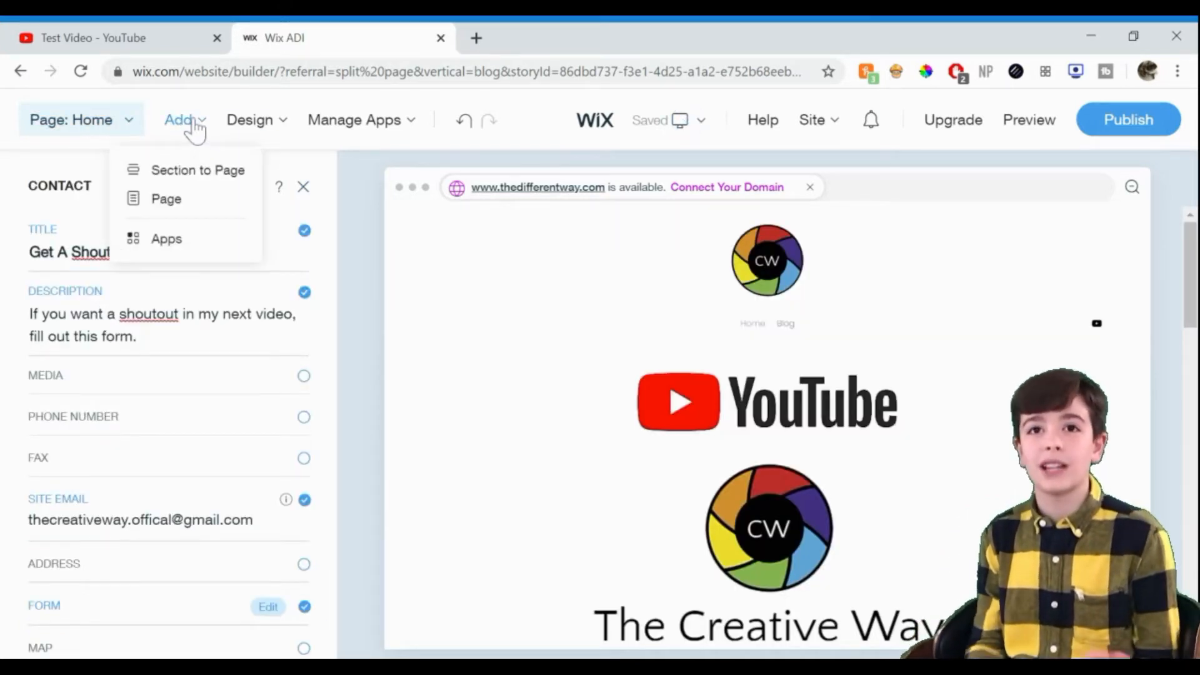
# - Glance at the site Design options and close them again
pyautogui.click(250, 120)
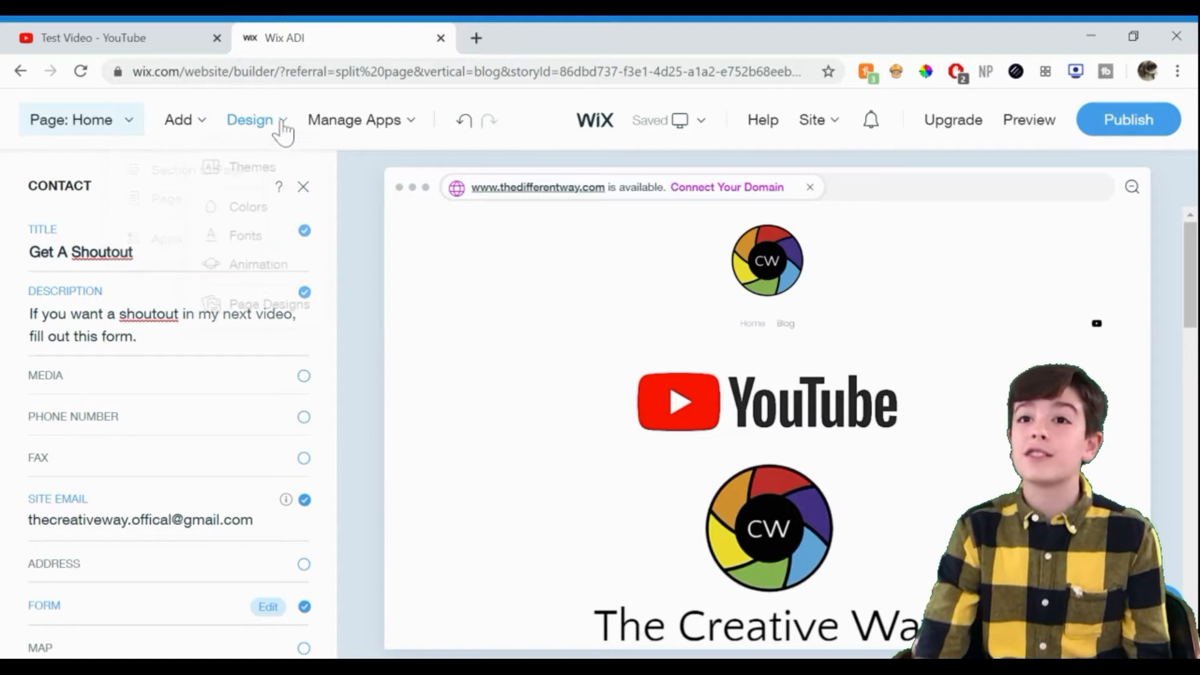
pyautogui.click(253, 120)
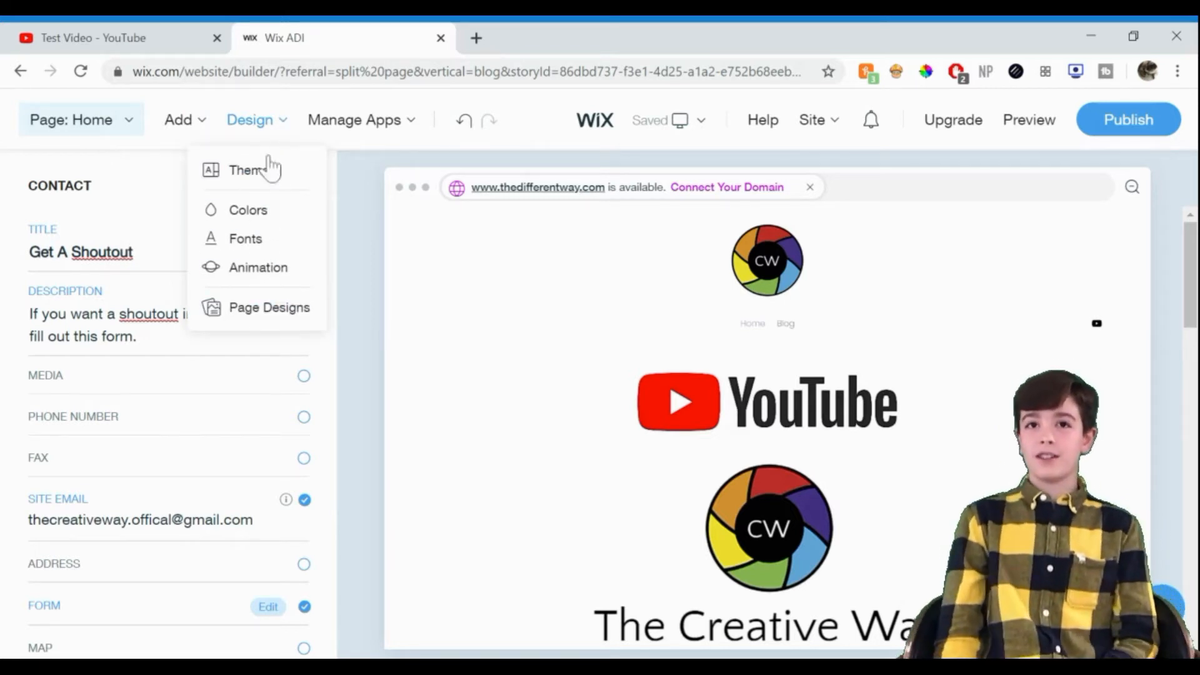
pyautogui.click(353, 120)
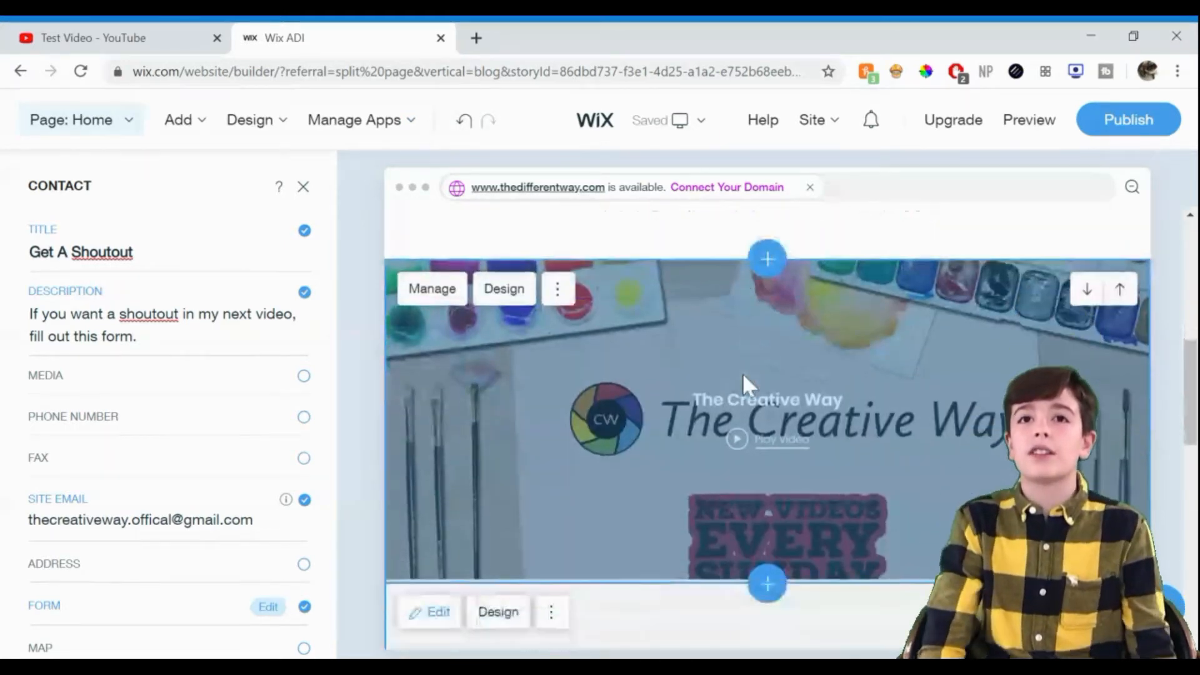
# - Select the Wix Video channel section and review its display settings under Manage
pyautogui.click(302, 186)
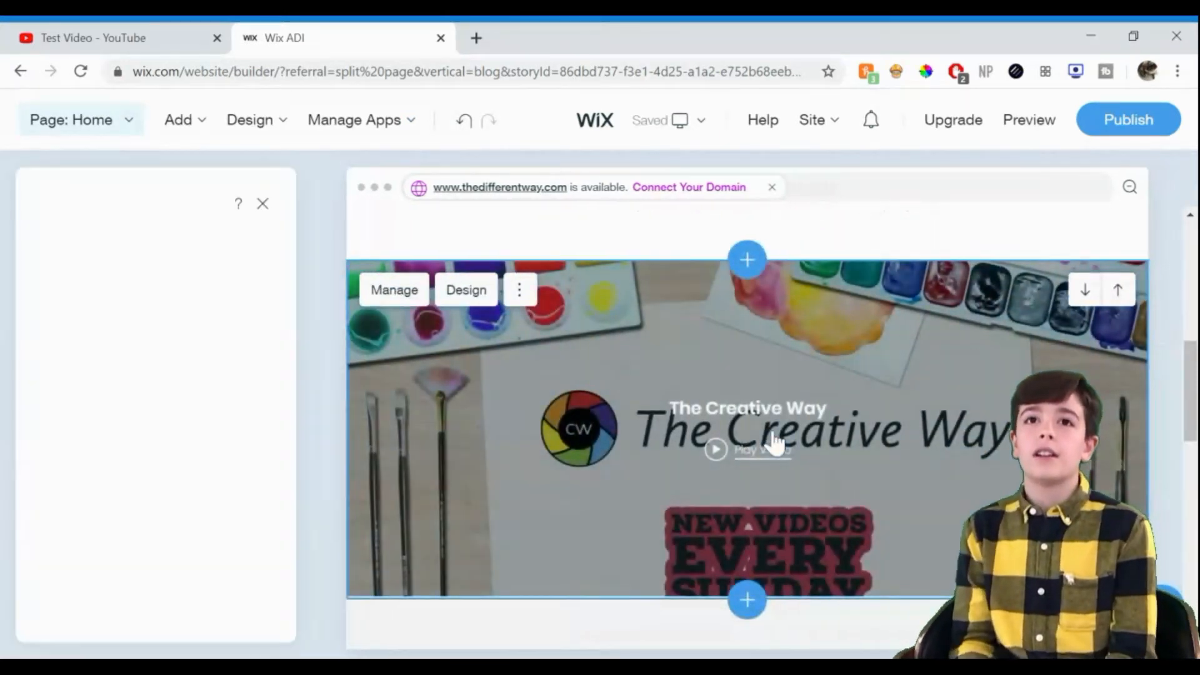
pyautogui.click(393, 289)
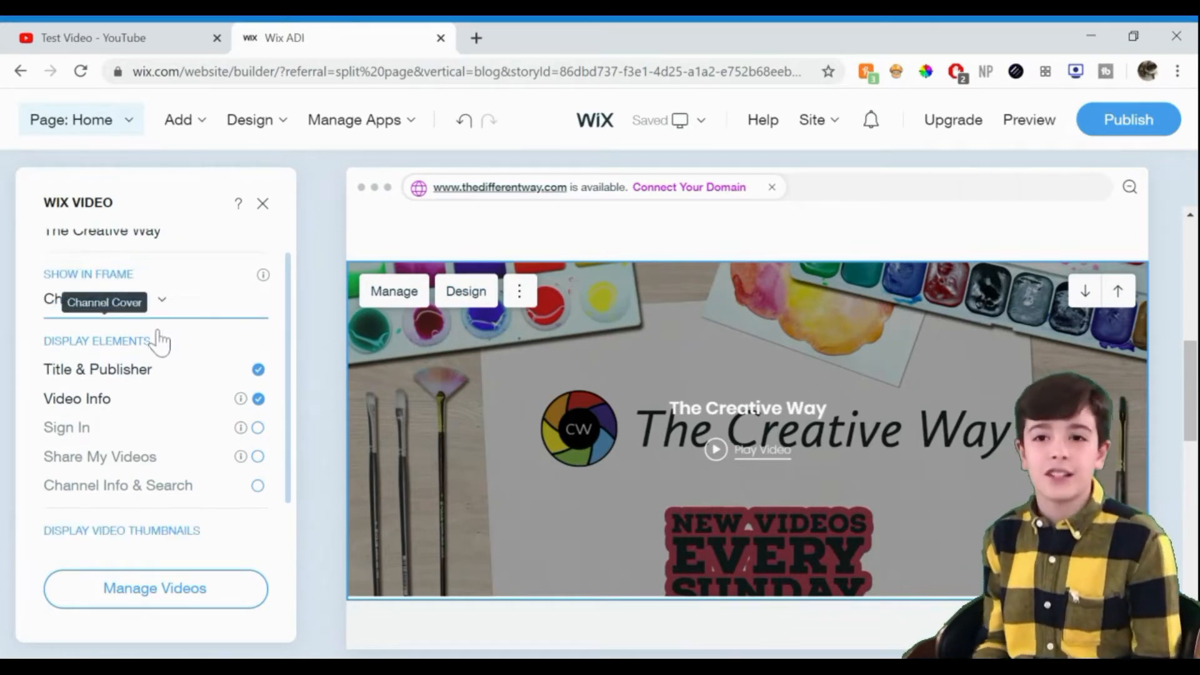
pyautogui.scroll(-3)
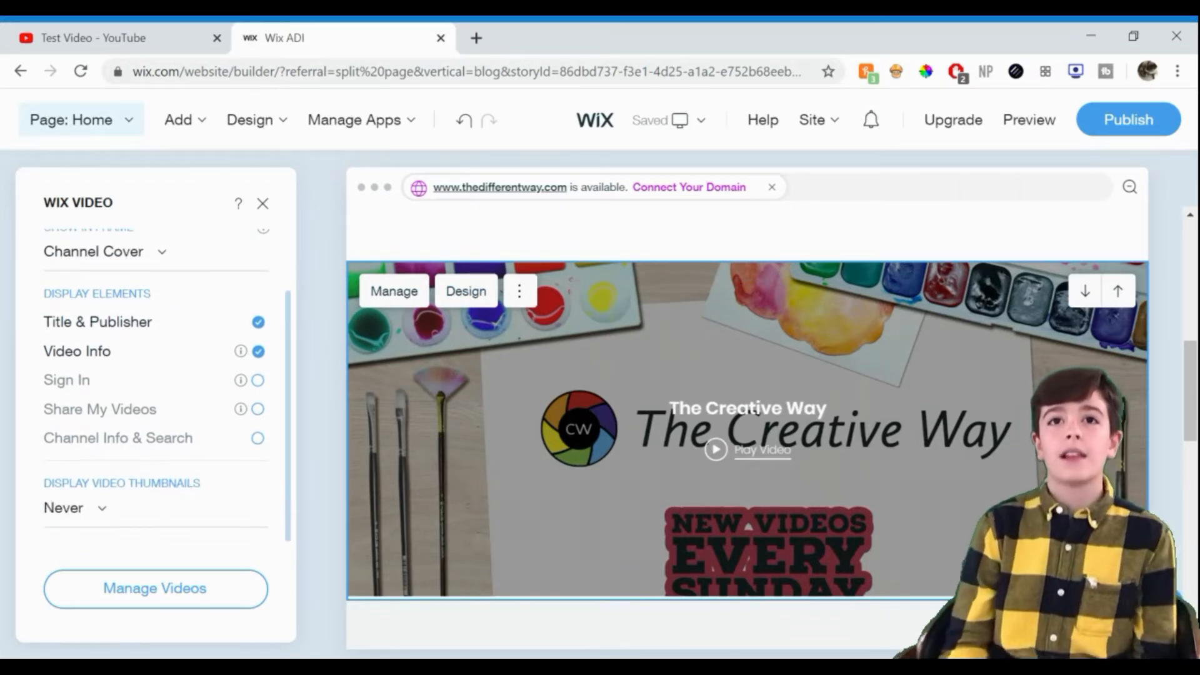
pyautogui.scroll(3)
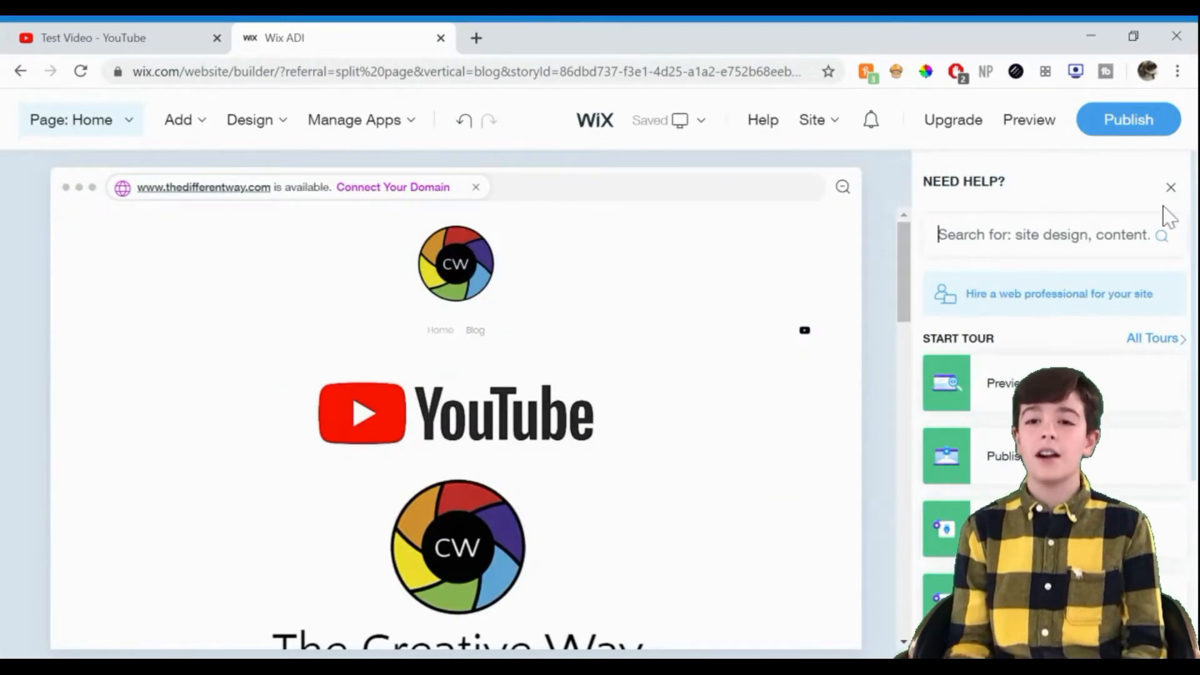
pyautogui.click(177, 120)
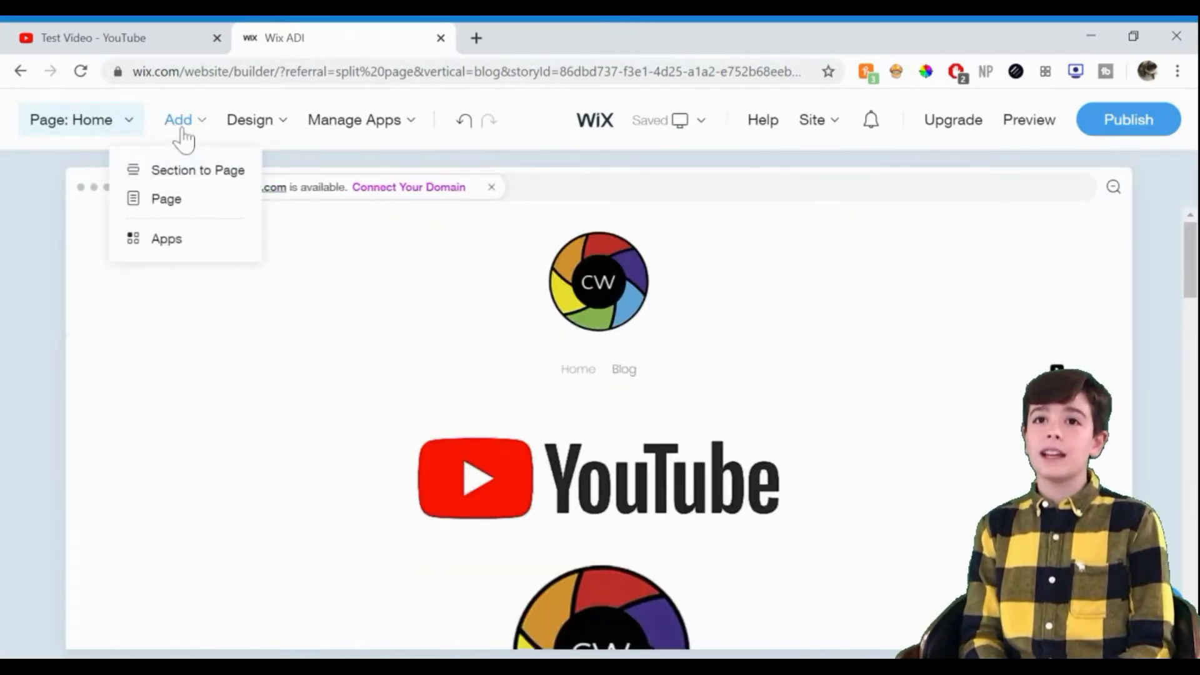
pyautogui.click(167, 199)
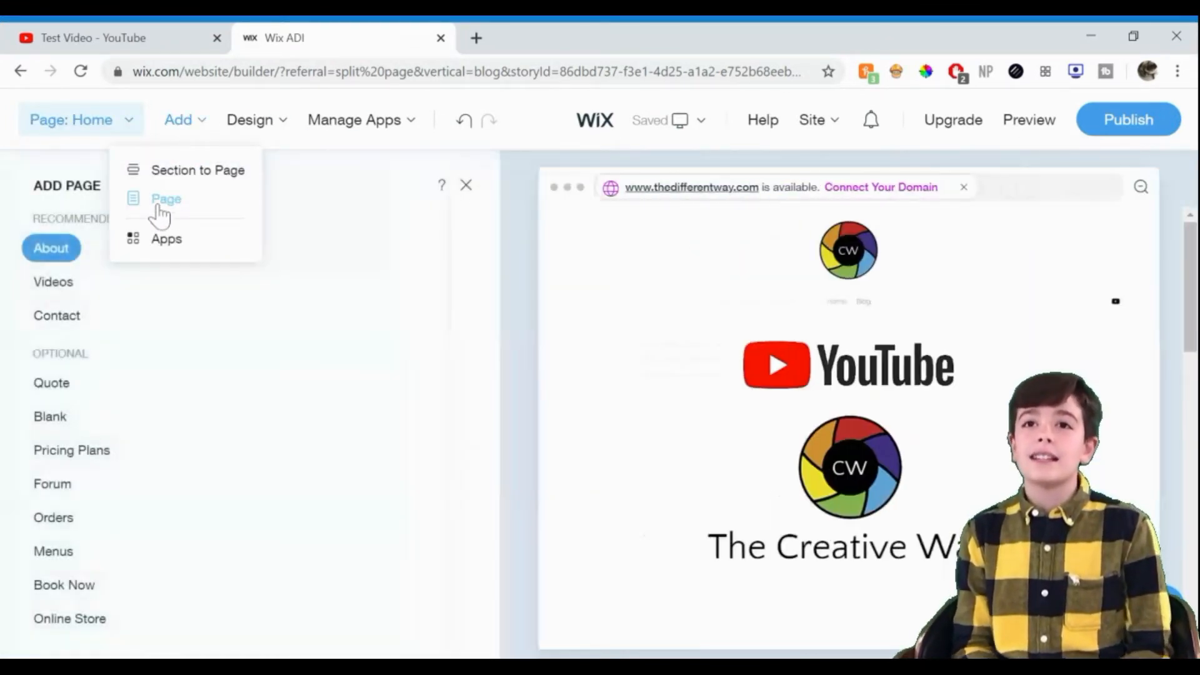
pyautogui.click(166, 199)
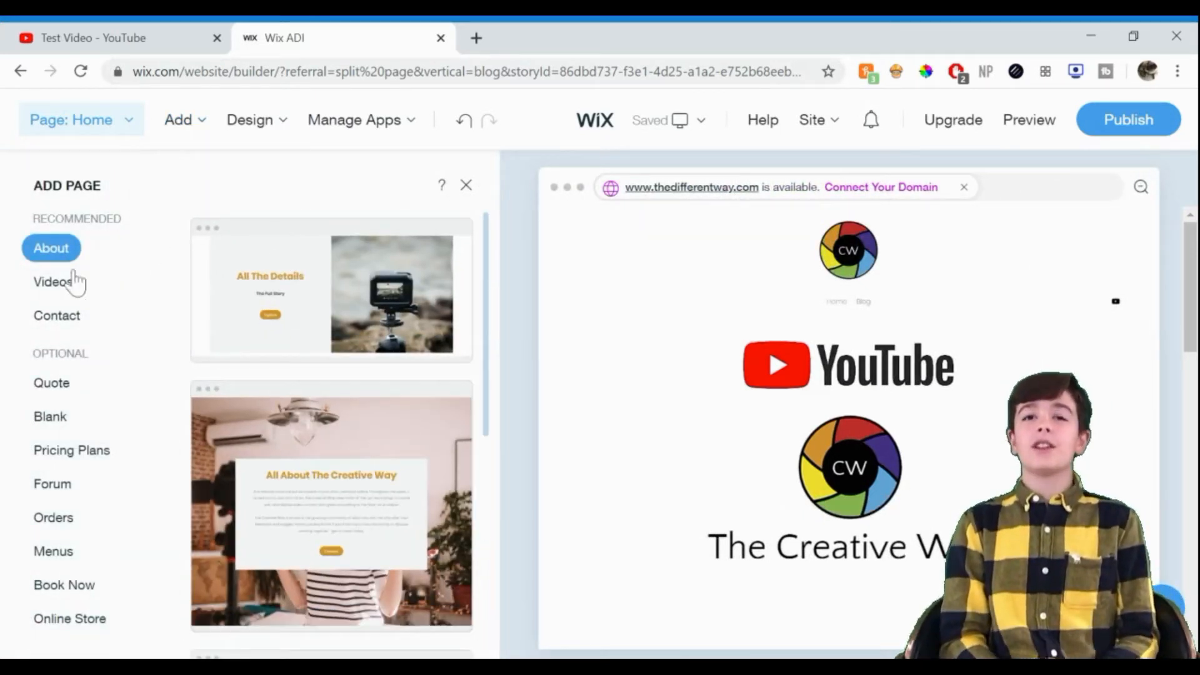
pyautogui.click(54, 281)
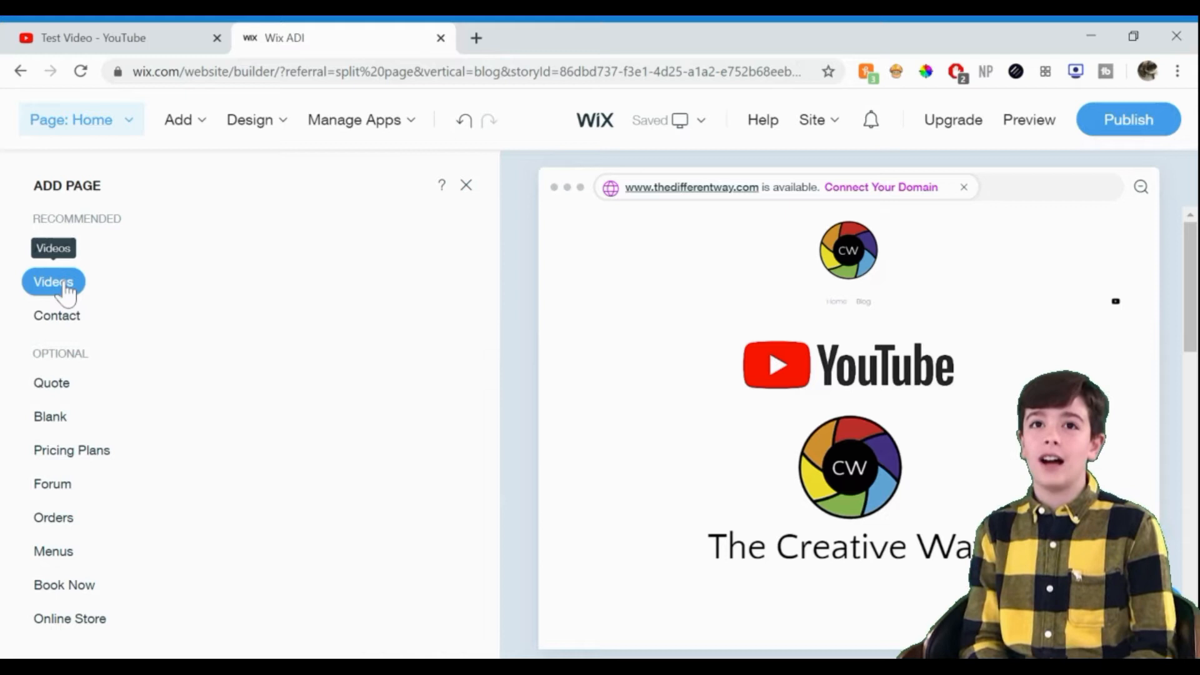
pyautogui.click(54, 281)
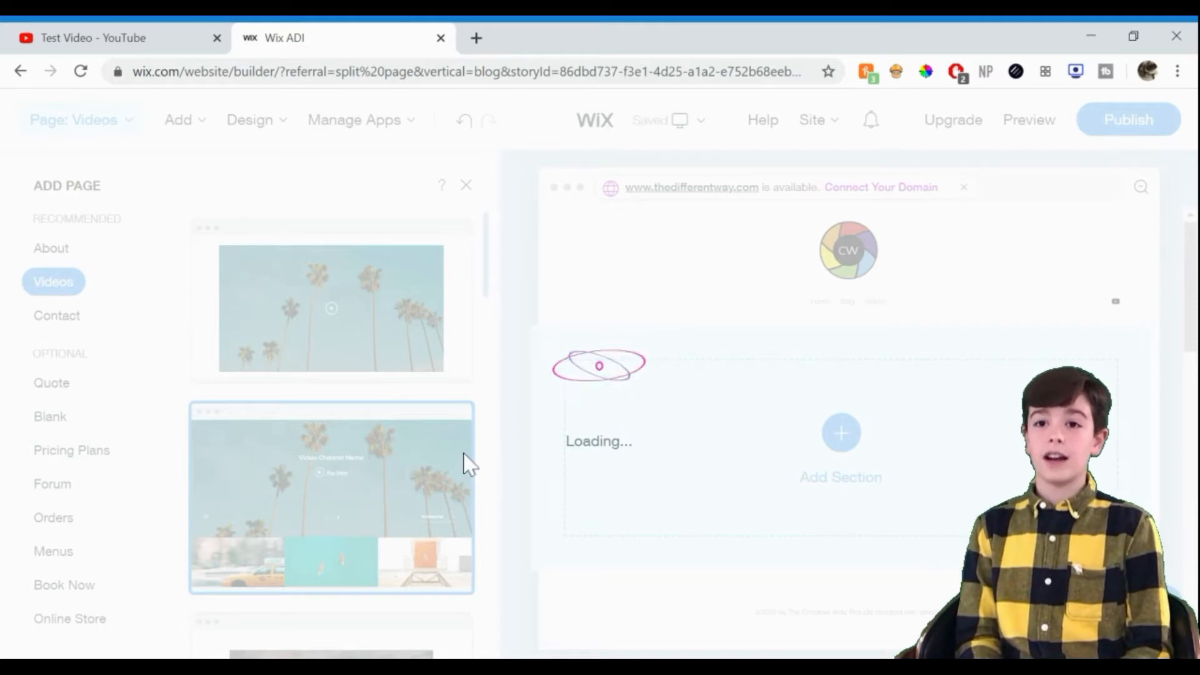
pyautogui.moveTo(466, 469)
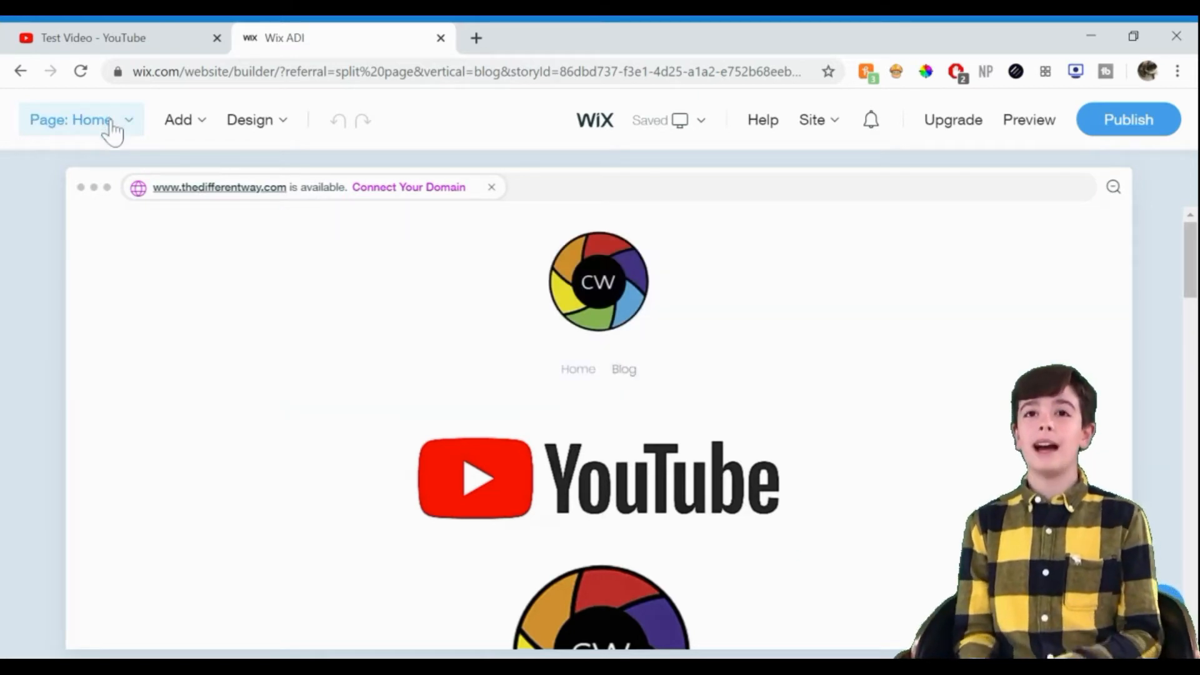
# - Add a Videos page from the Recommended list using the second palm-tree Video Channel layout
pyautogui.click(71, 120)
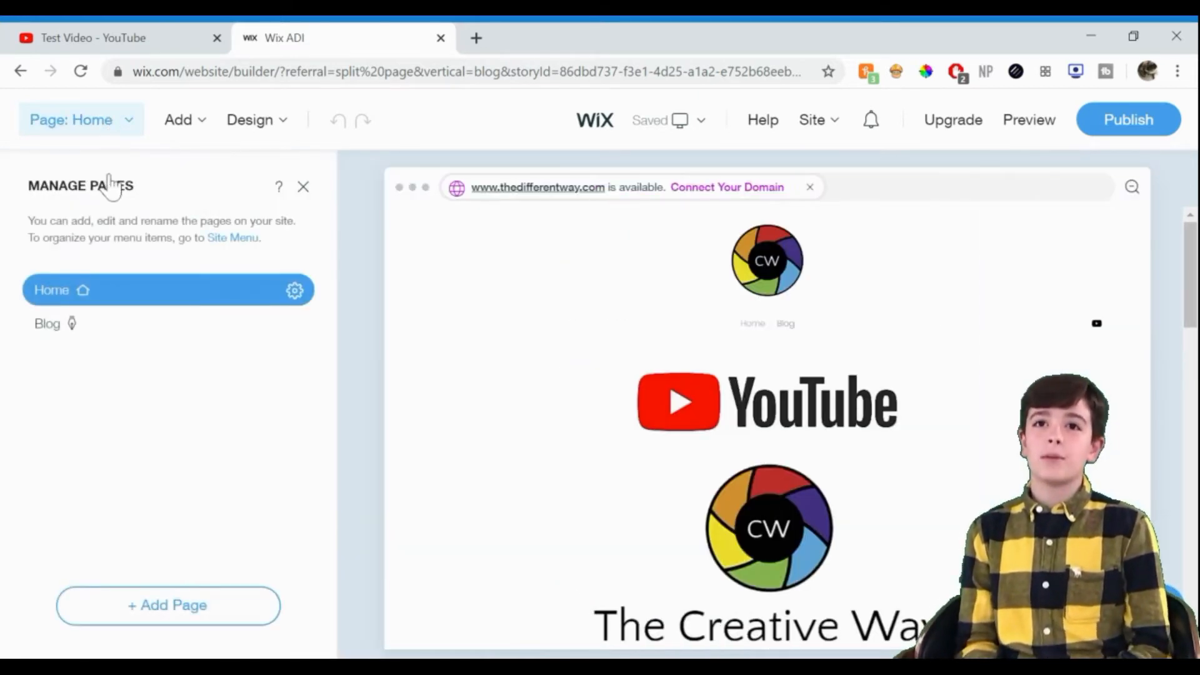
pyautogui.click(167, 604)
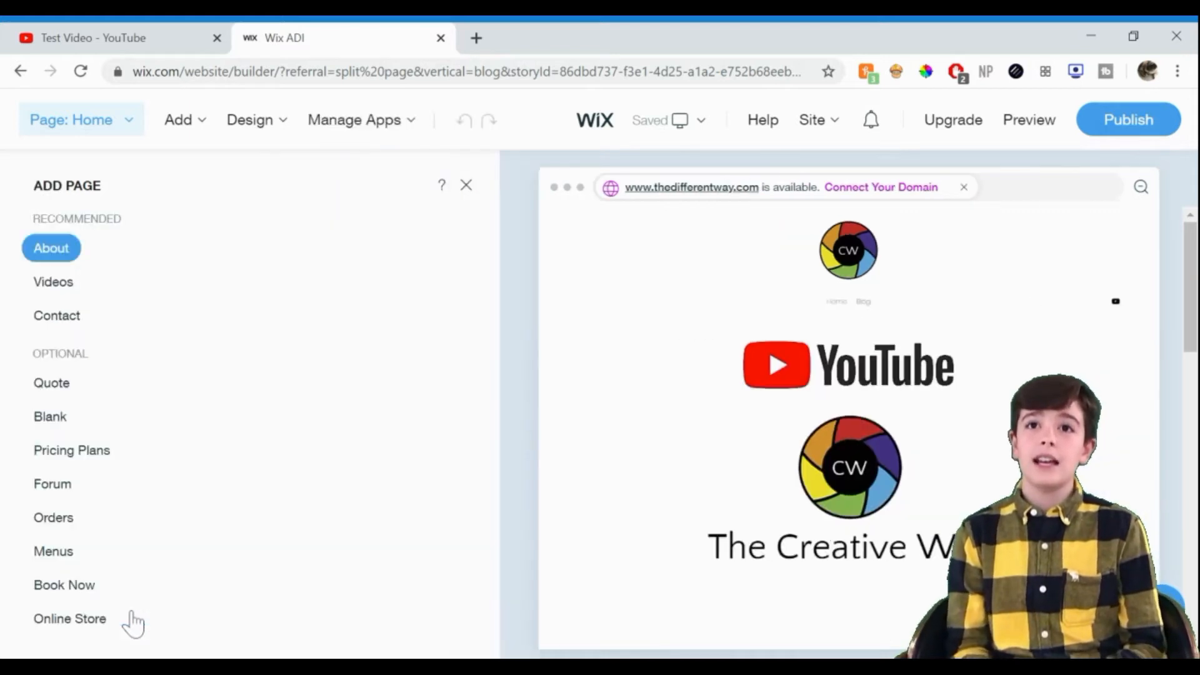
pyautogui.click(52, 281)
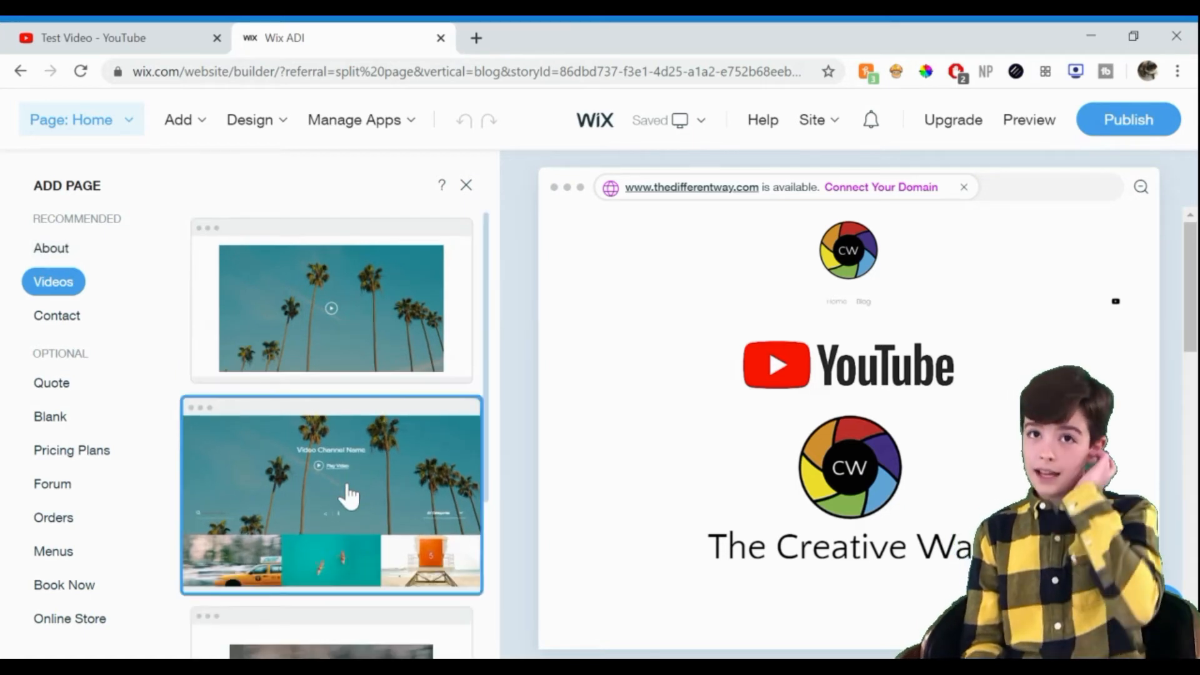
pyautogui.click(330, 496)
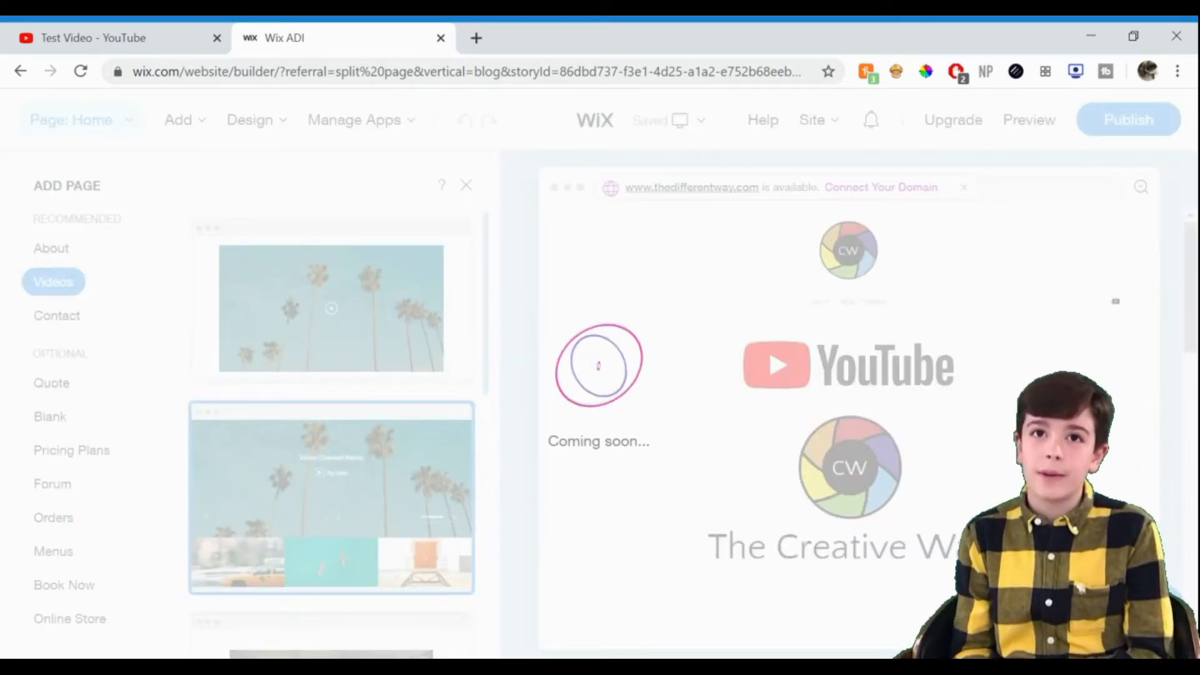
pyautogui.click(54, 281)
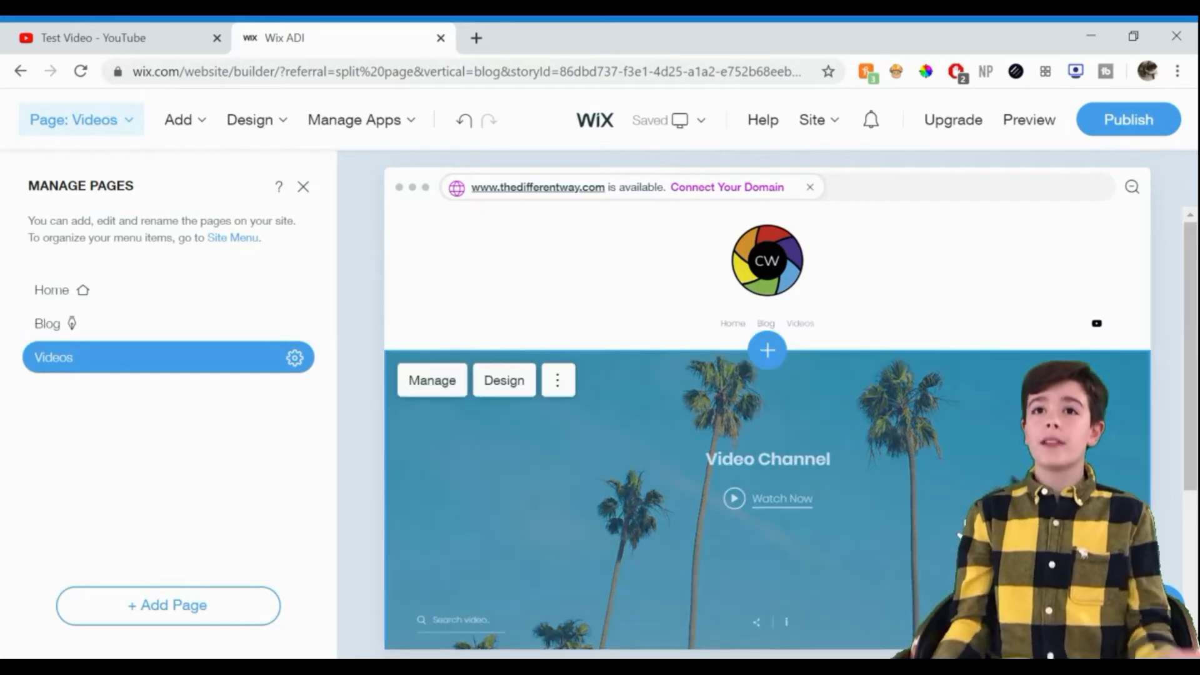
# - Select the Videos page's Wix Video section and launch Manage Videos for The Creative Way channel
pyautogui.scroll(-3)
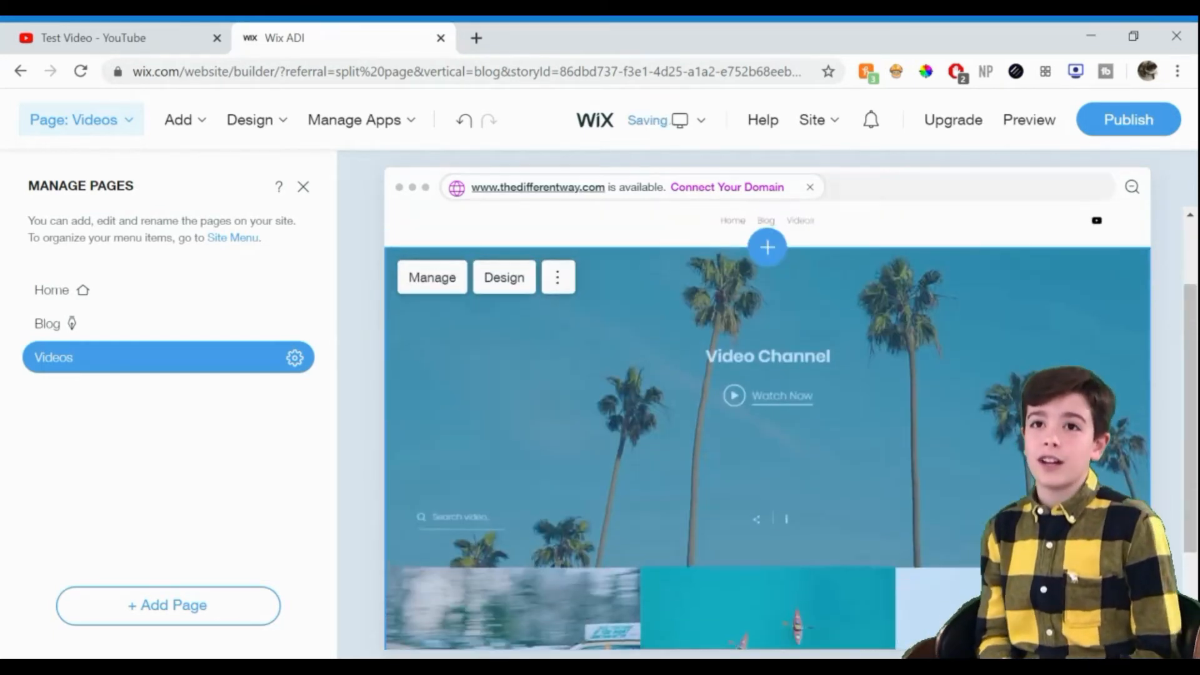
pyautogui.click(302, 186)
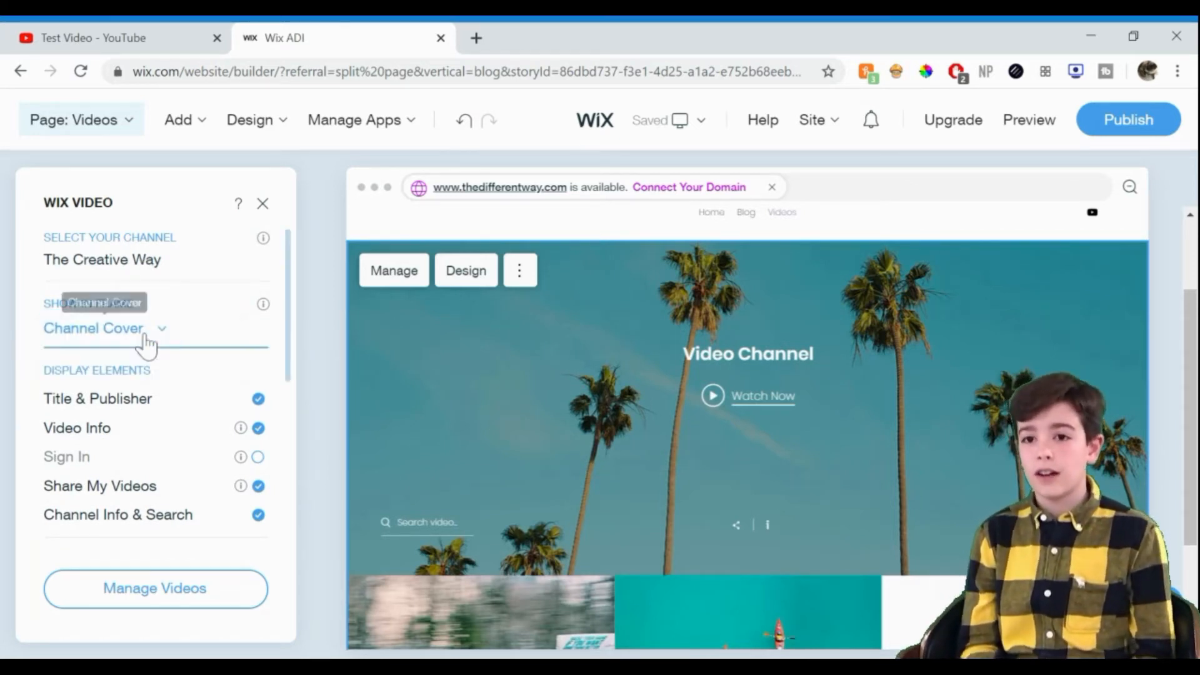
pyautogui.scroll(-3)
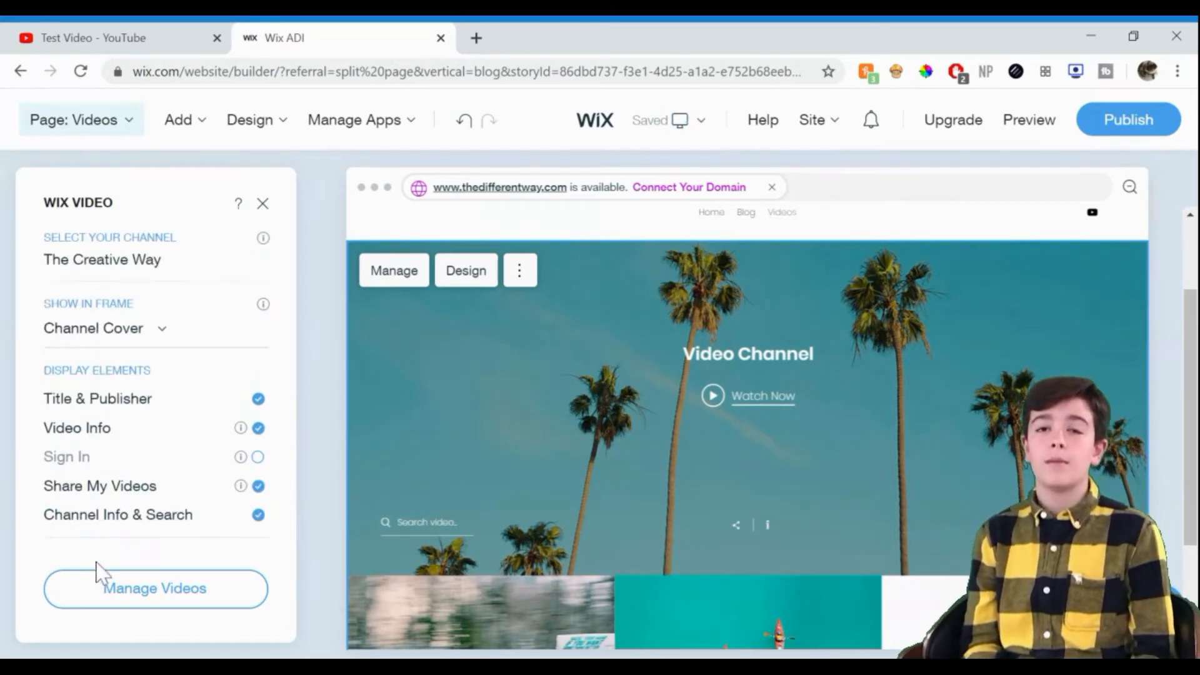
pyautogui.click(155, 587)
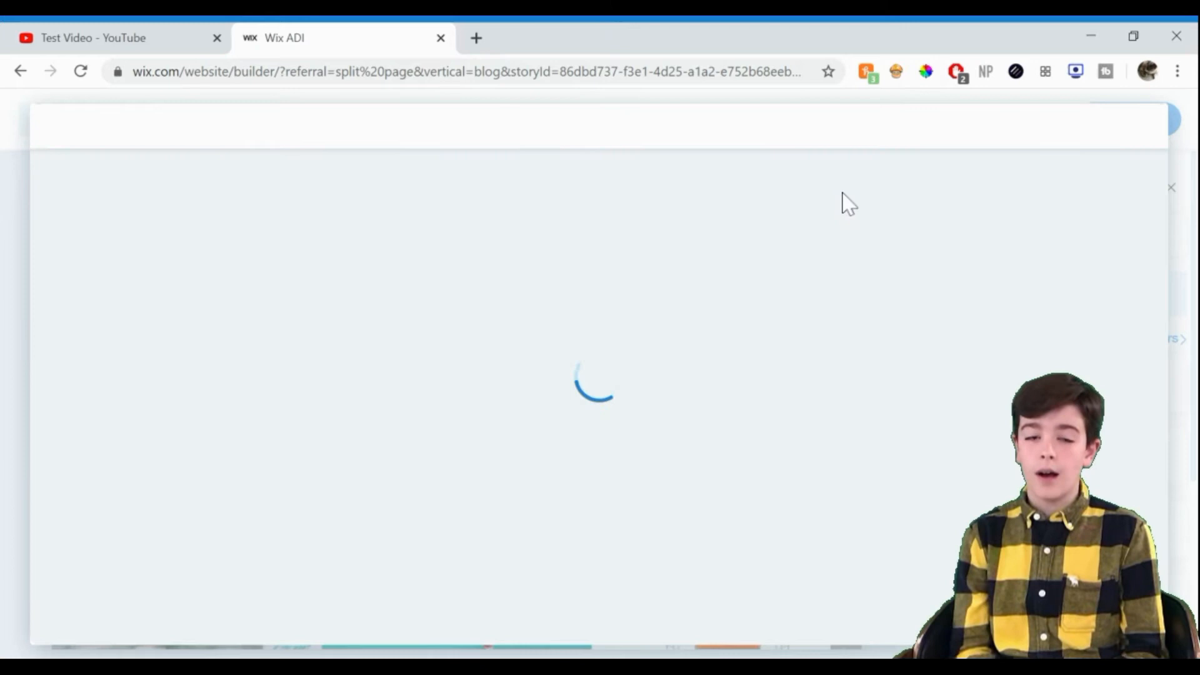
pyautogui.moveTo(907, 190)
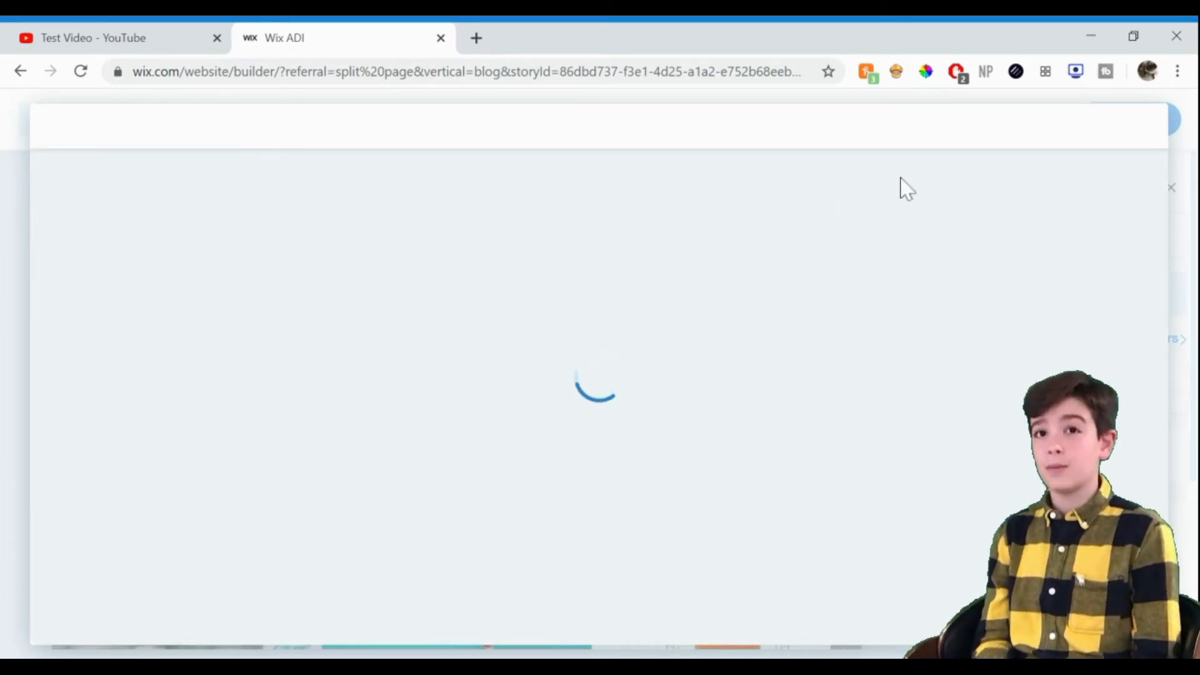
pyautogui.moveTo(1062, 196)
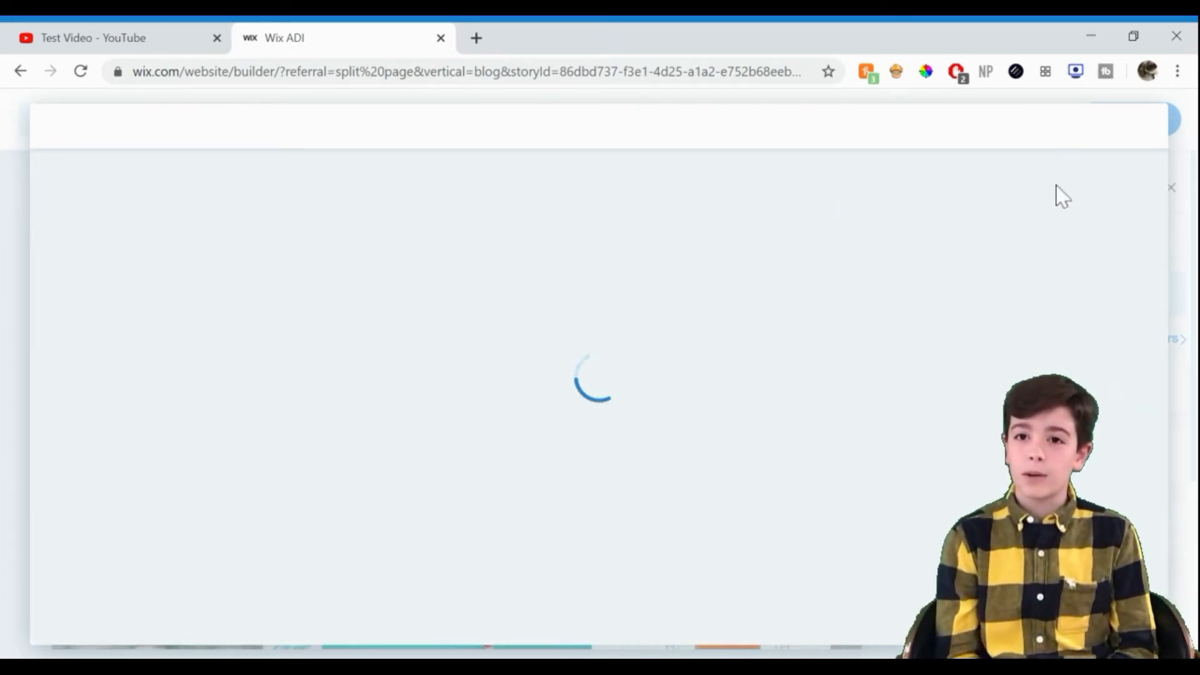
pyautogui.moveTo(1150, 127)
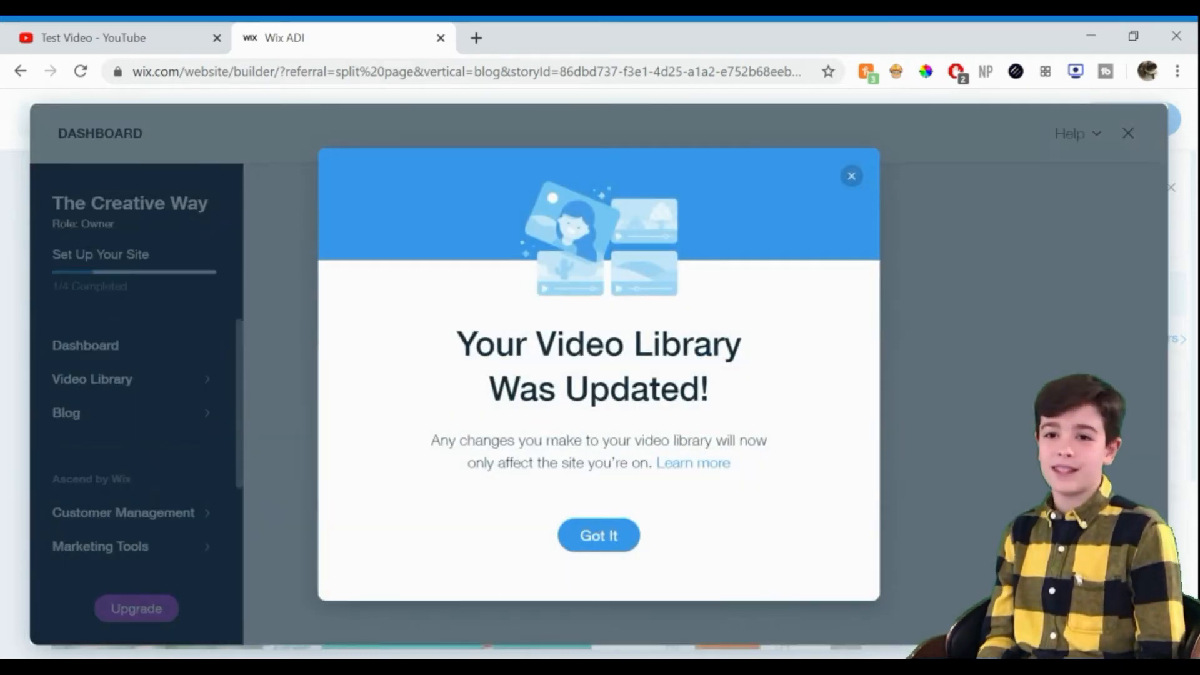
pyautogui.click(598, 535)
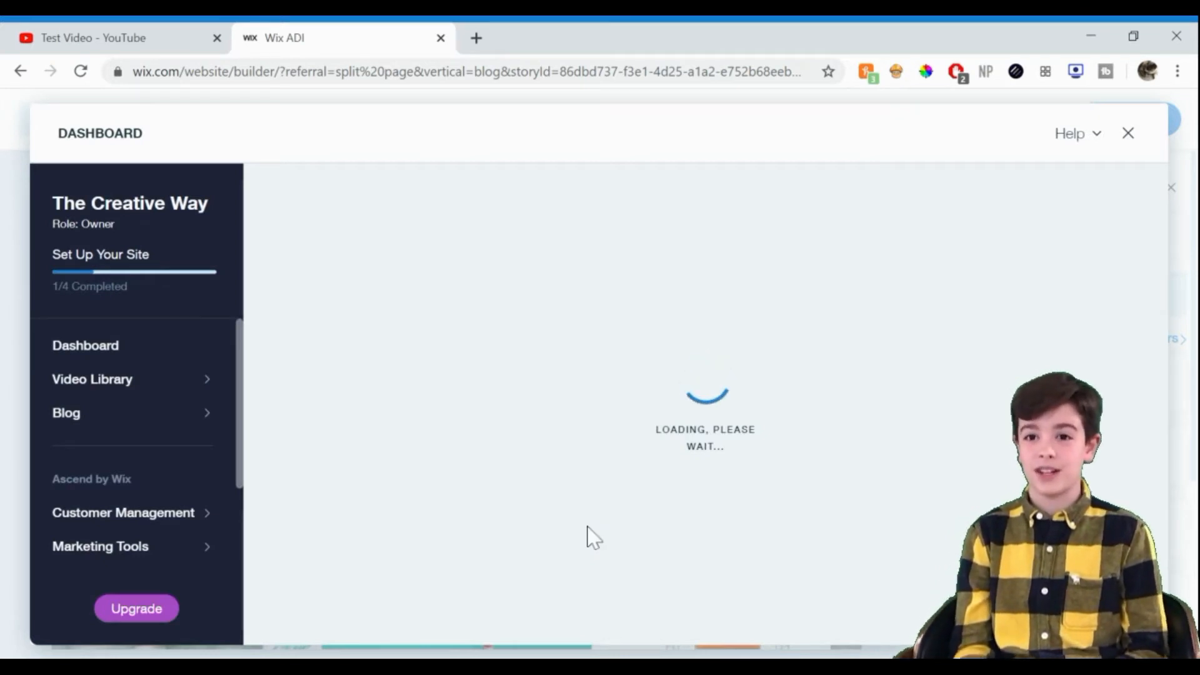
pyautogui.moveTo(662, 447)
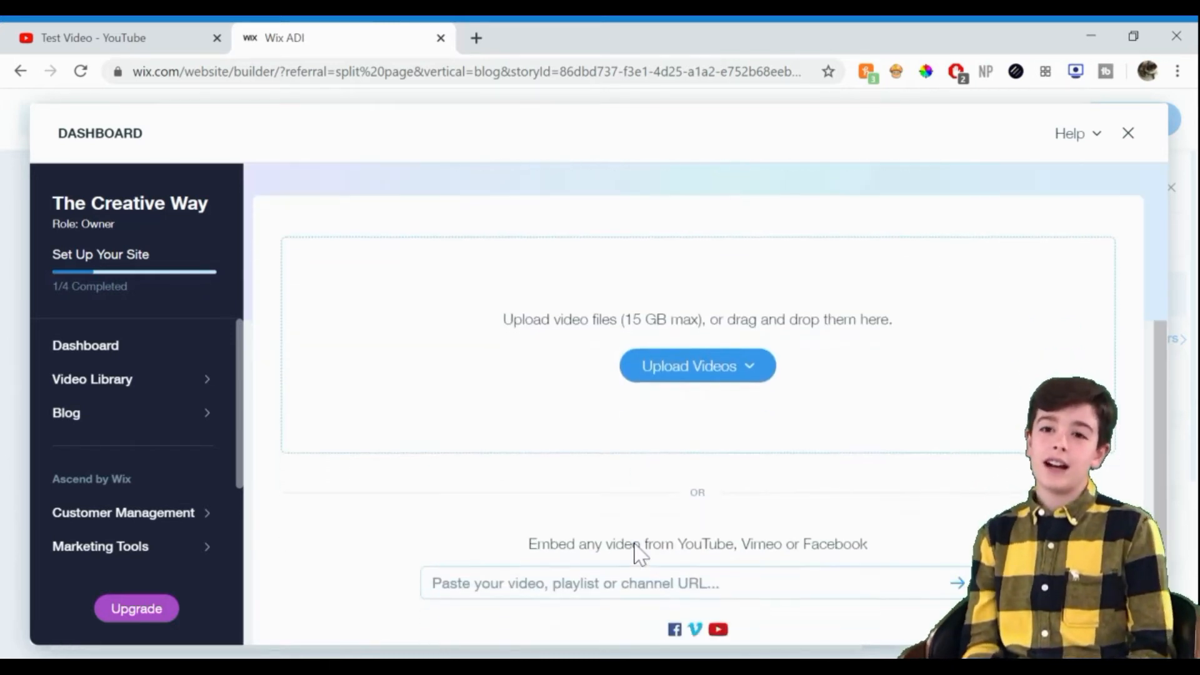
pyautogui.scroll(-3)
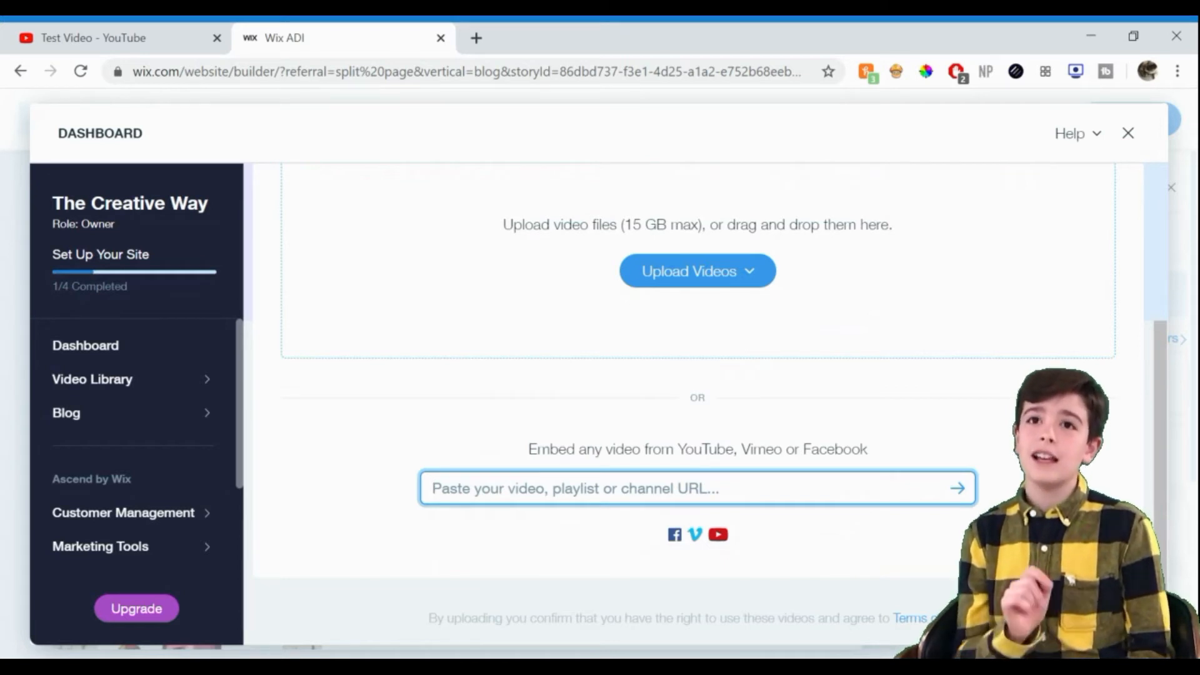
pyautogui.write('https://www.youtube.com/channel/UCPRdi9BvlLiSZ0sJvy1f2lg')
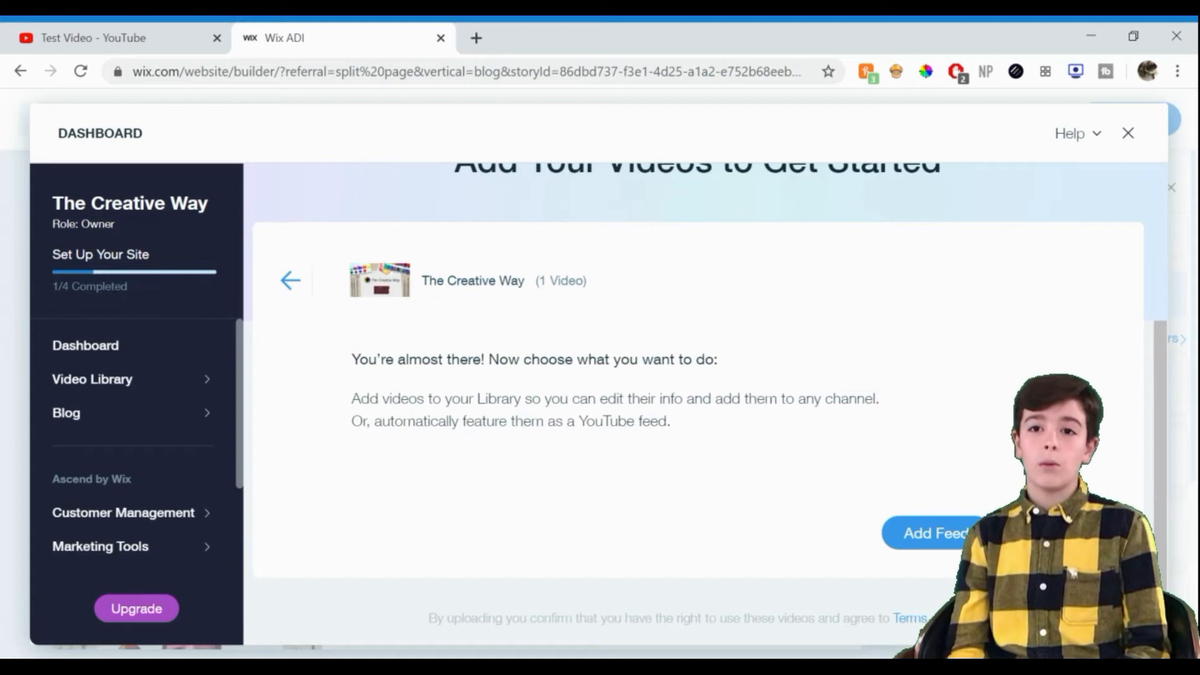
# - Add Test Video to the library, review its info and free pricing, save it and close the dashboard
pyautogui.click(933, 534)
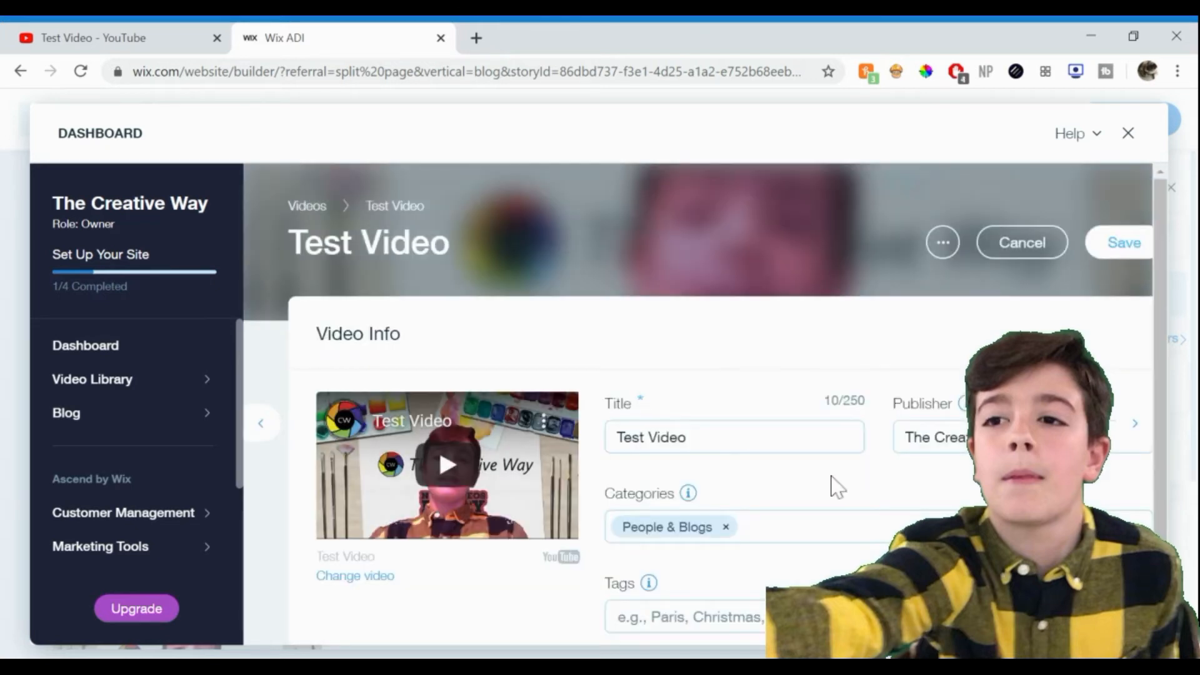
pyautogui.scroll(-3)
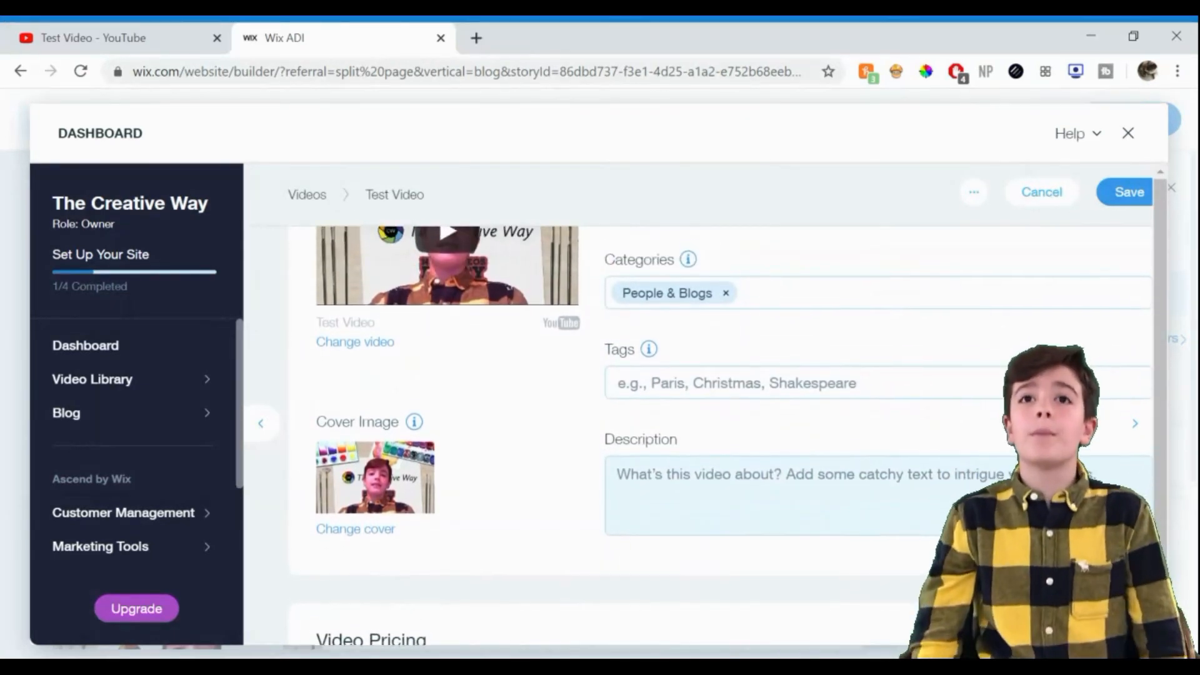
pyautogui.scroll(-3)
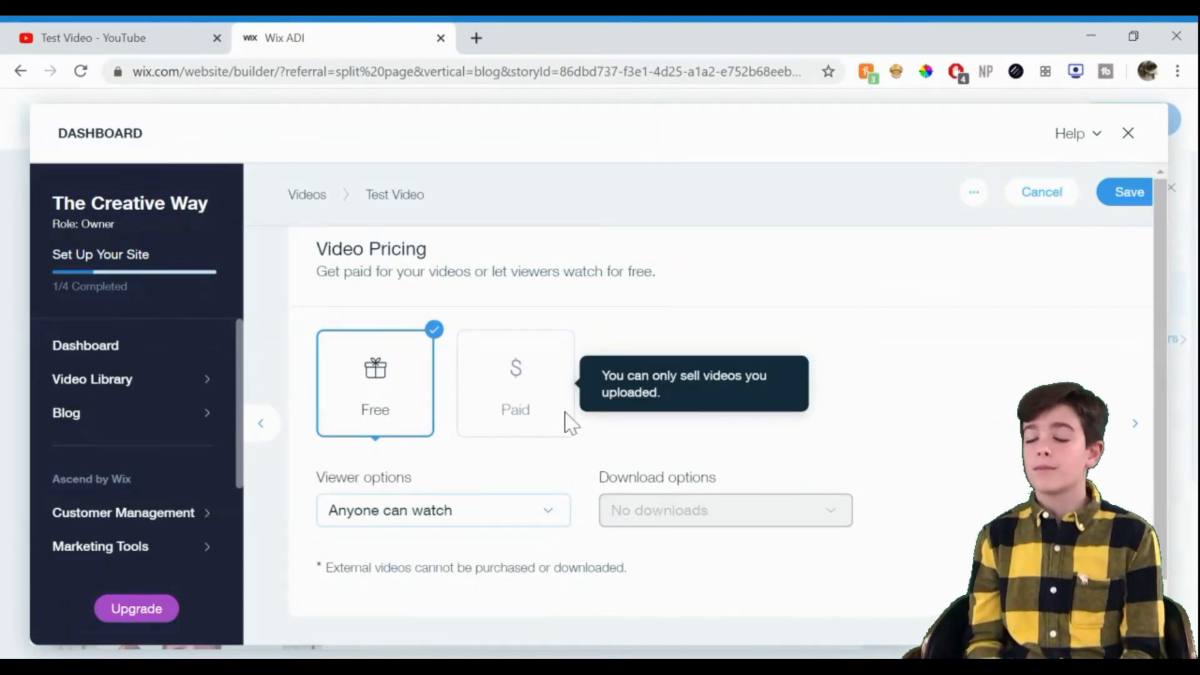
pyautogui.moveTo(443, 527)
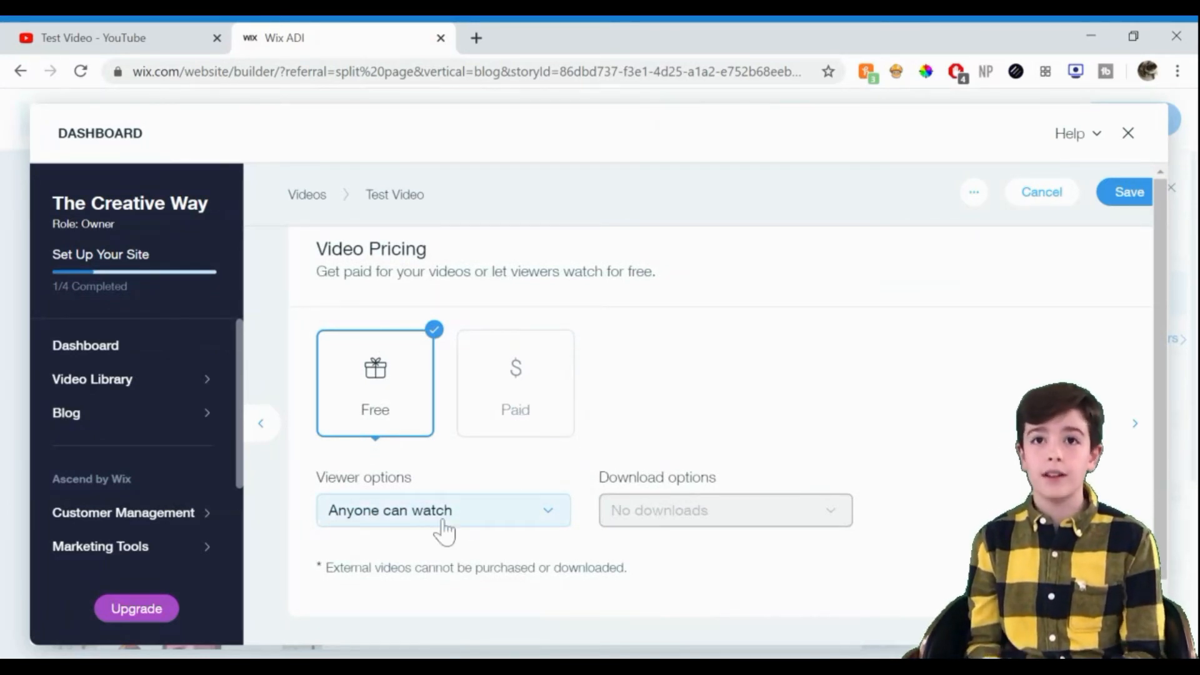
pyautogui.scroll(-3)
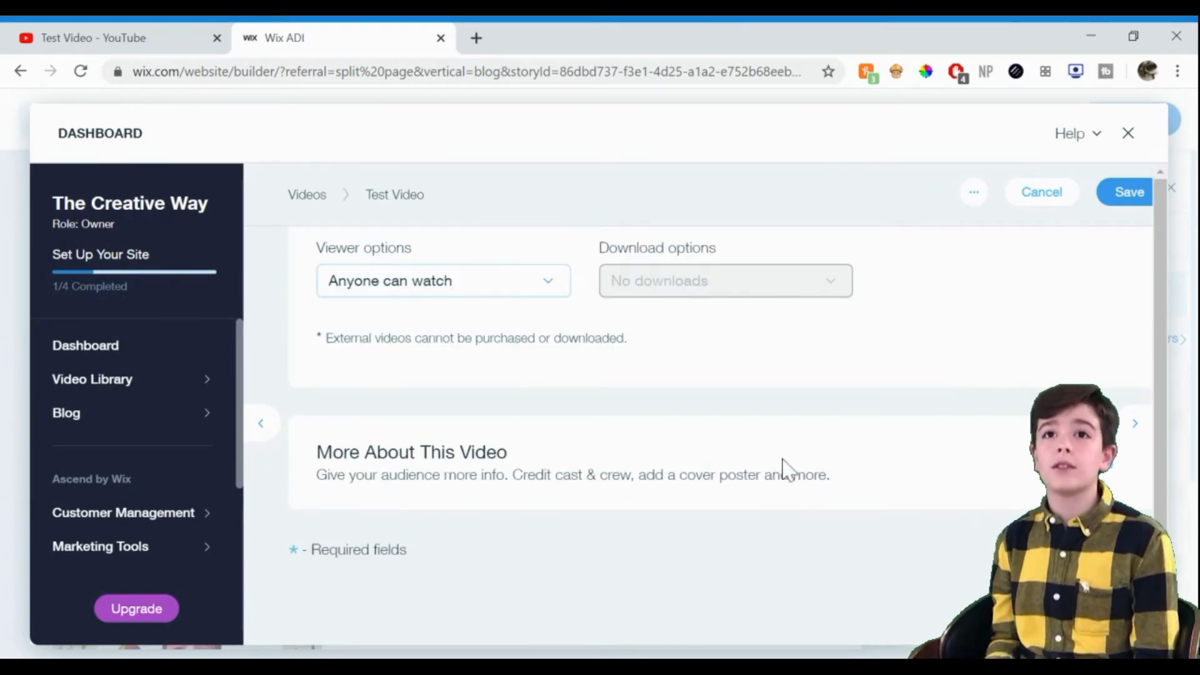
pyautogui.click(1127, 193)
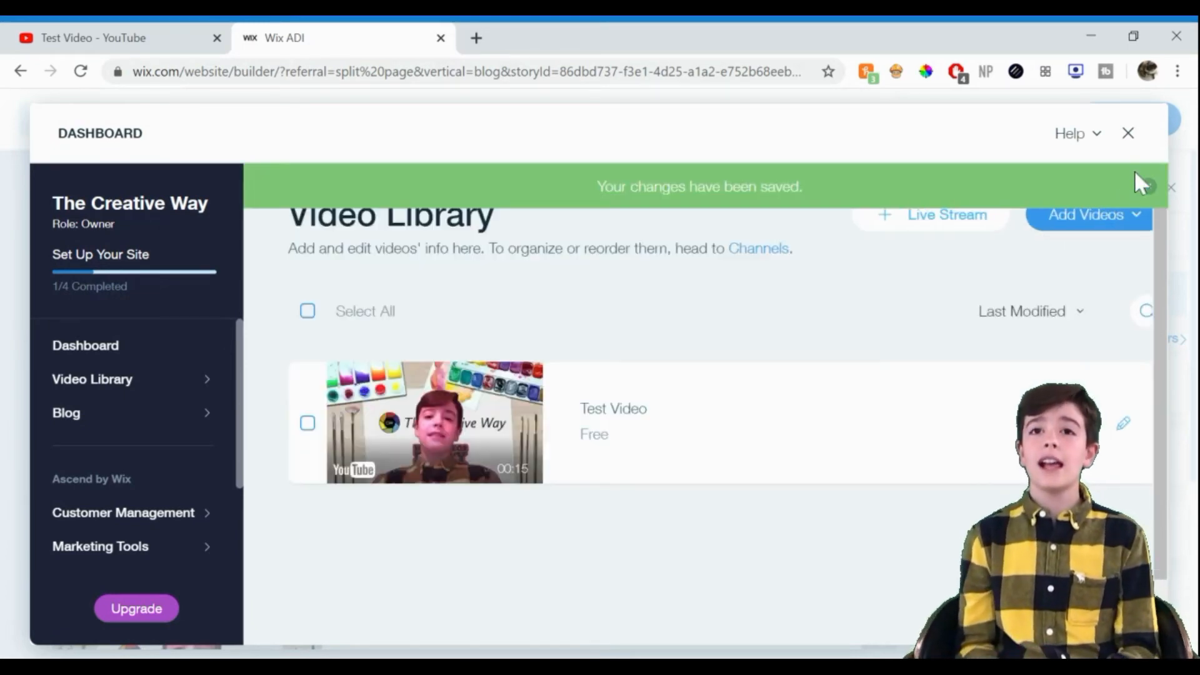
pyautogui.click(1127, 133)
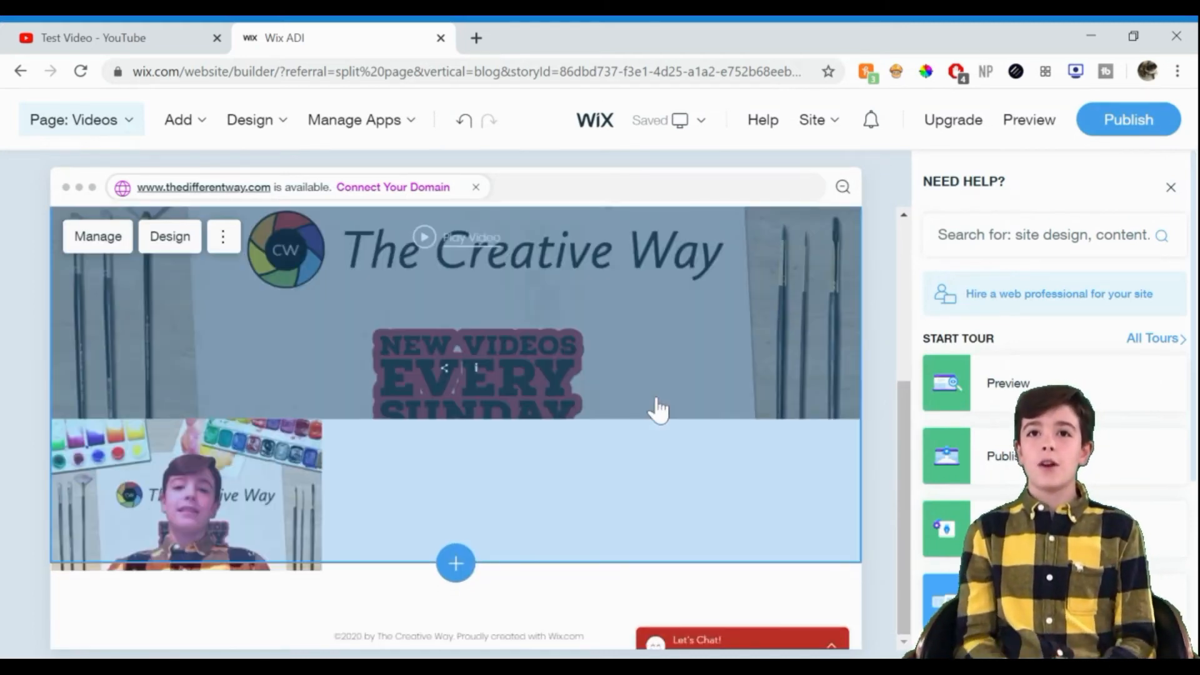
# - Dismiss the help suggestions and switch to the Blog page via Manage Pages
pyautogui.scroll(3)
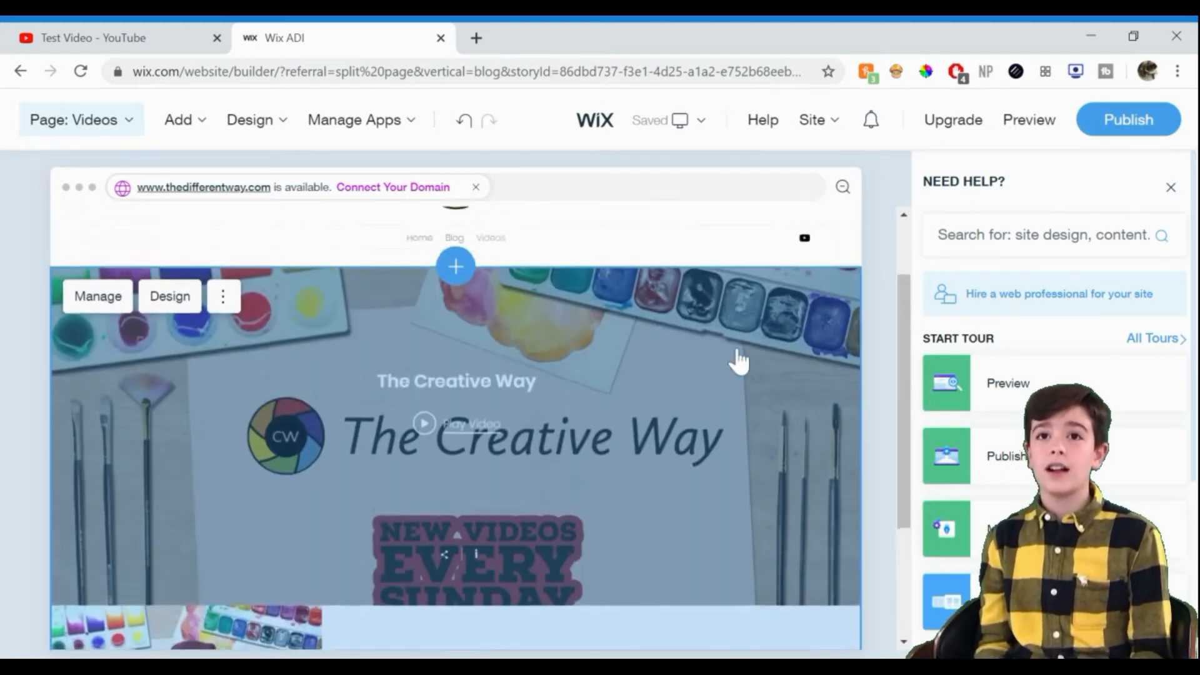
pyautogui.click(1170, 186)
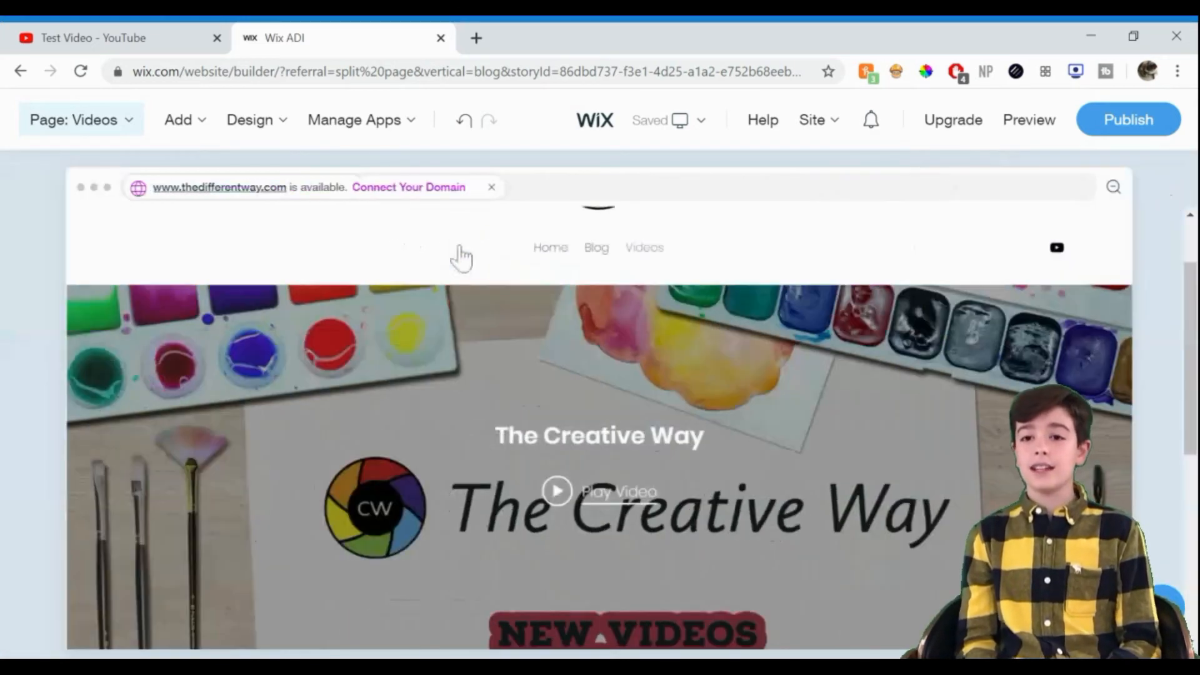
pyautogui.click(74, 120)
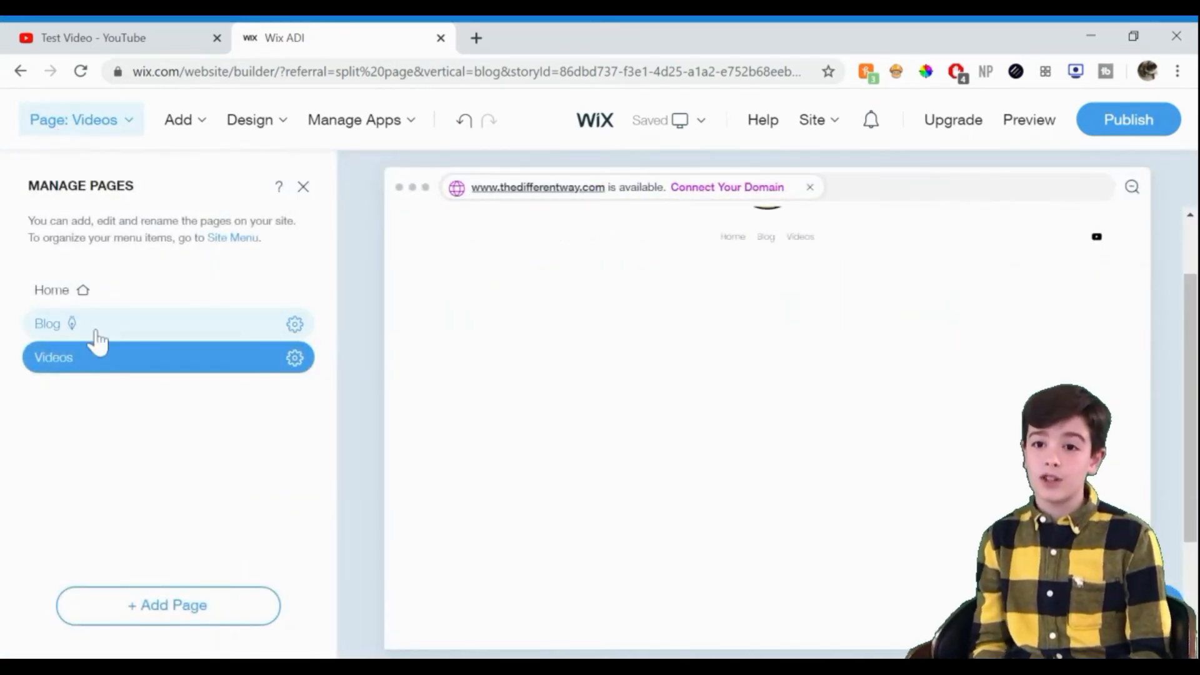
pyautogui.click(100, 322)
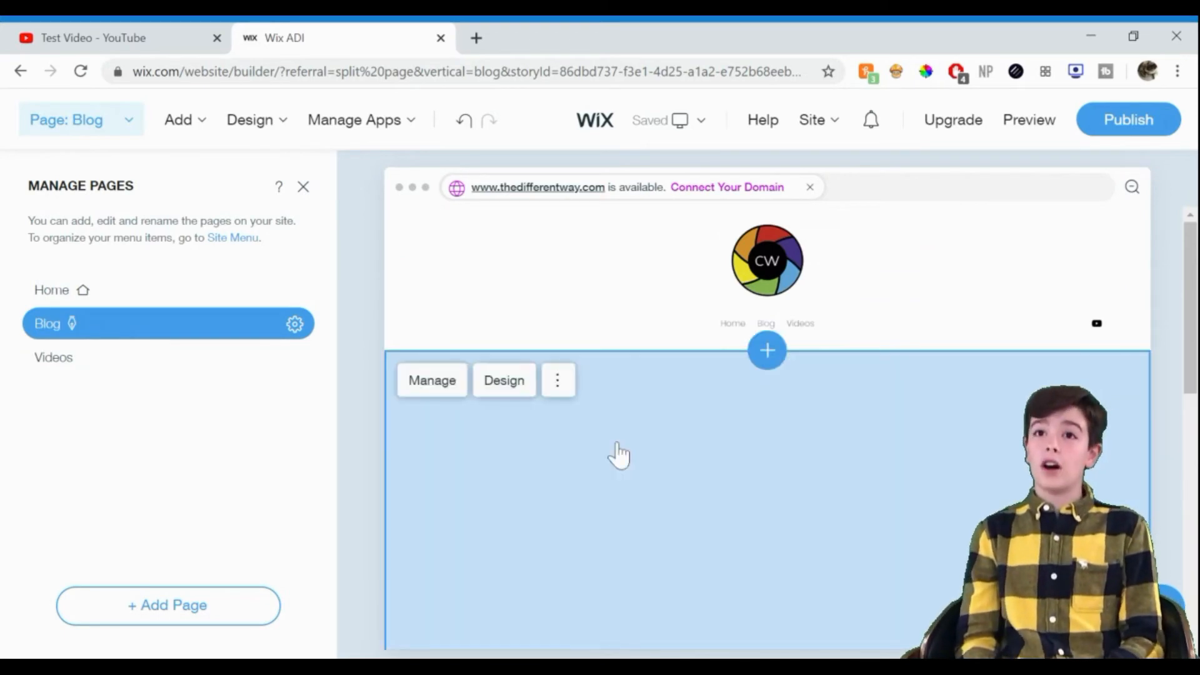
pyautogui.scroll(-3)
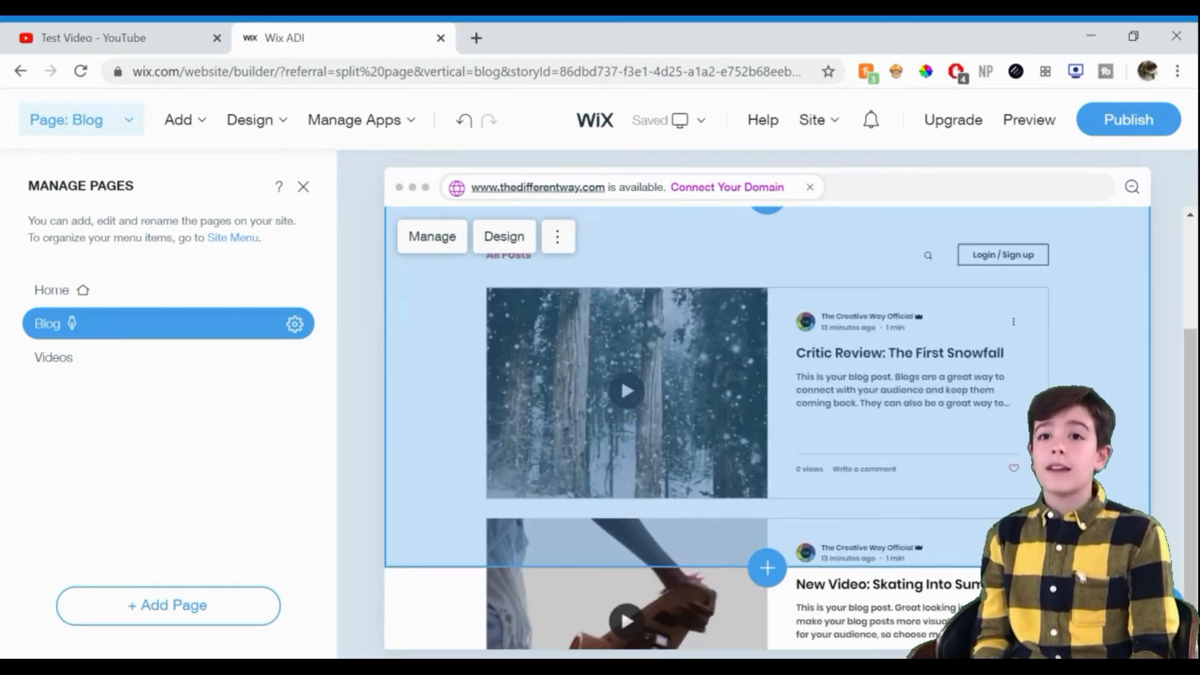
pyautogui.click(302, 186)
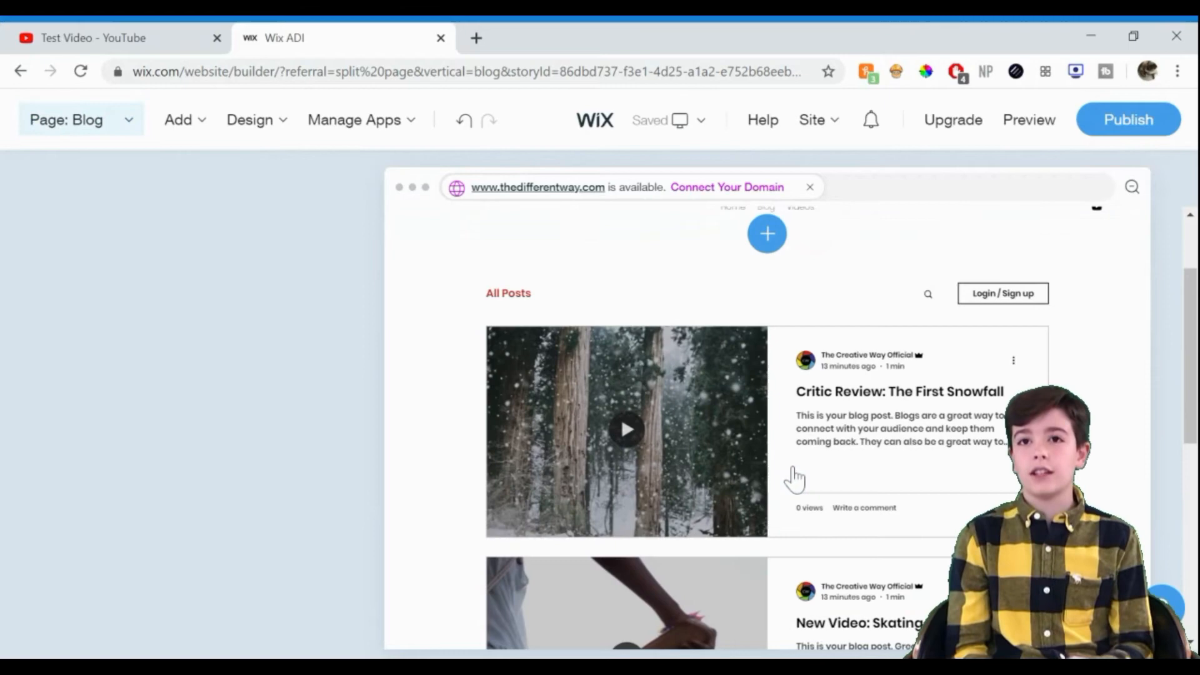
# - Select the blog posts feed and choose Manage Blog to open its settings
pyautogui.click(625, 429)
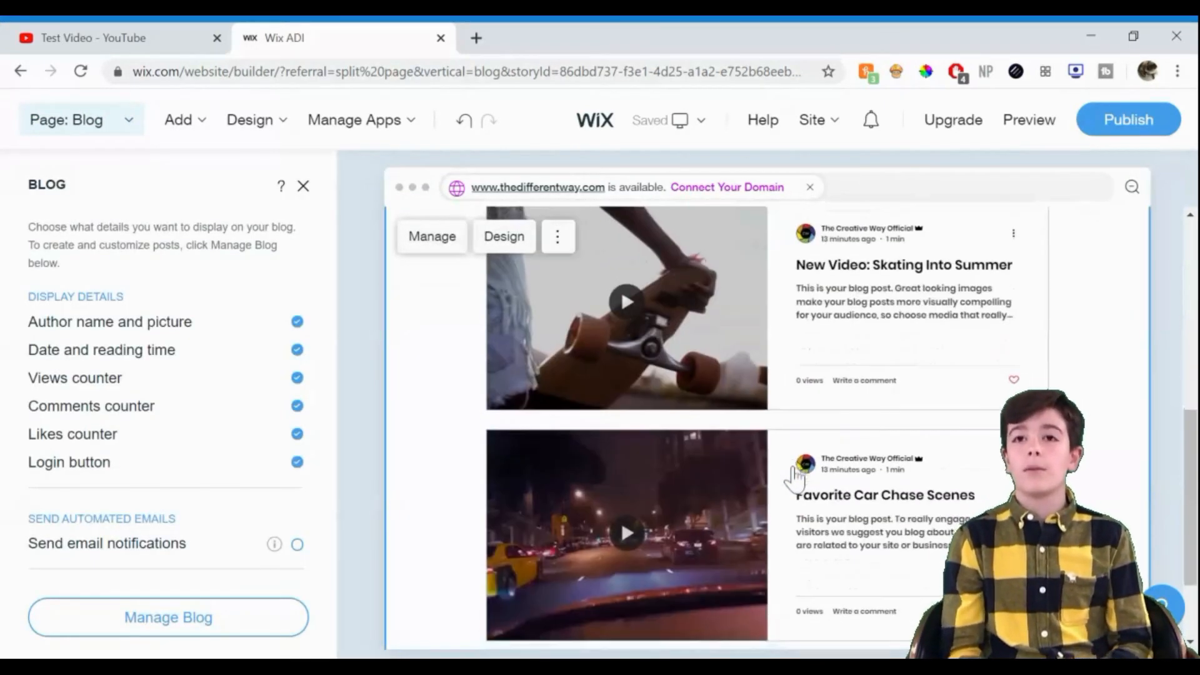
pyautogui.scroll(3)
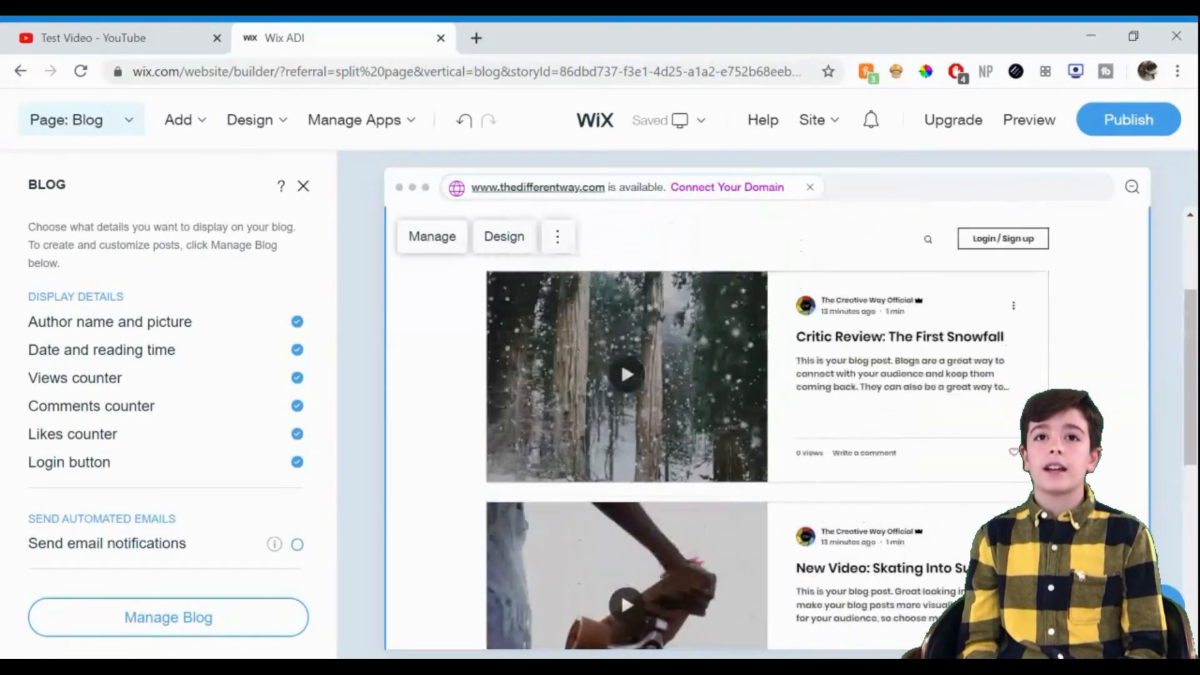
pyautogui.scroll(3)
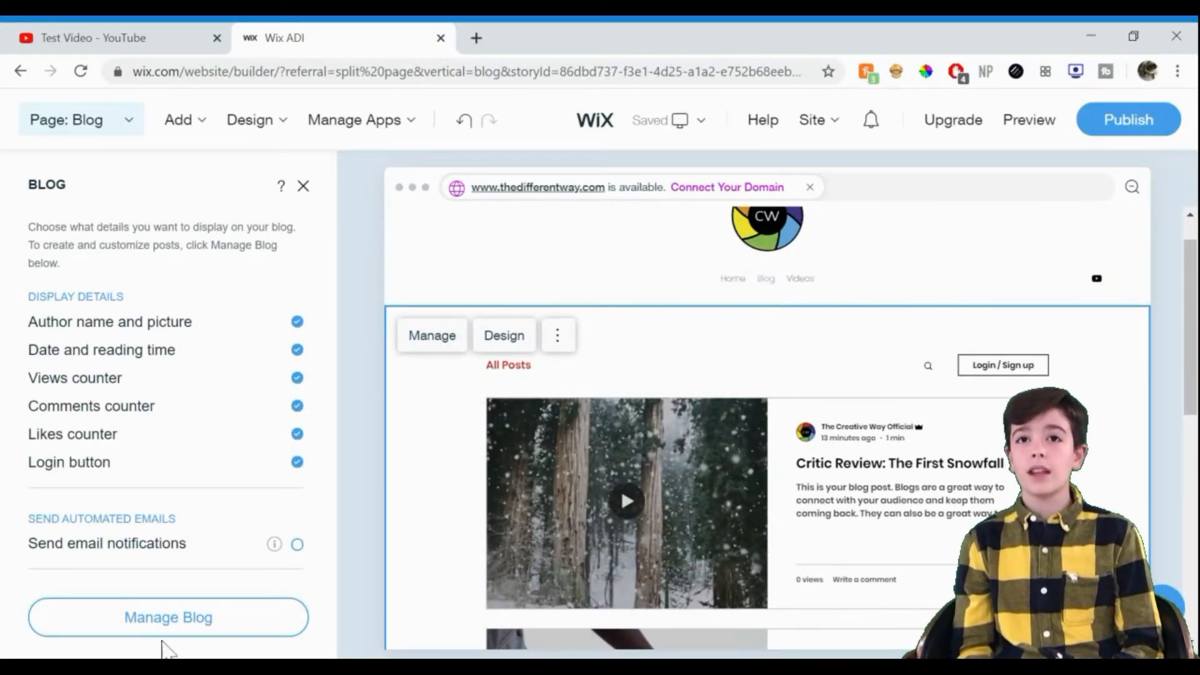
pyautogui.click(167, 616)
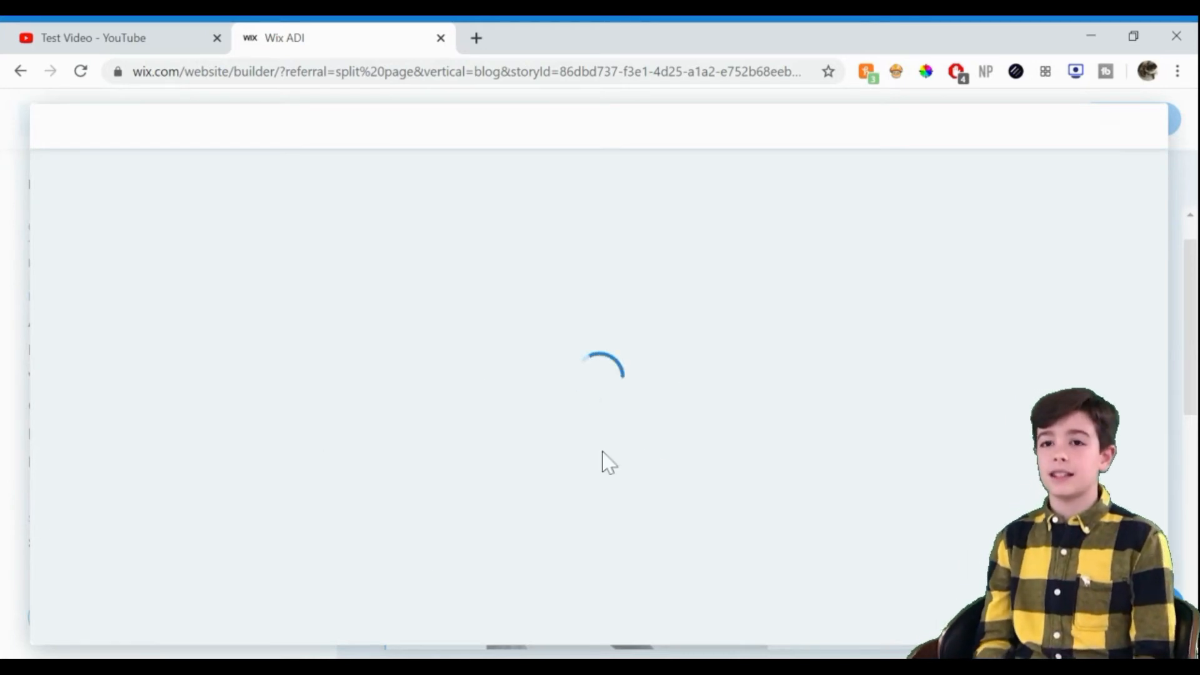
pyautogui.moveTo(432, 428)
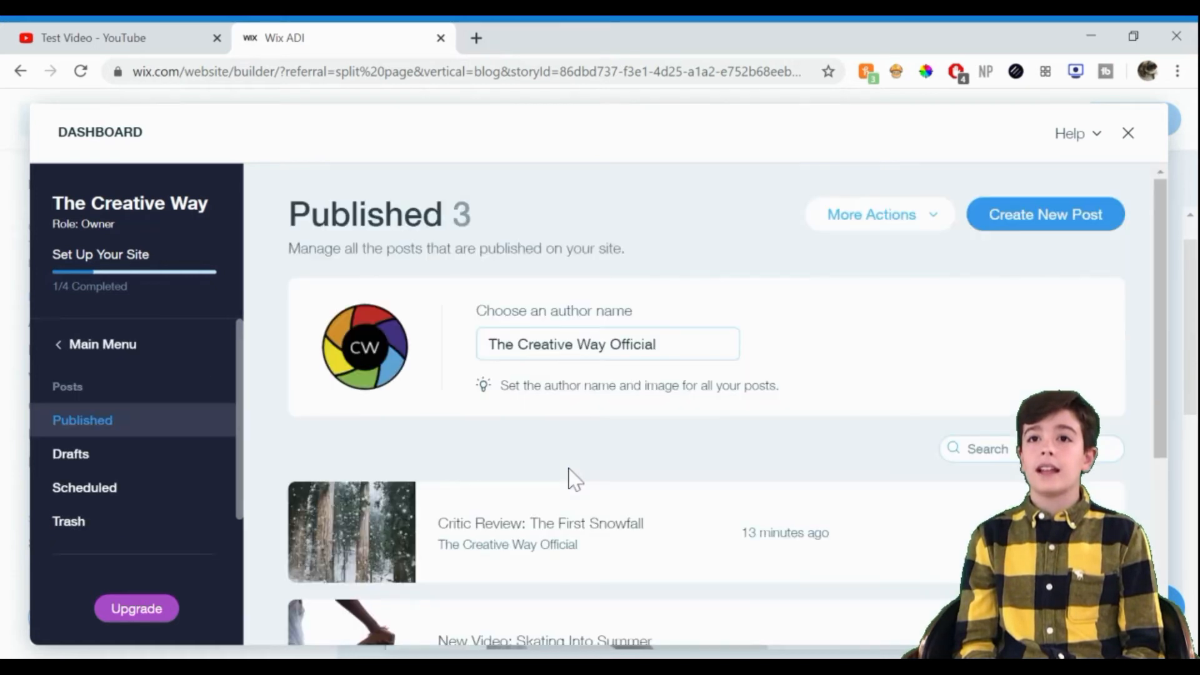
# - Move the Critic Review post and the remaining sample posts to the trash
pyautogui.scroll(-3)
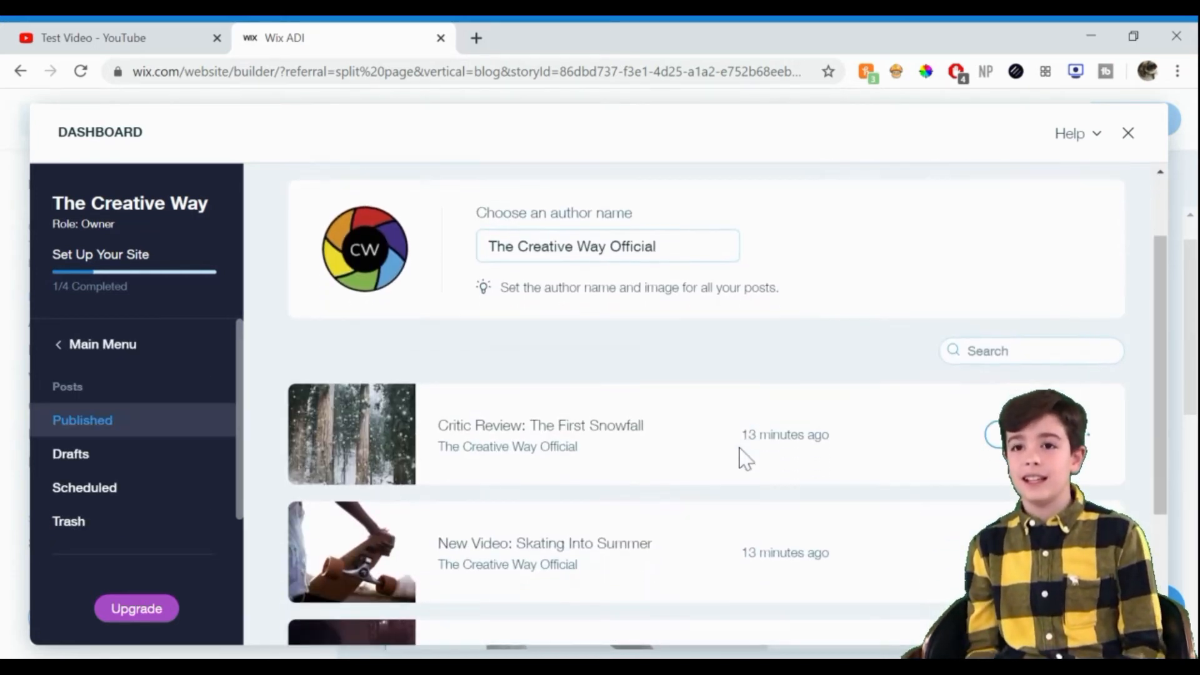
pyautogui.scroll(-3)
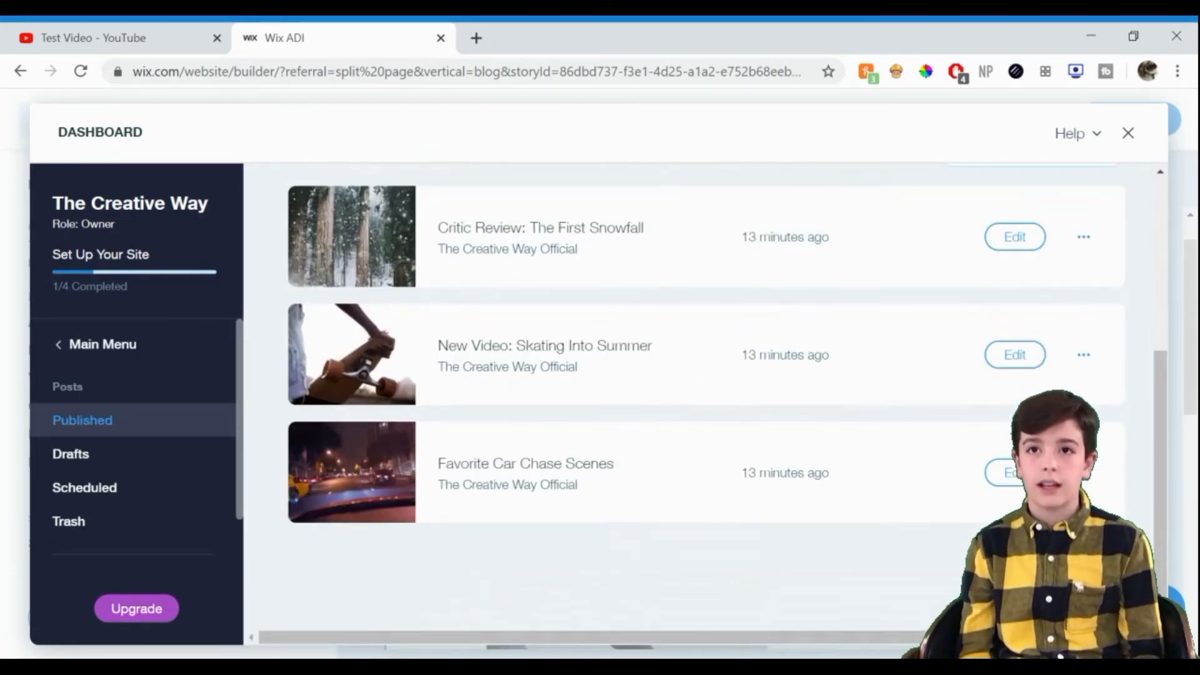
pyautogui.scroll(3)
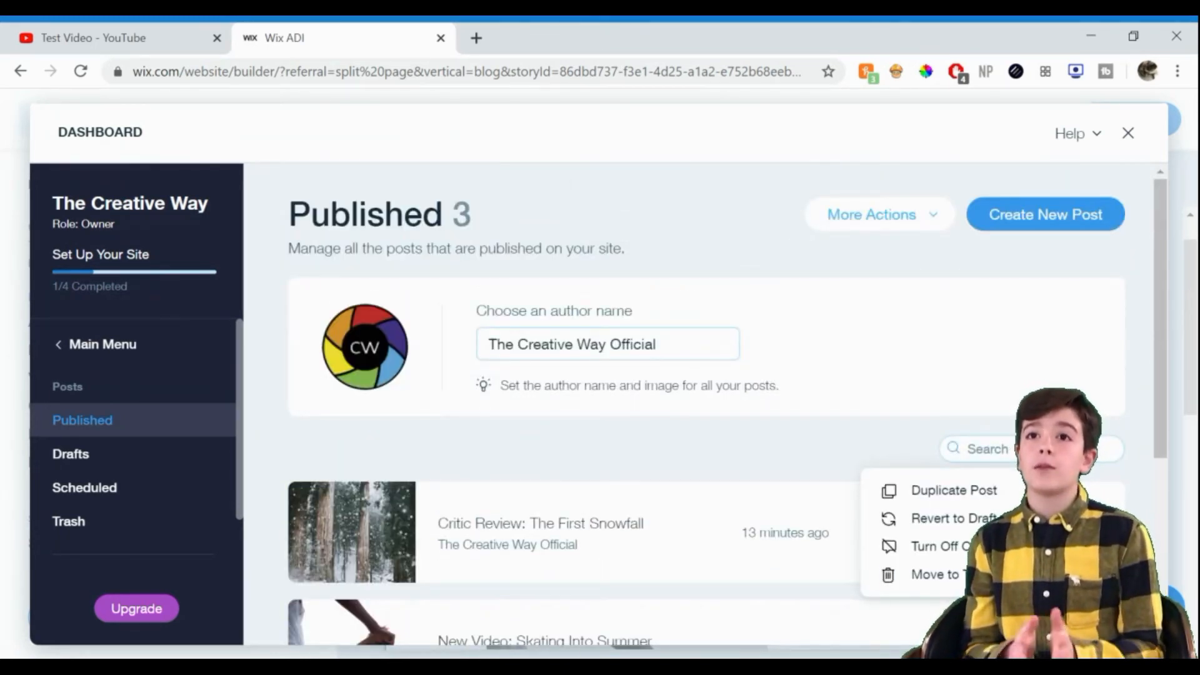
pyautogui.click(932, 574)
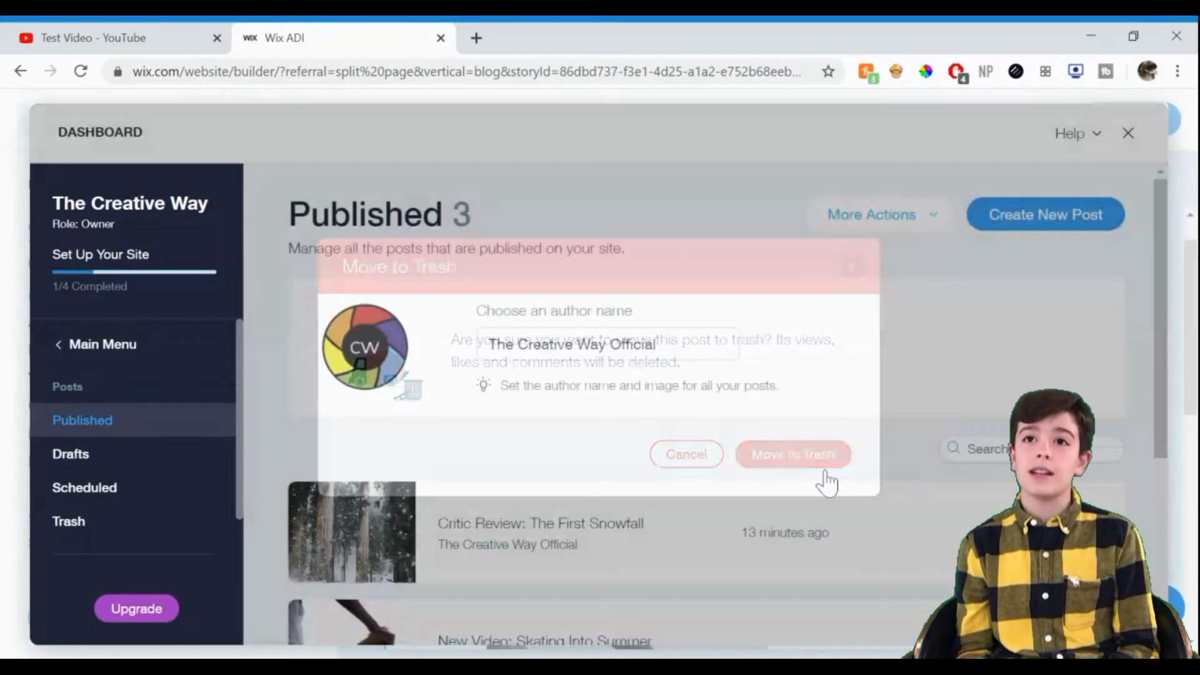
pyautogui.click(793, 453)
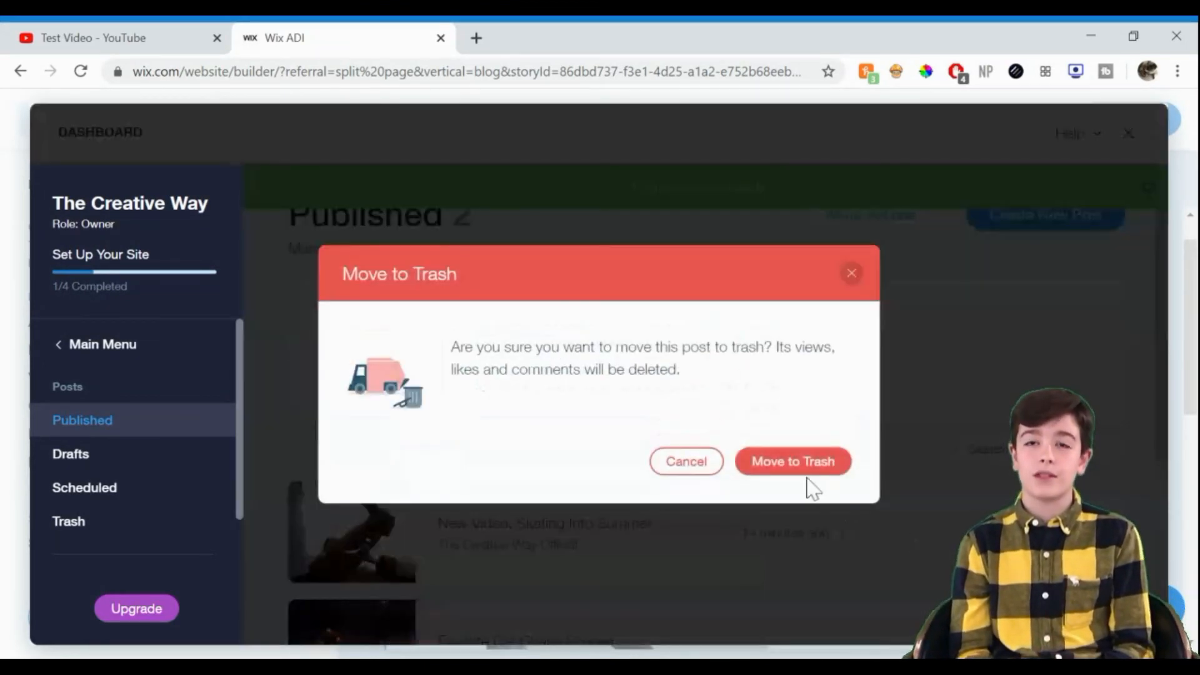
pyautogui.click(792, 461)
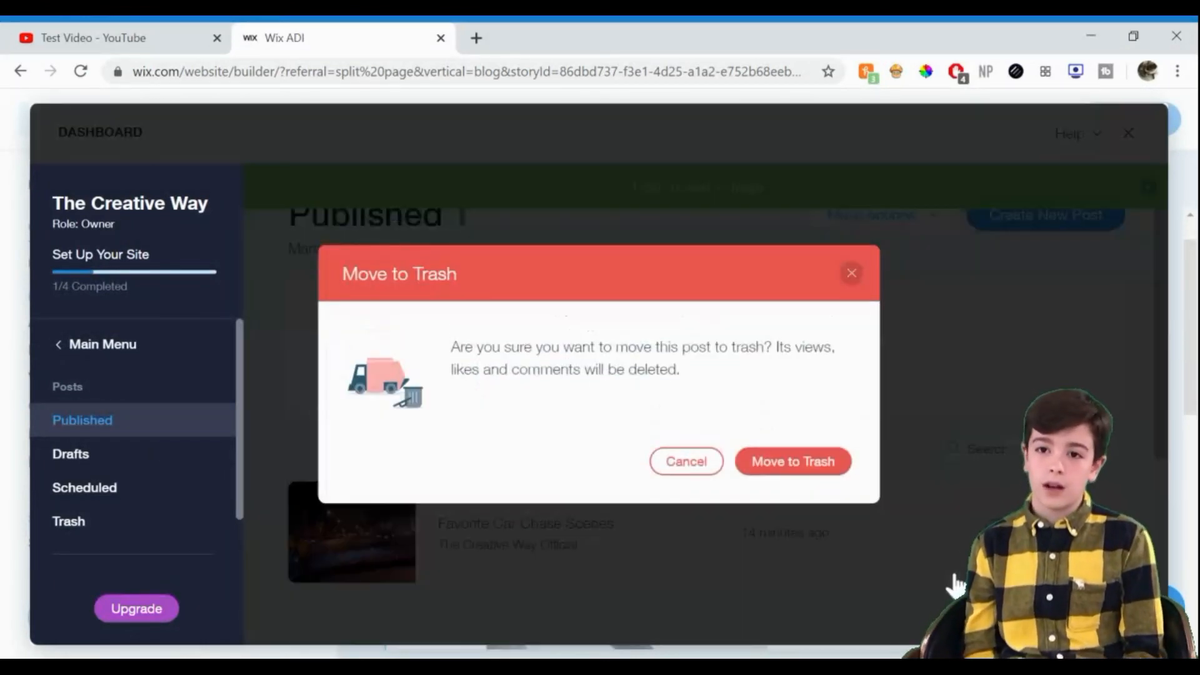
pyautogui.click(792, 461)
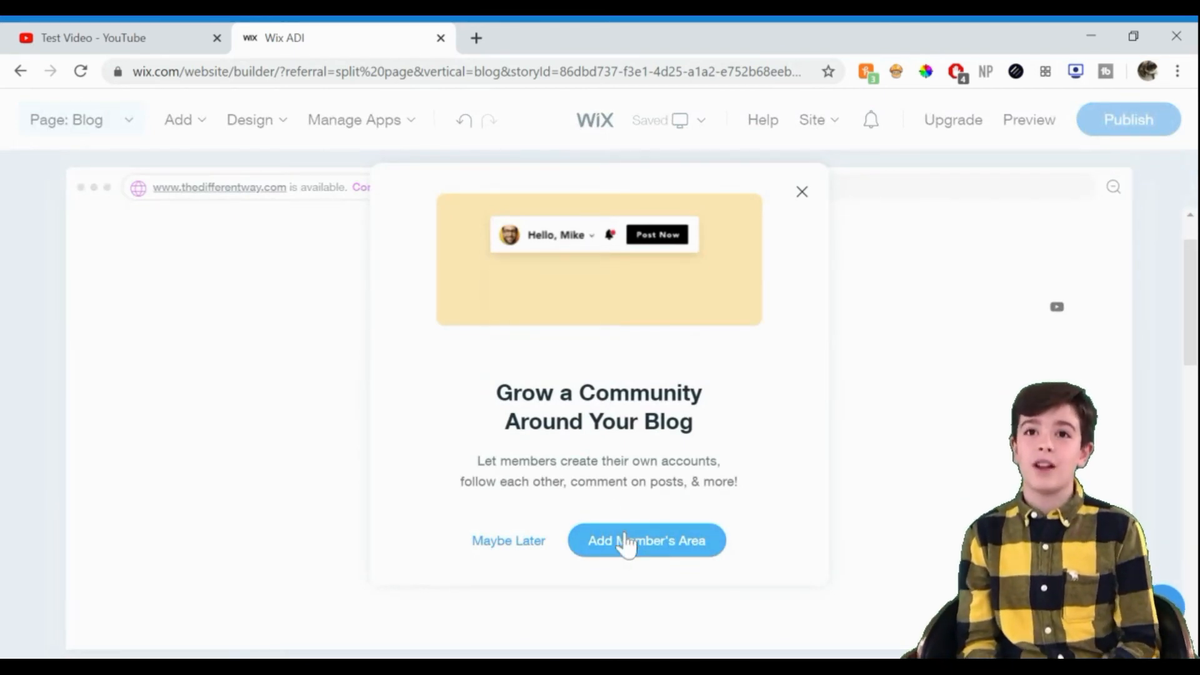
# - Accept the Grow a Community offer to add a Member's Area to the site
pyautogui.click(559, 233)
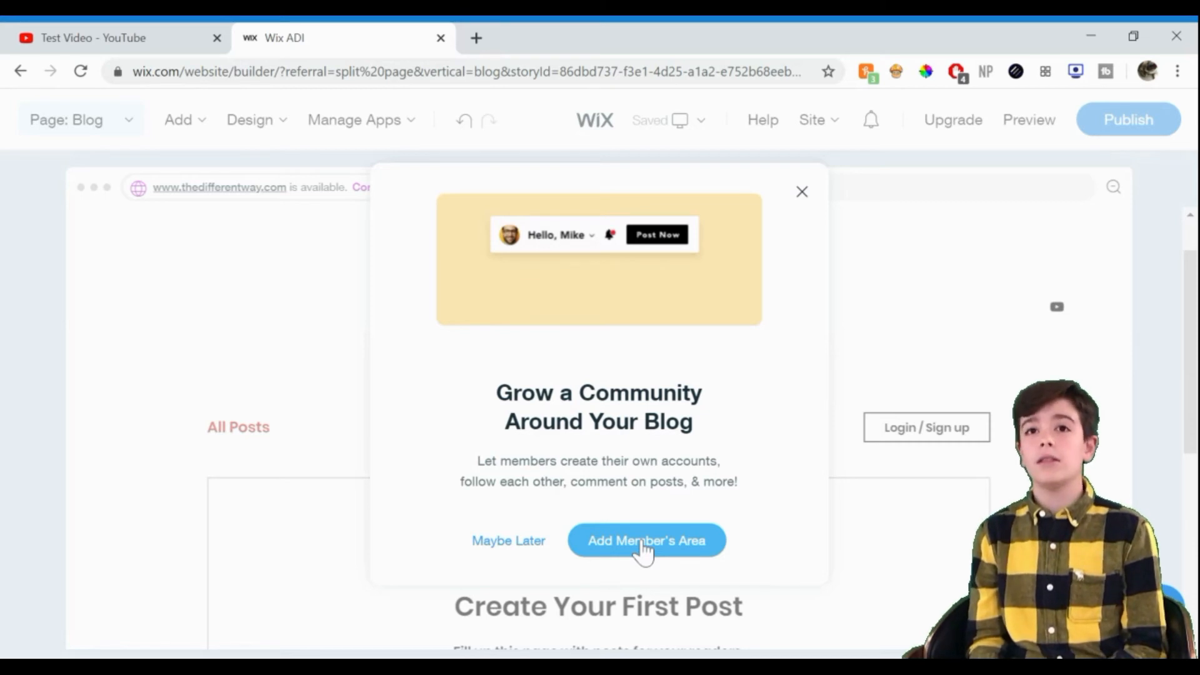
pyautogui.click(555, 235)
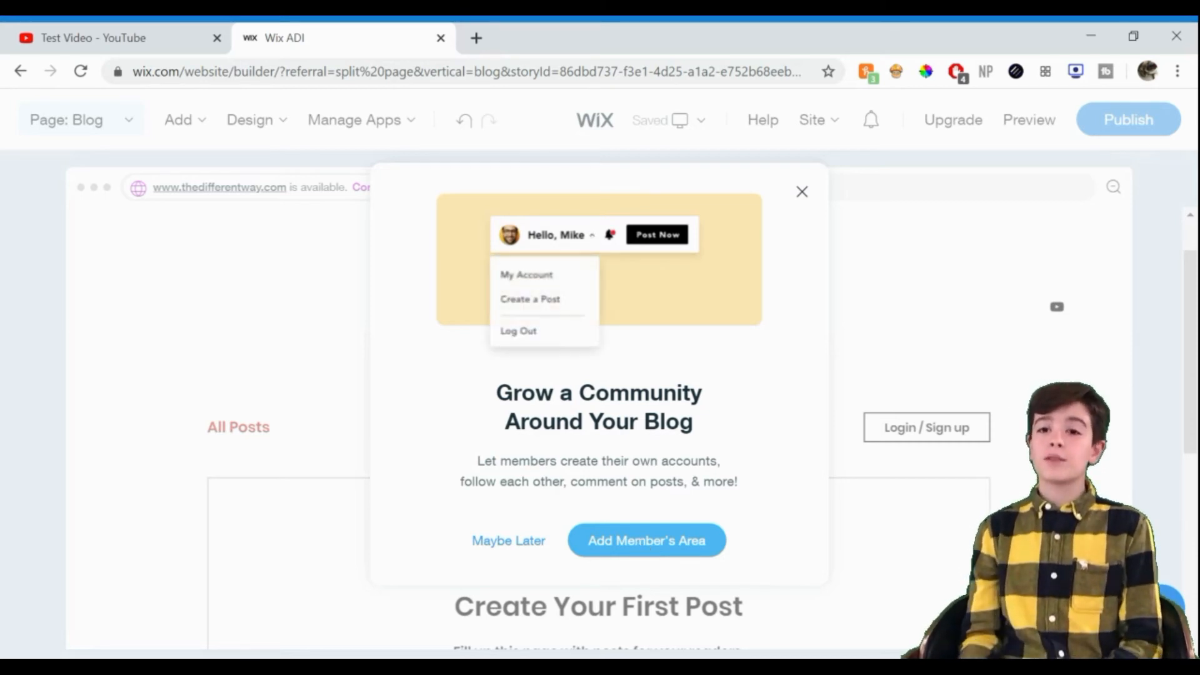
pyautogui.click(646, 540)
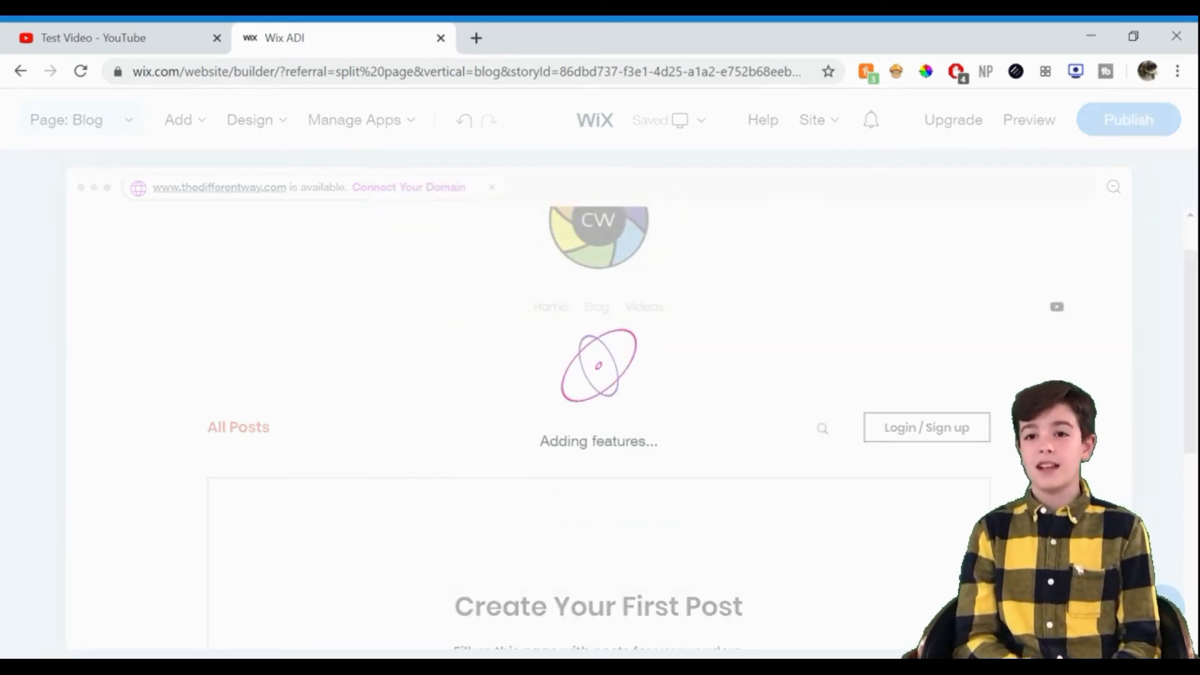
pyautogui.moveTo(719, 569)
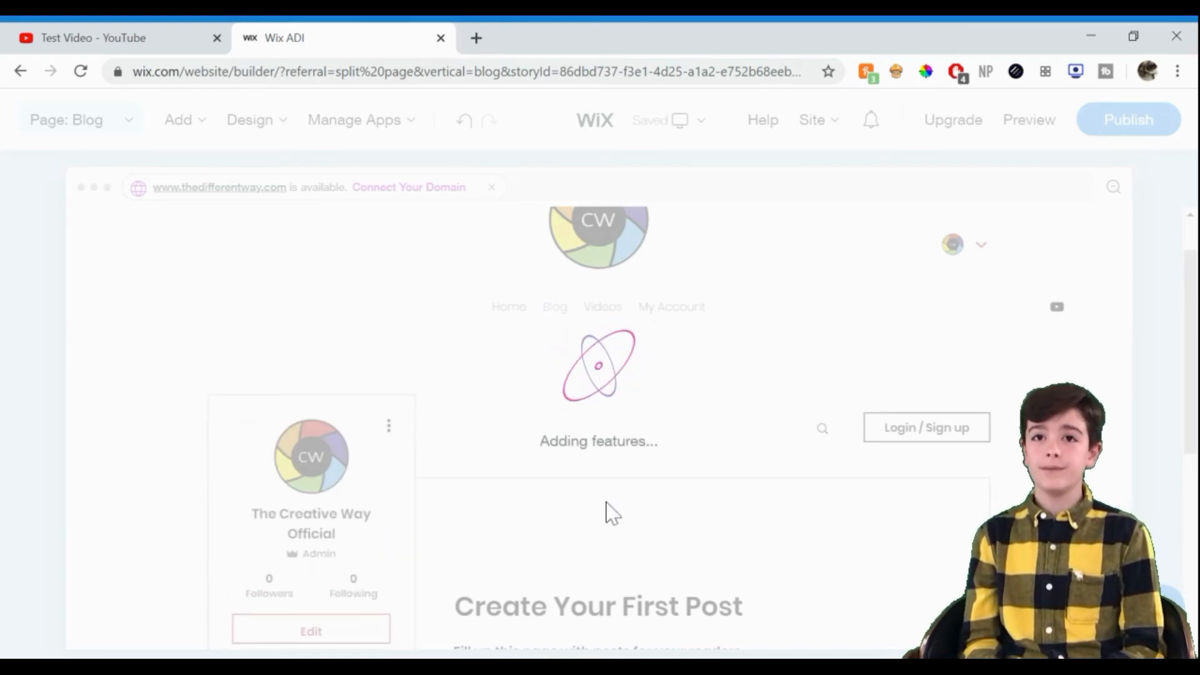
pyautogui.moveTo(663, 532)
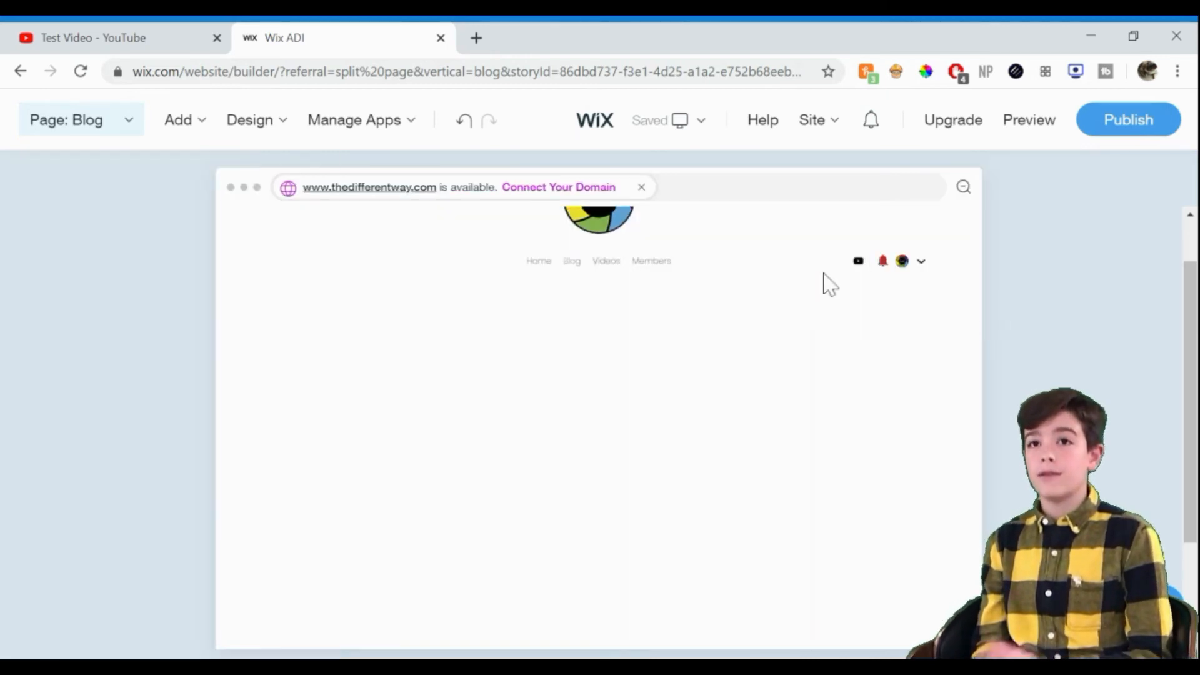
pyautogui.click(598, 282)
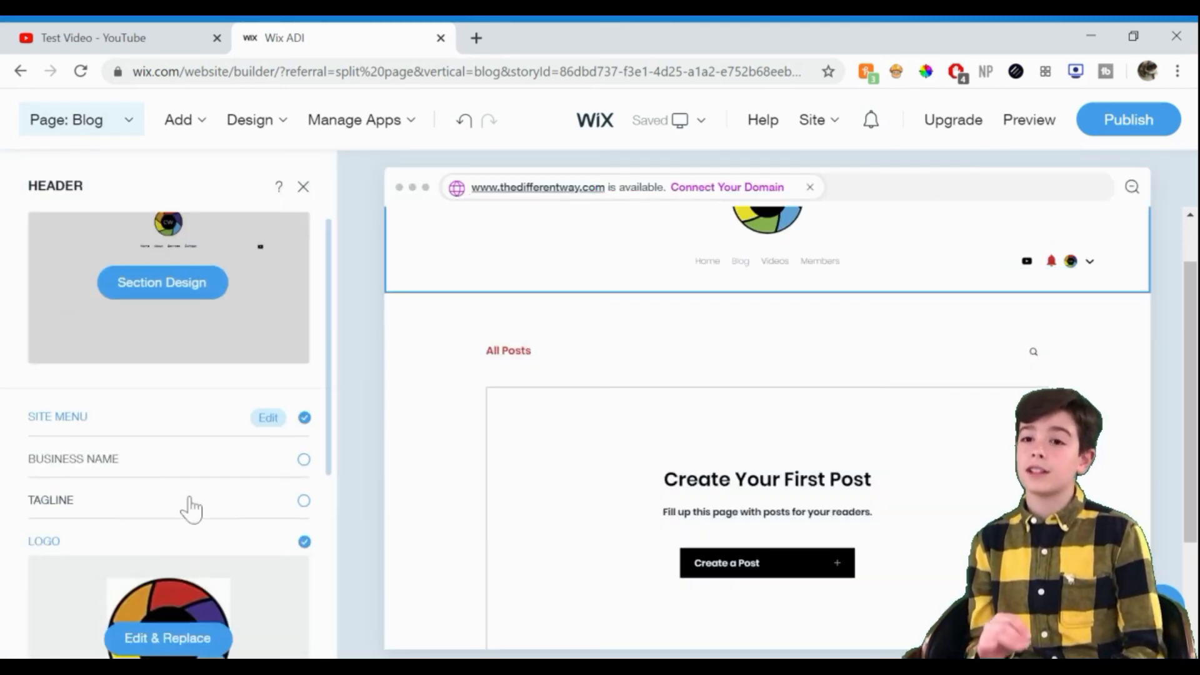
pyautogui.scroll(-3)
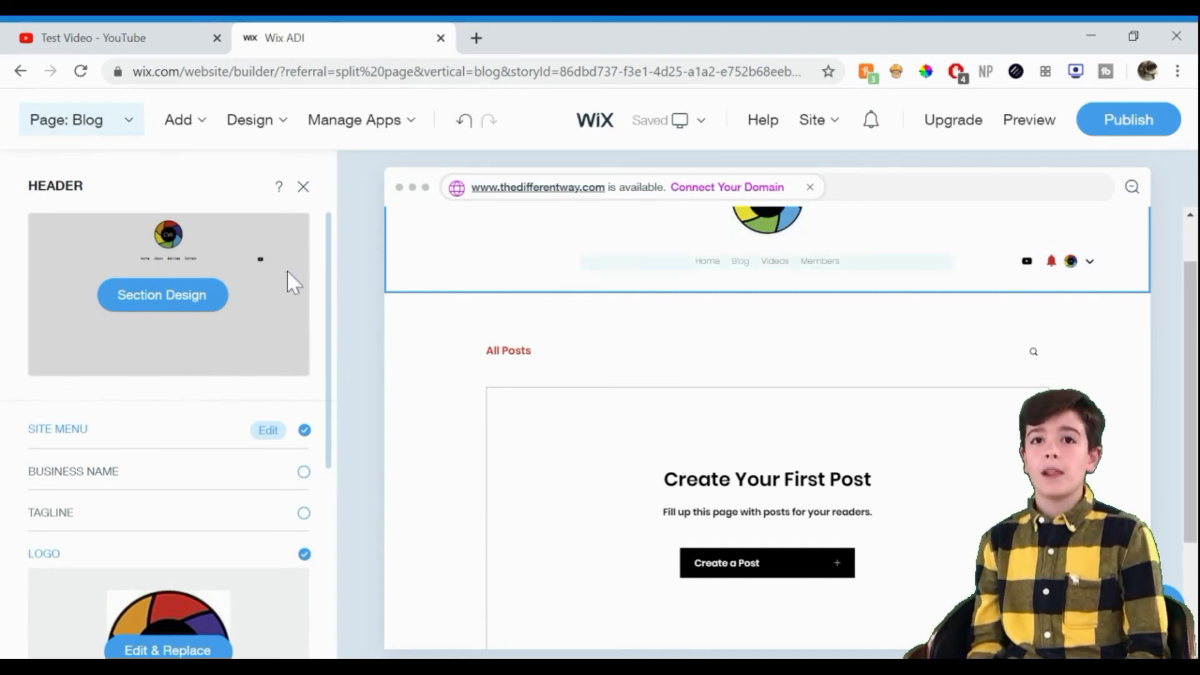
pyautogui.scroll(-3)
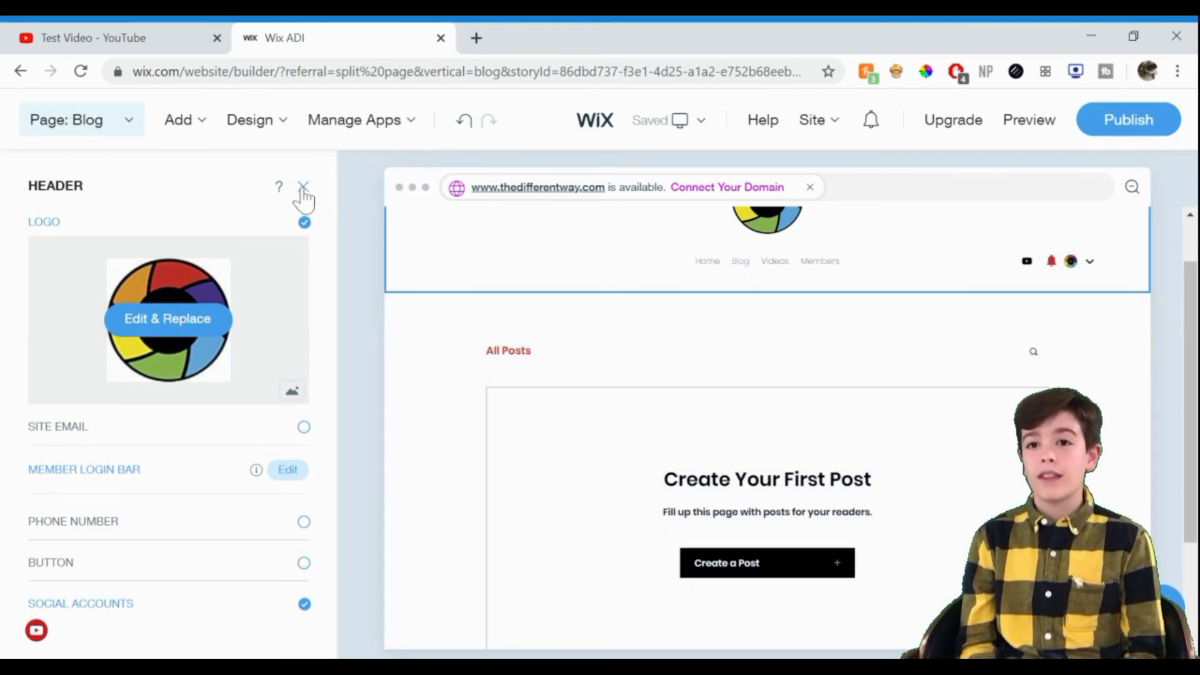
pyautogui.click(302, 186)
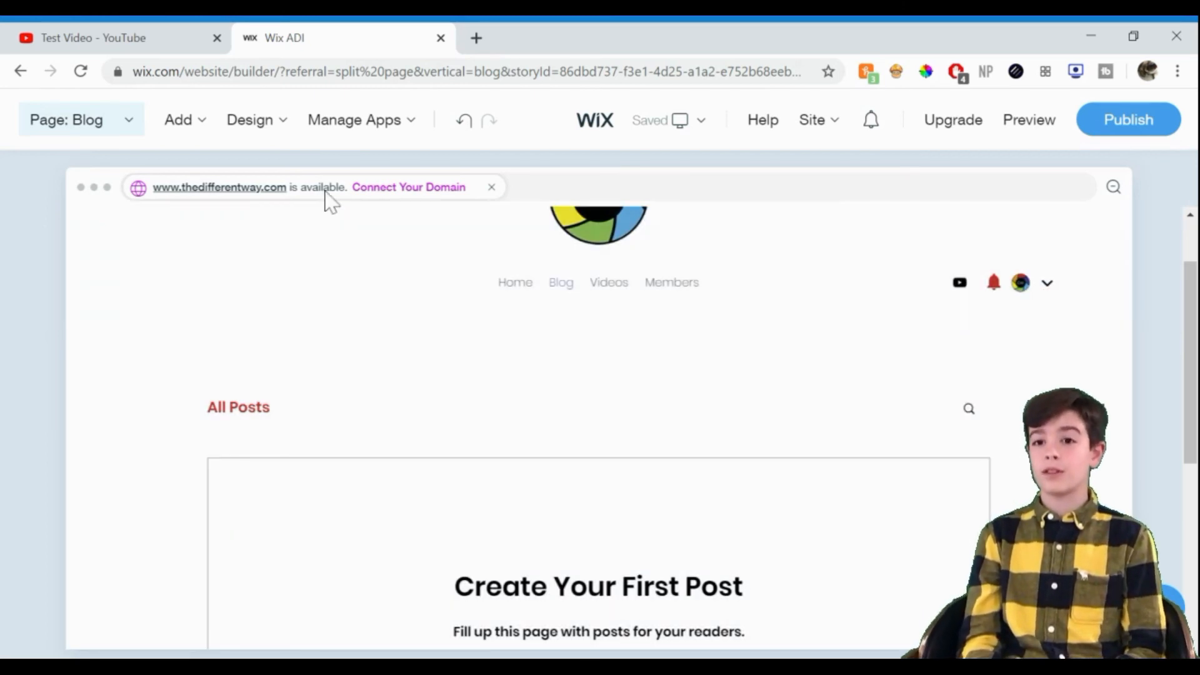
# - Go to the Members page, then the Notifications page under Member's Area
pyautogui.click(67, 120)
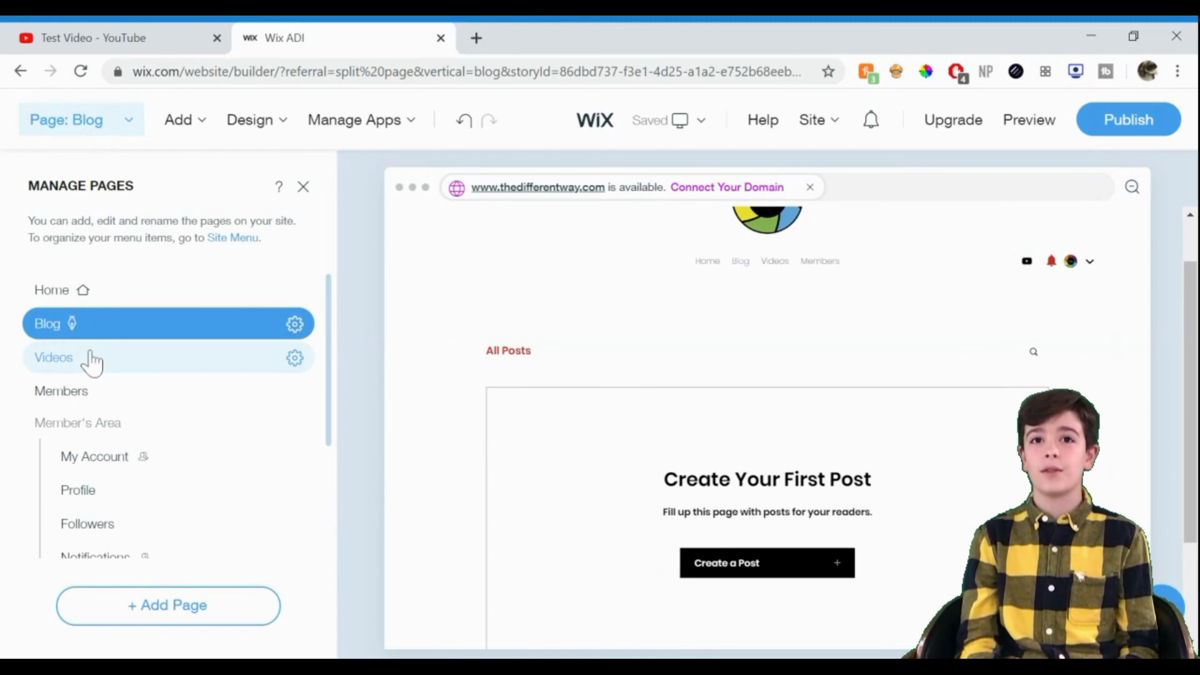
pyautogui.click(62, 391)
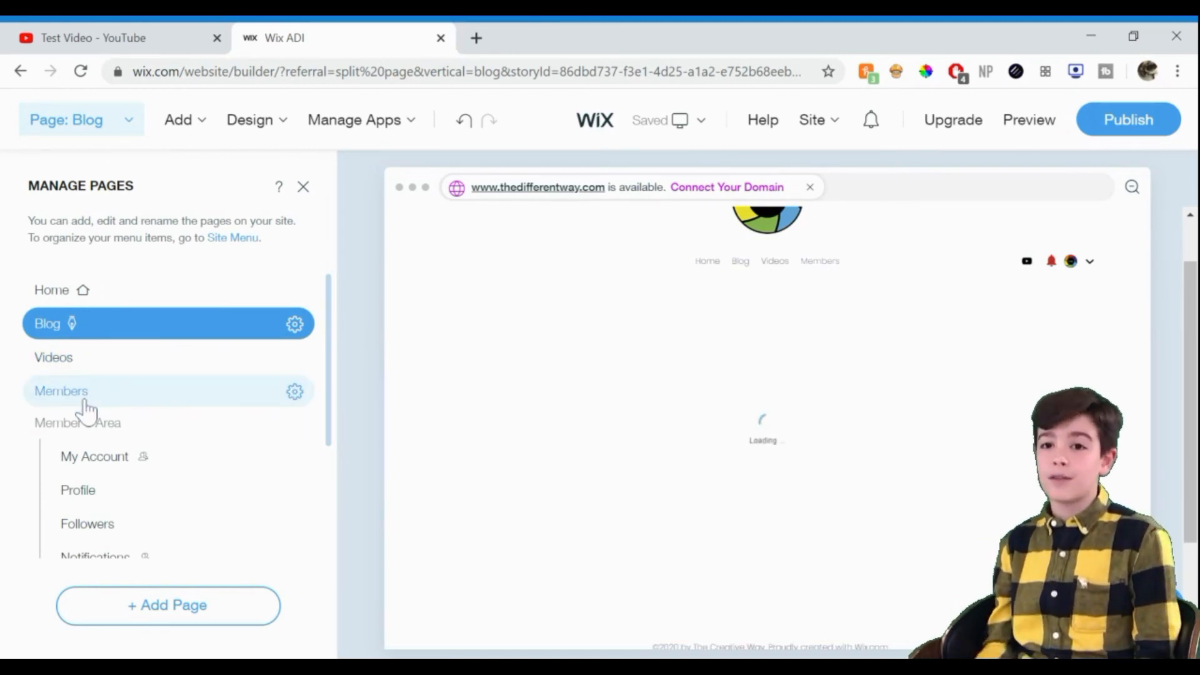
pyautogui.click(61, 390)
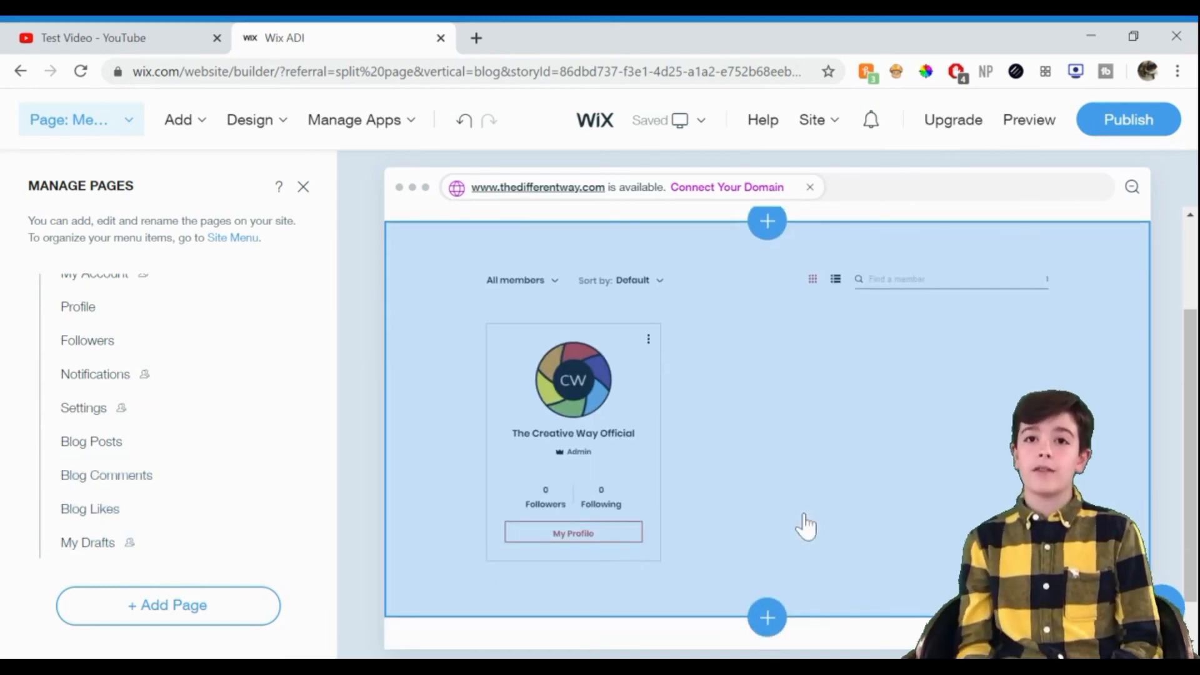
pyautogui.scroll(3)
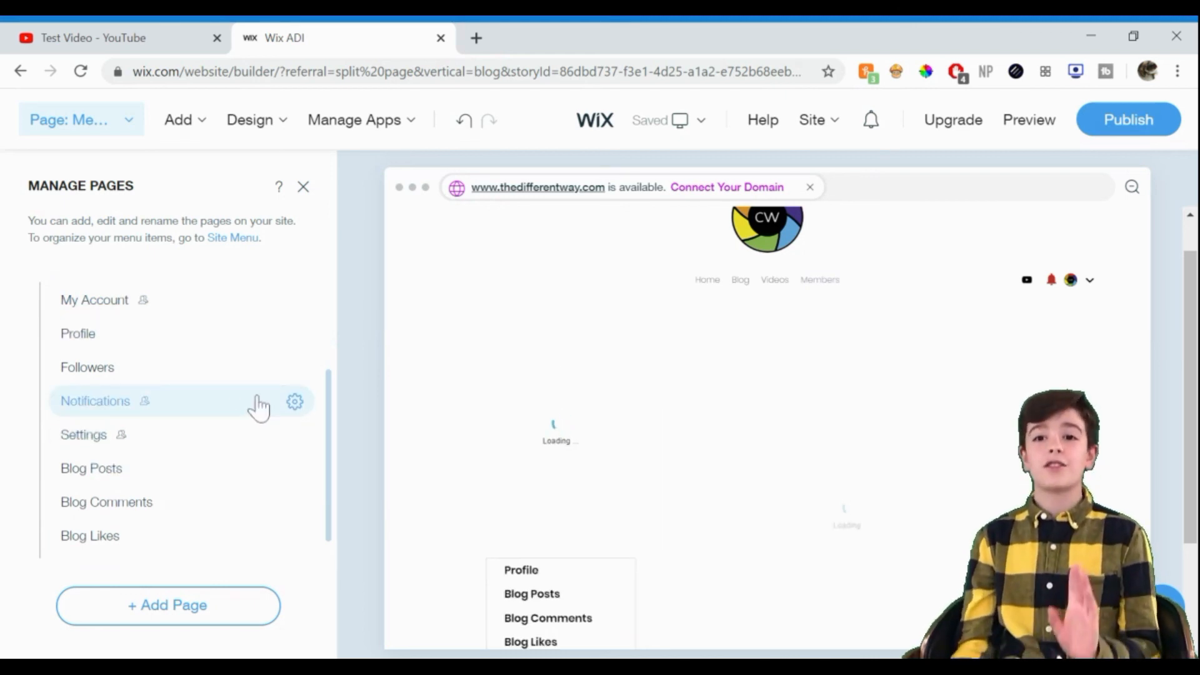
pyautogui.click(95, 400)
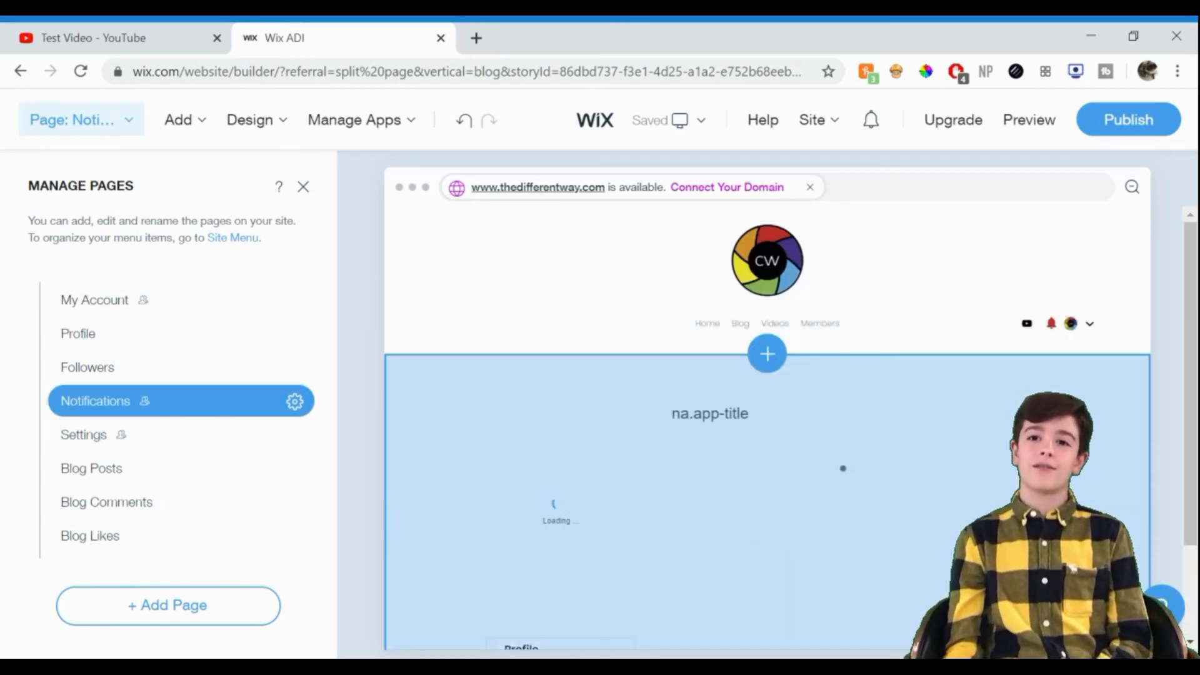
pyautogui.scroll(-3)
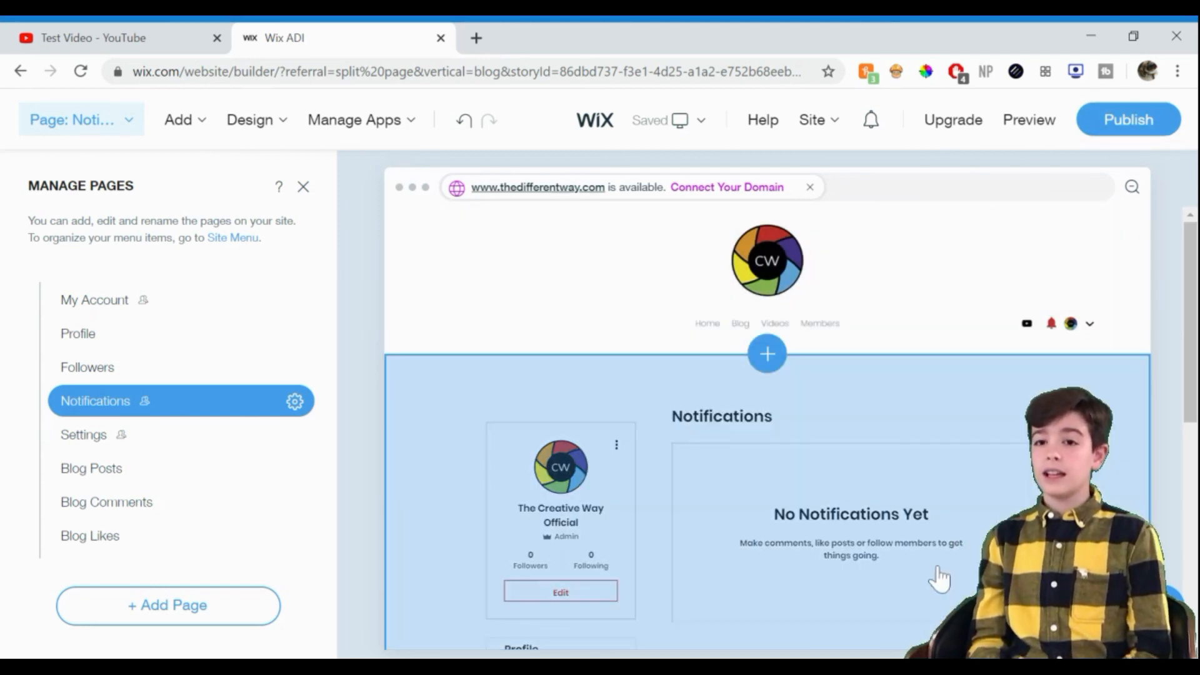
pyautogui.moveTo(1127, 120)
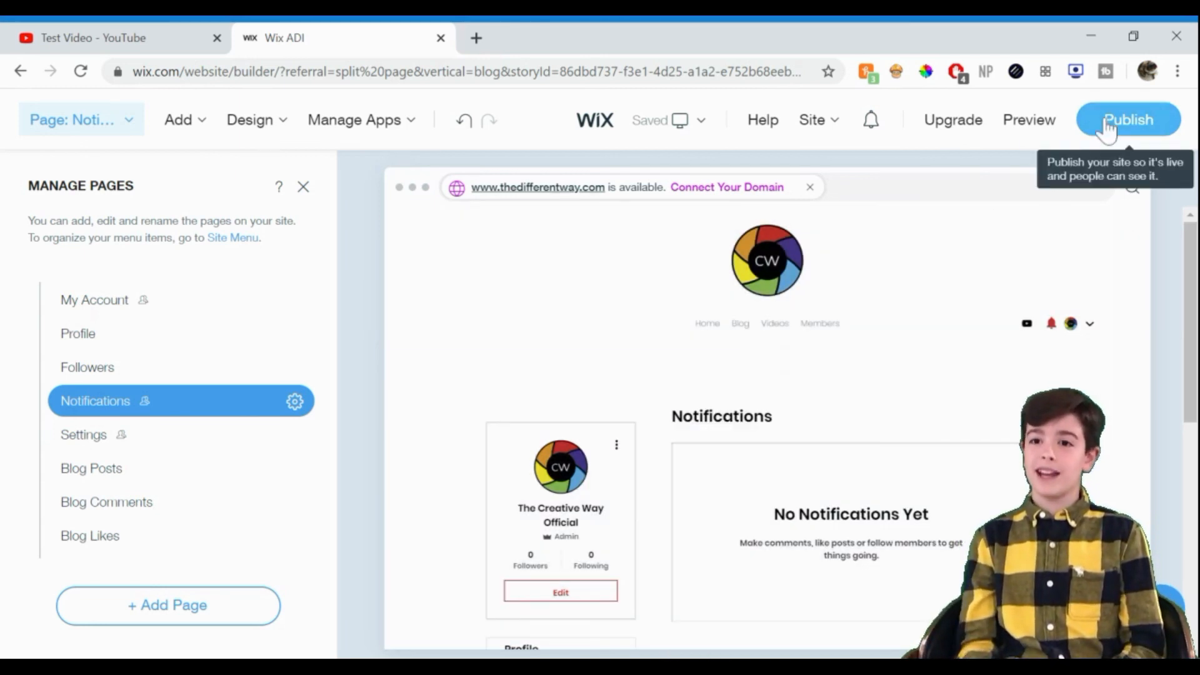
pyautogui.moveTo(1029, 120)
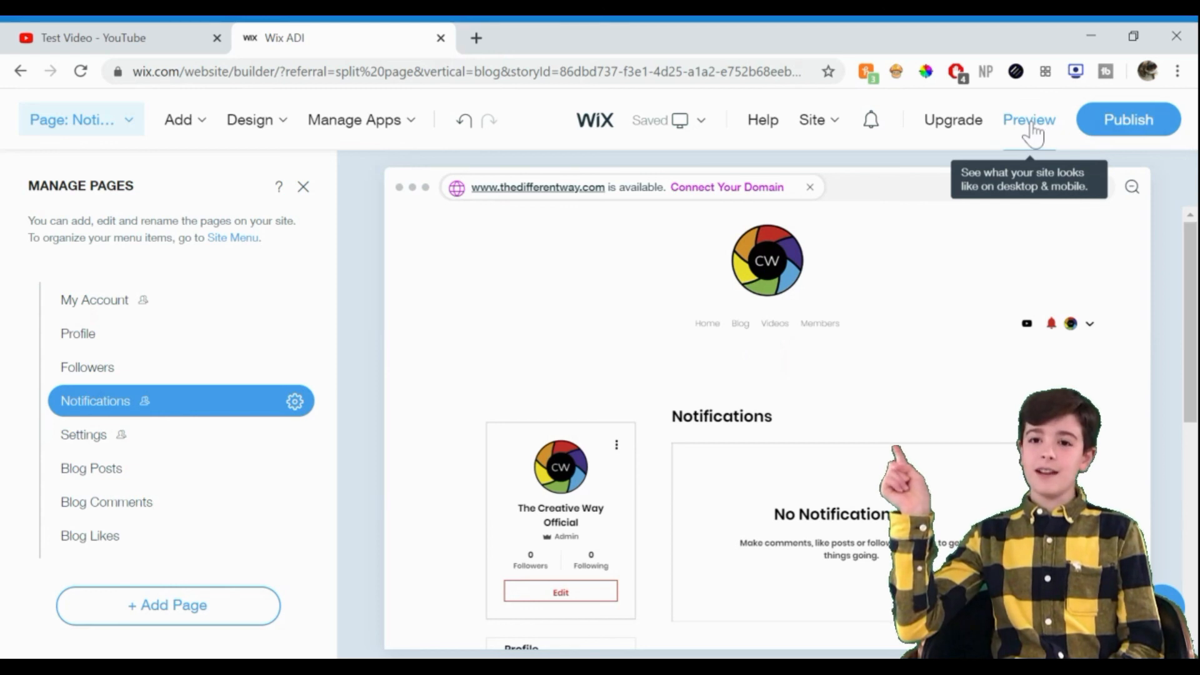
pyautogui.moveTo(1127, 120)
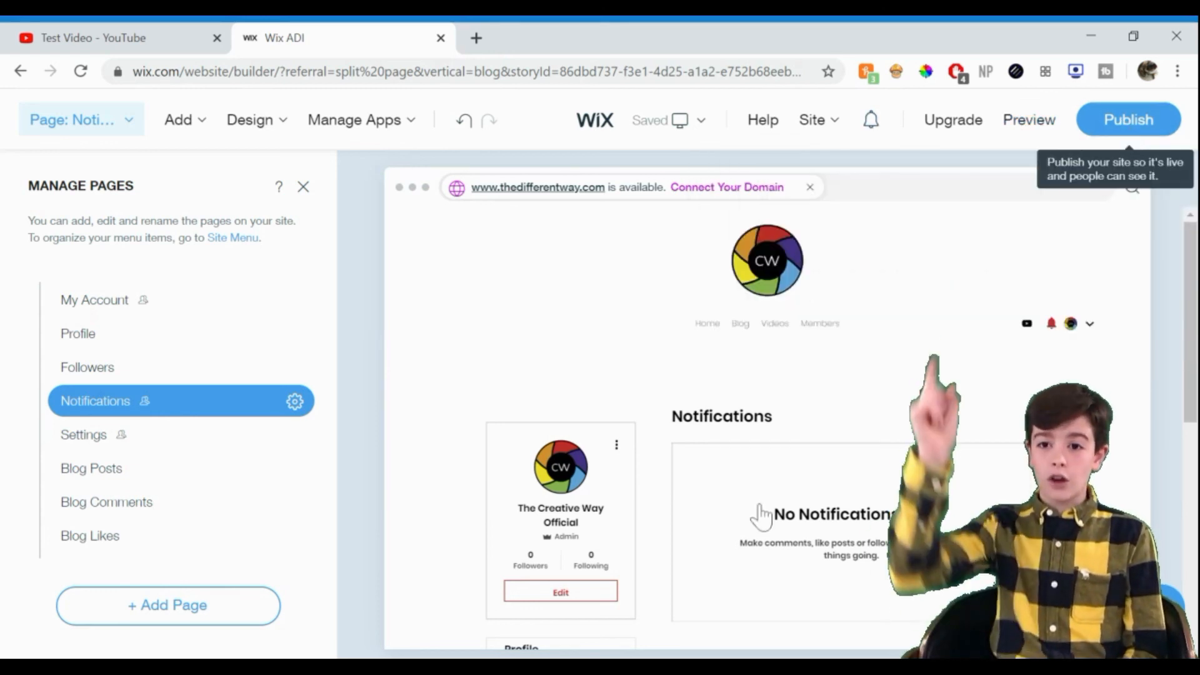